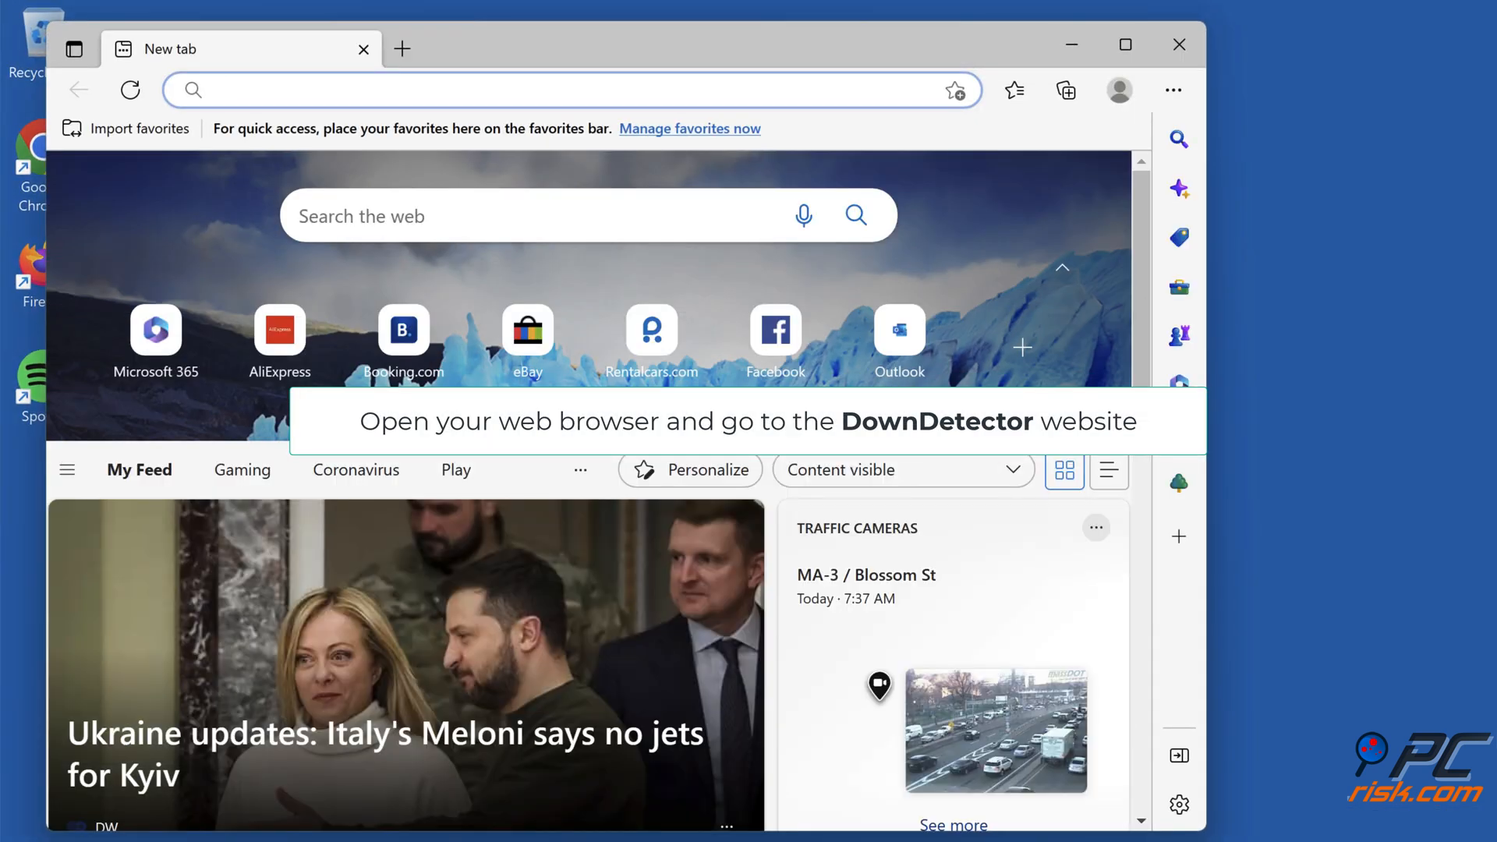
Step: Review downdetector.com/status/spotify, confirming no current problems, then restore the window down
type("https://downdetector.com/status/spotify/")
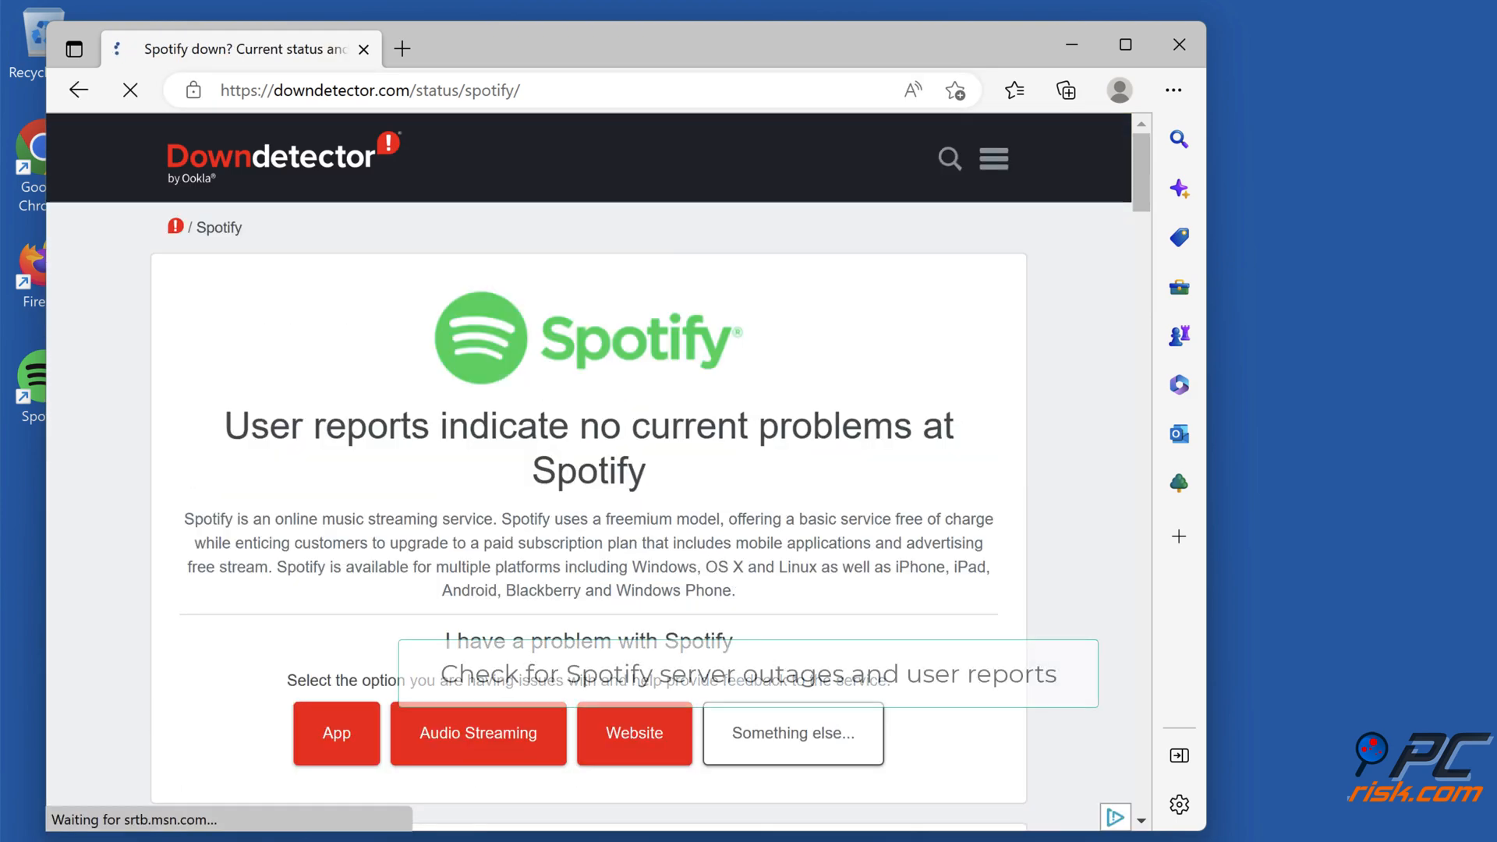
scroll("down", 3)
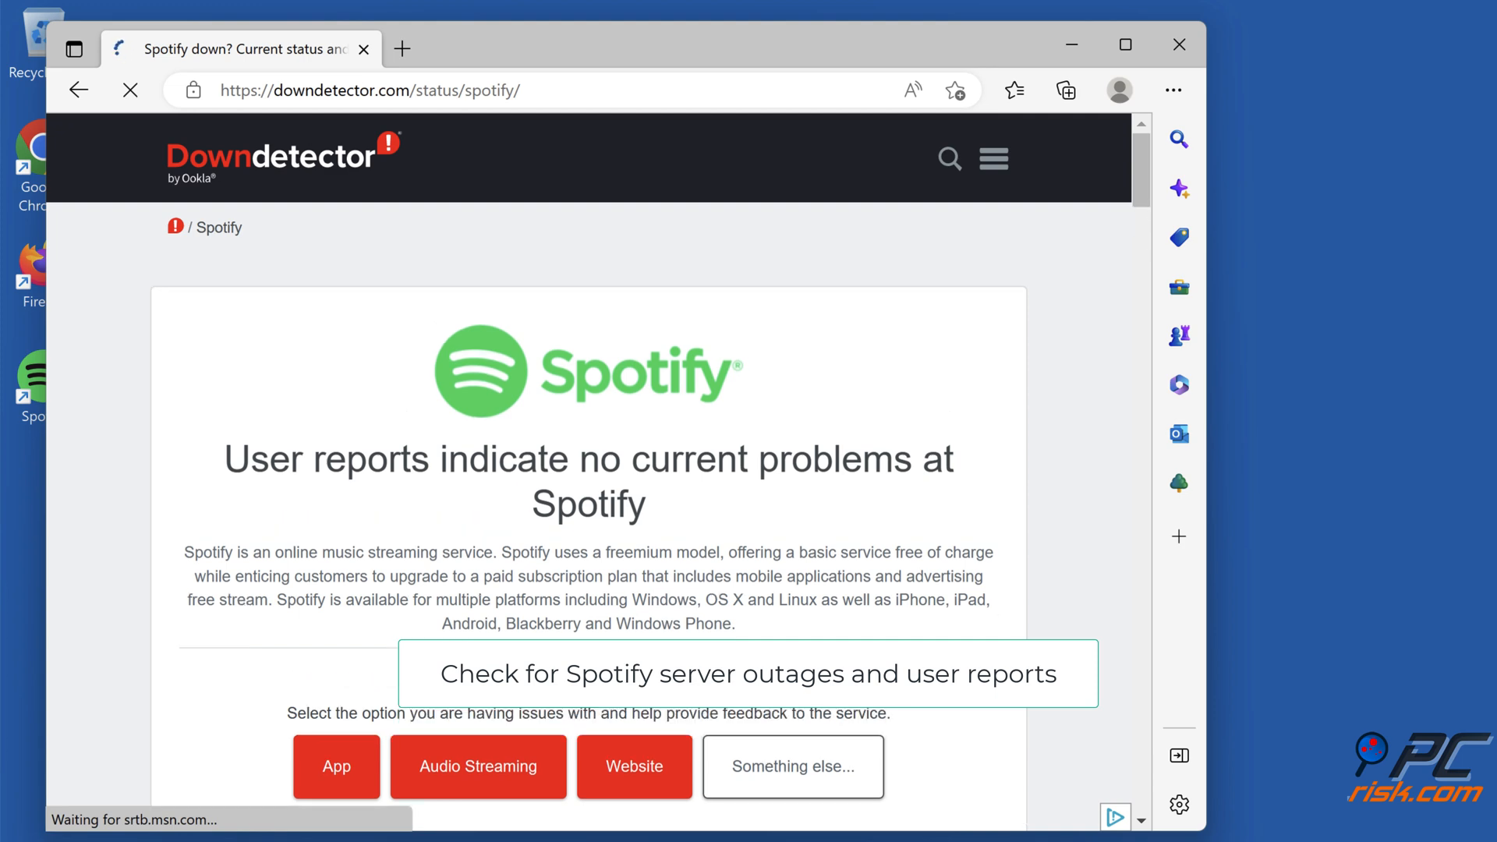
scroll("down", 3)
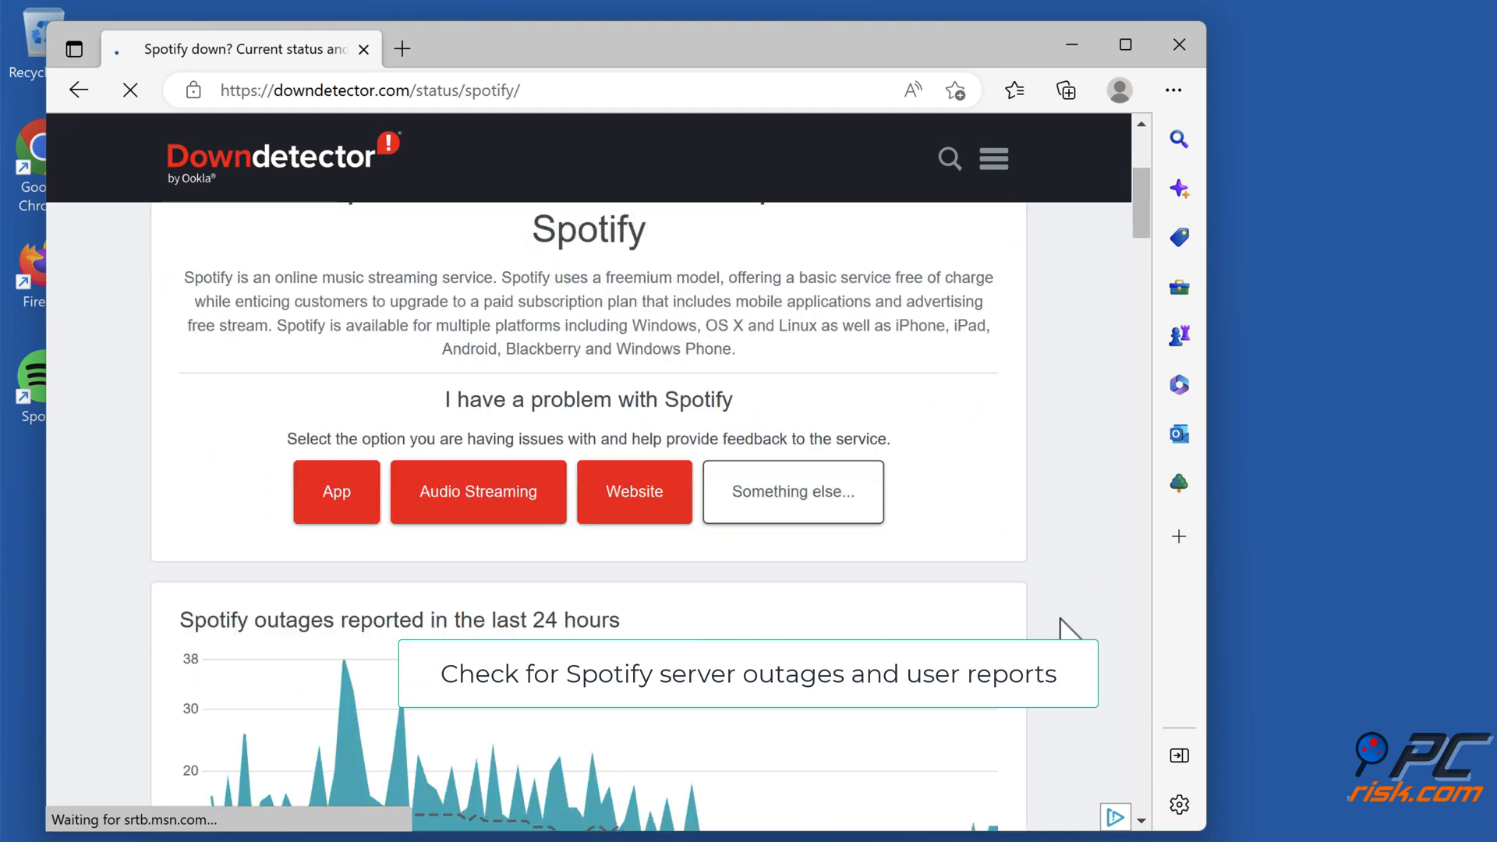
scroll("down", 3)
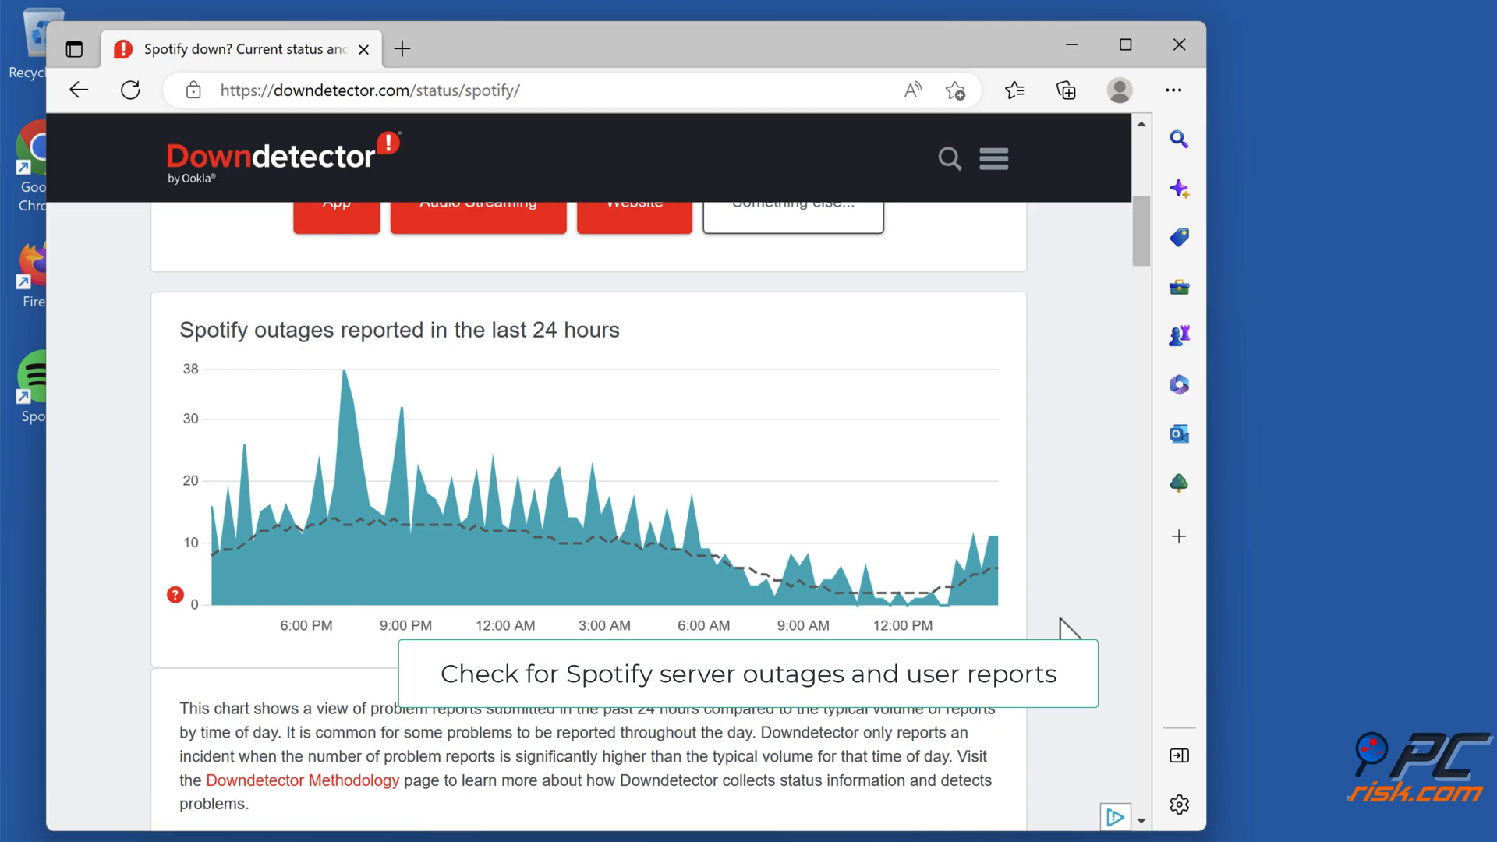
scroll("down", 3)
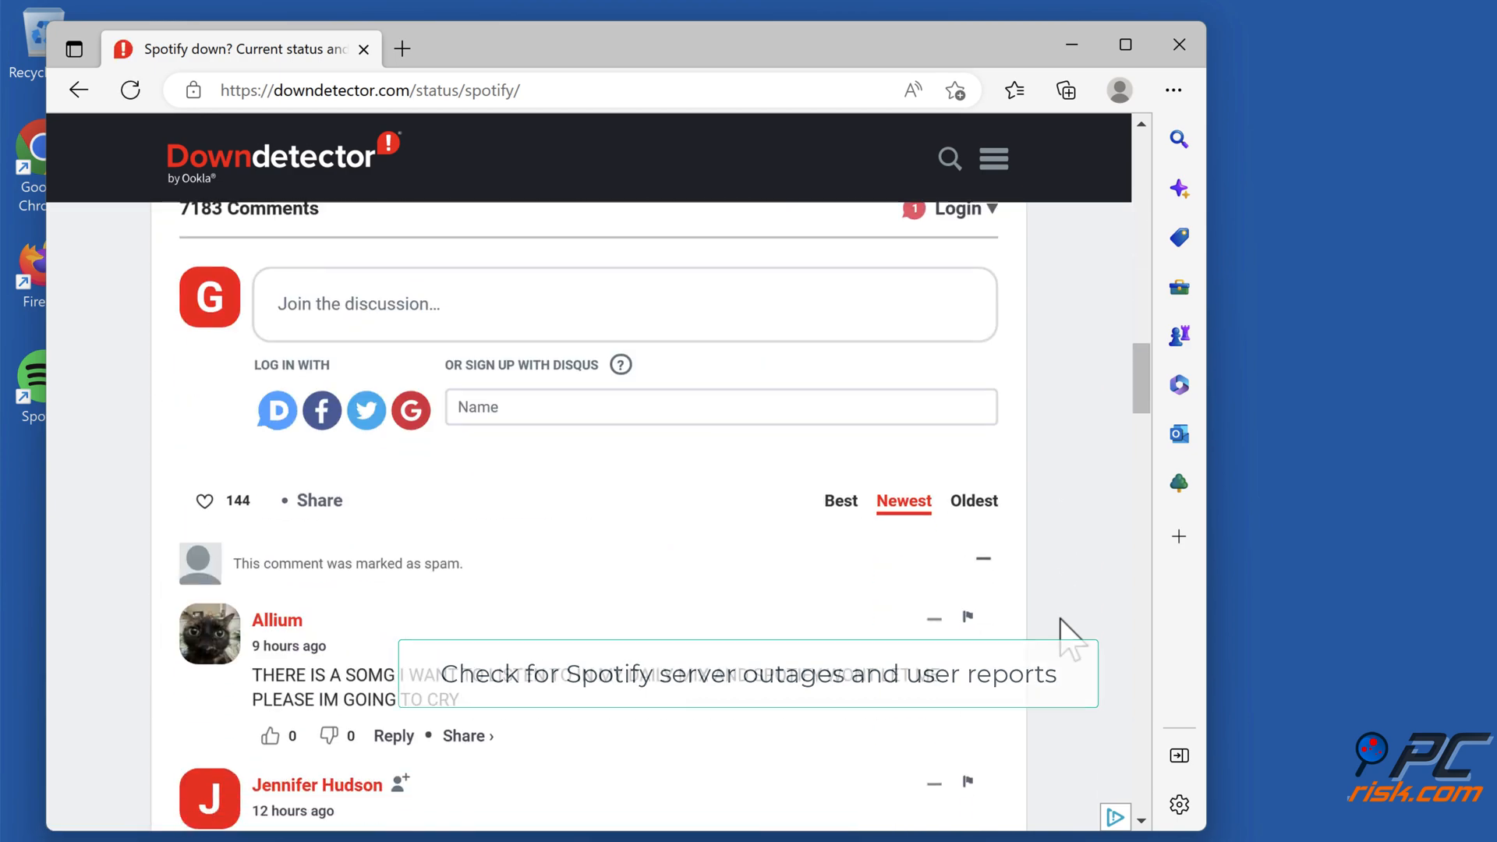
scroll("up", 3)
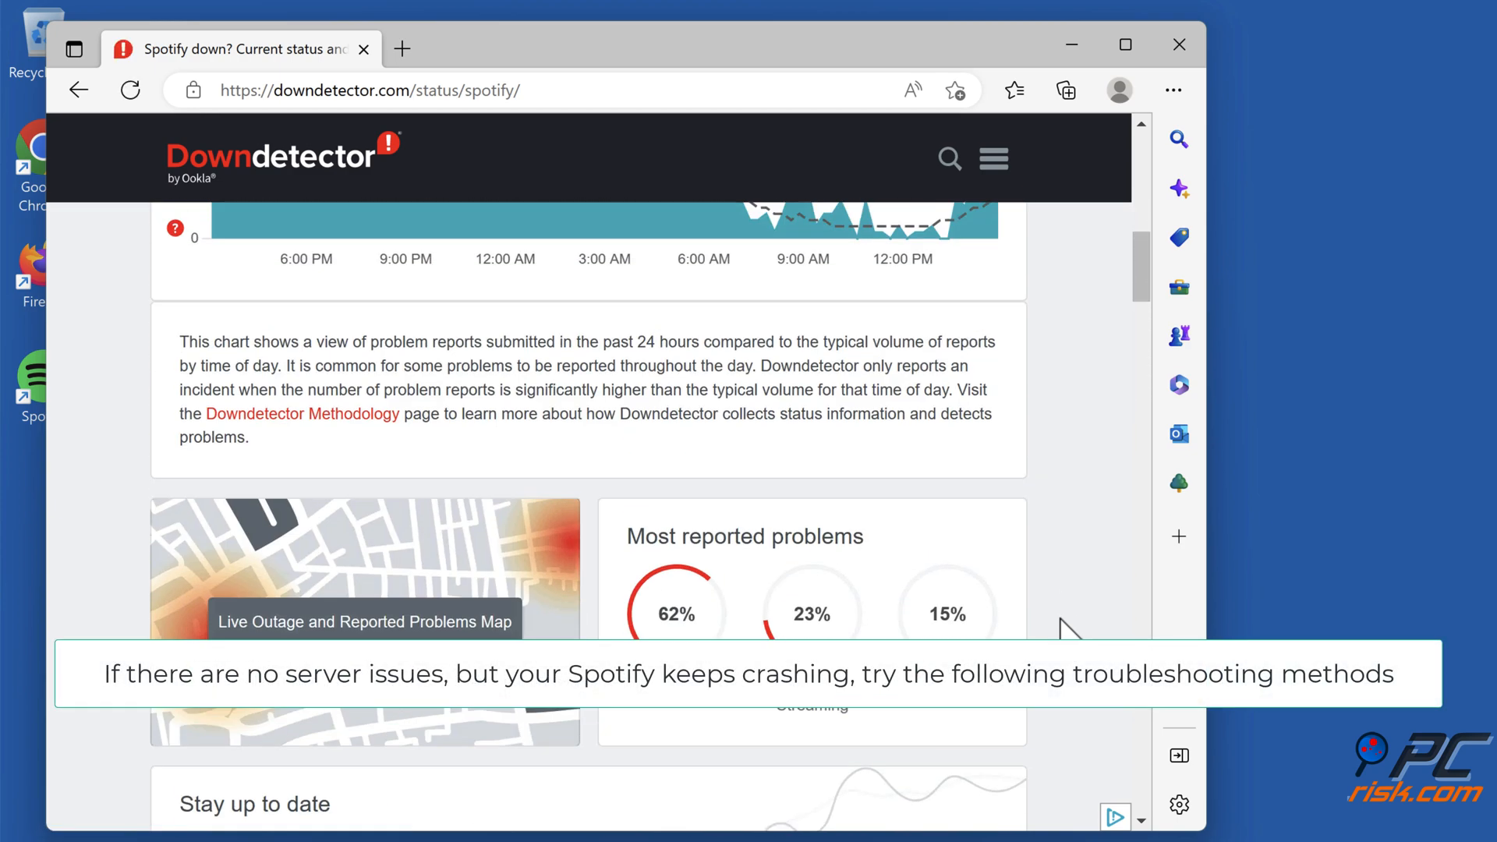
scroll("up", 3)
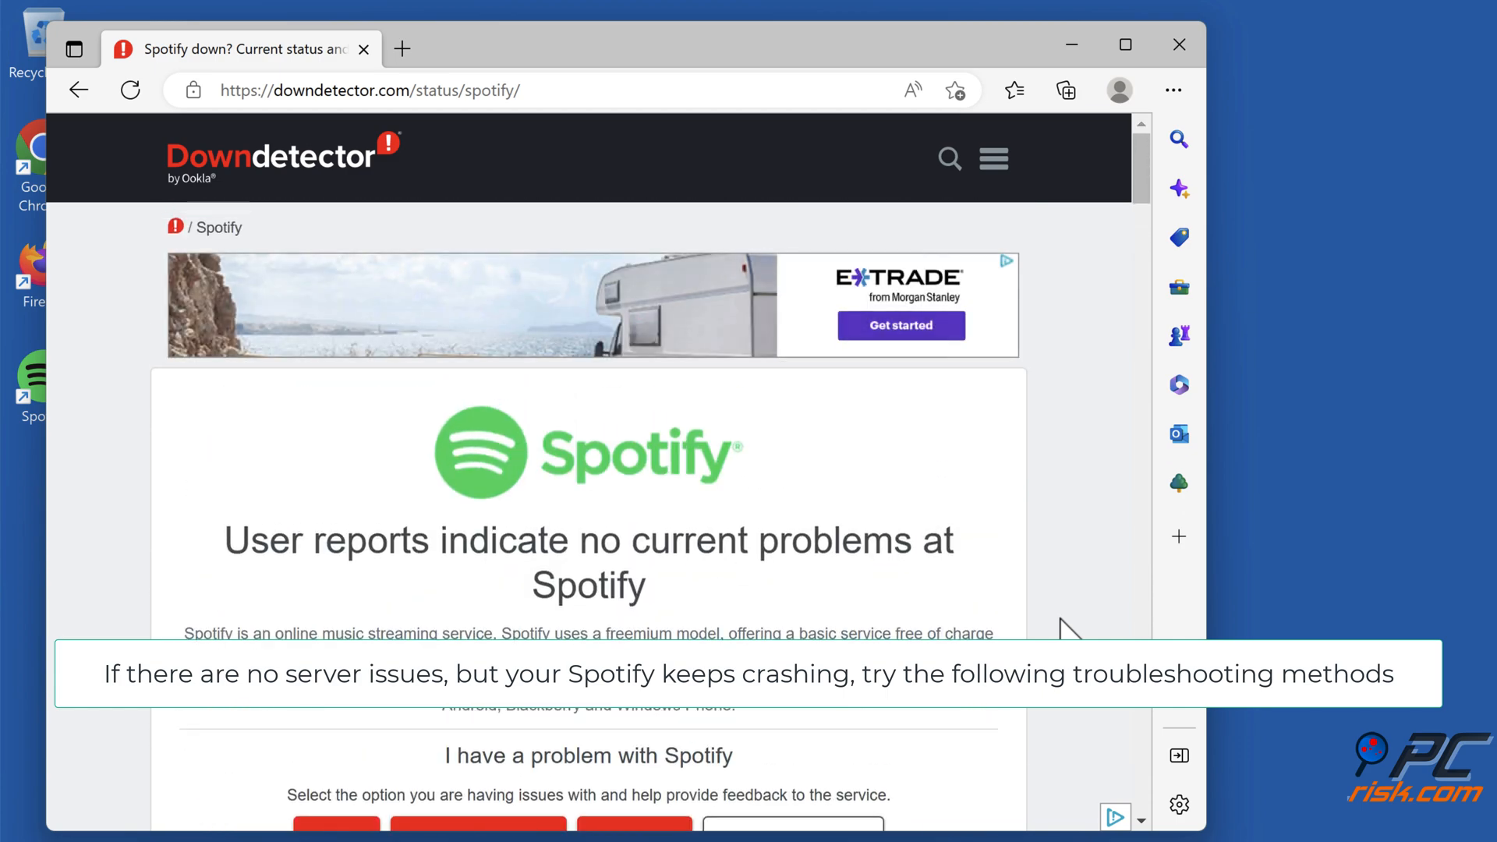
left_click(1124, 44)
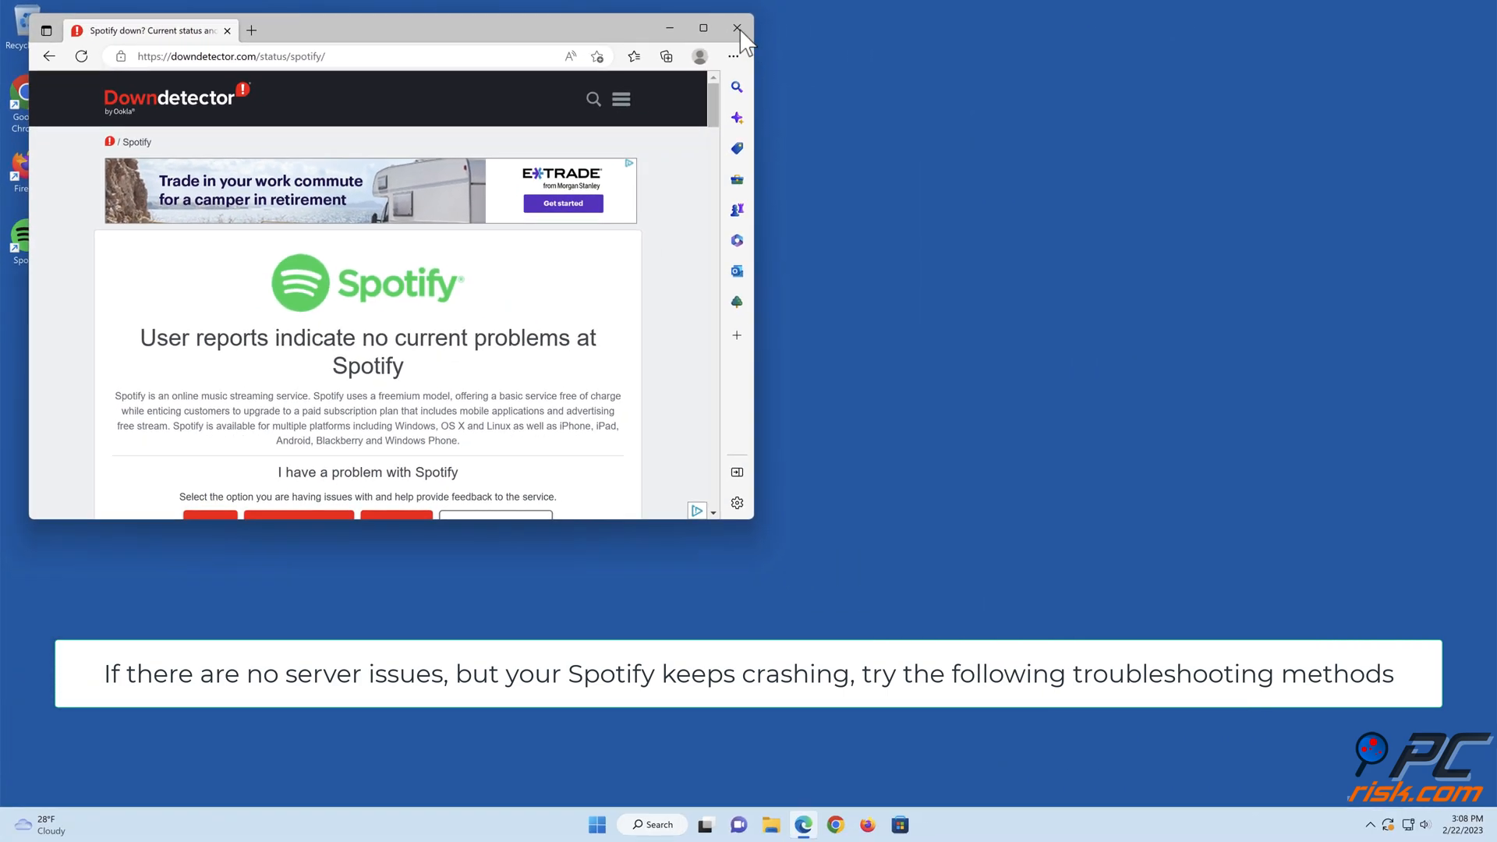
Step: Close Edge and open Settings from the Start button's quick menu
left_click(737, 28)
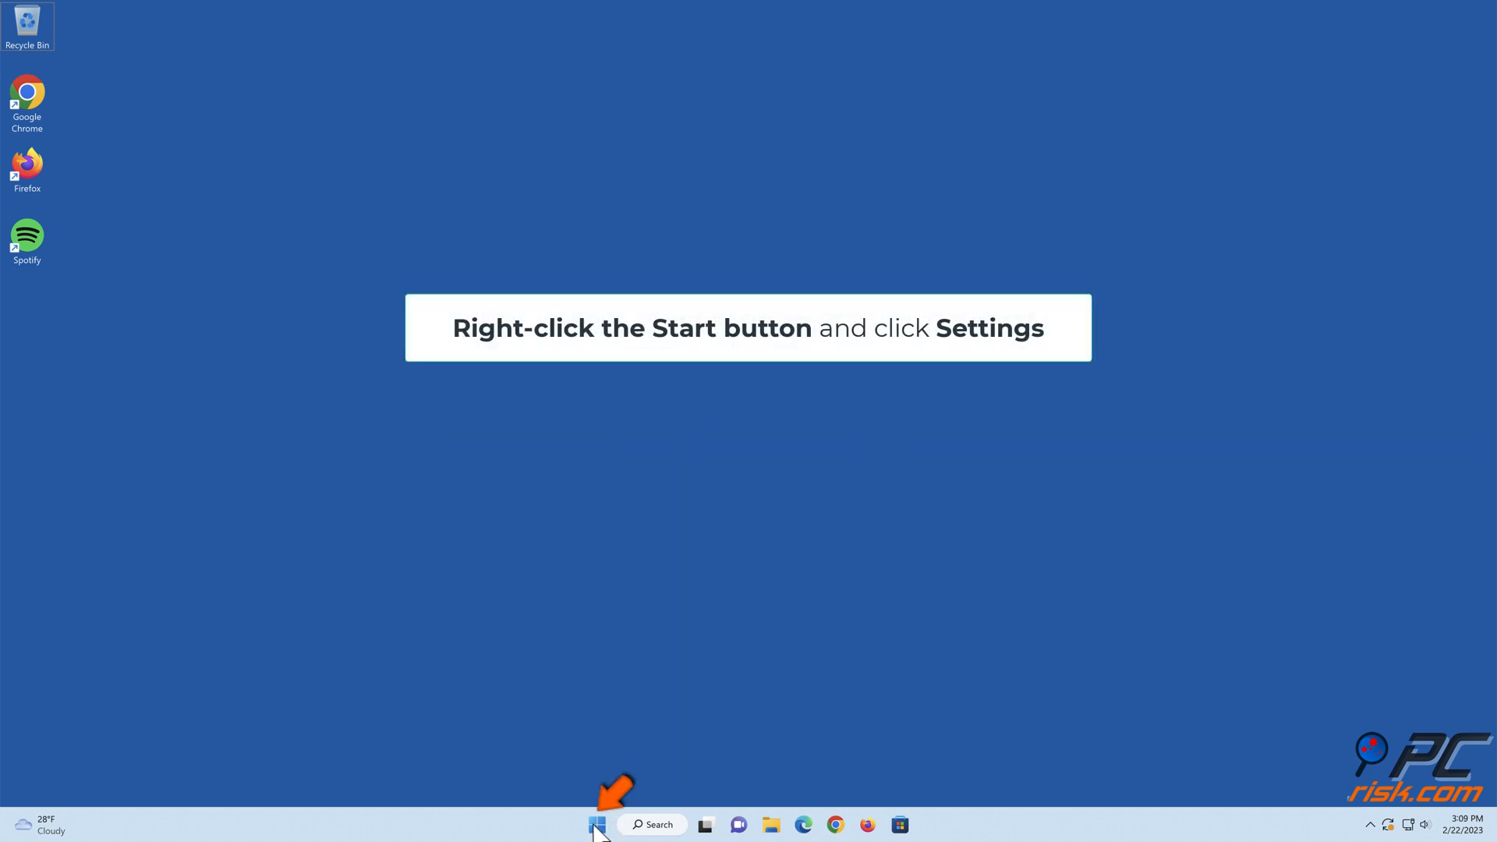
right_click(596, 824)
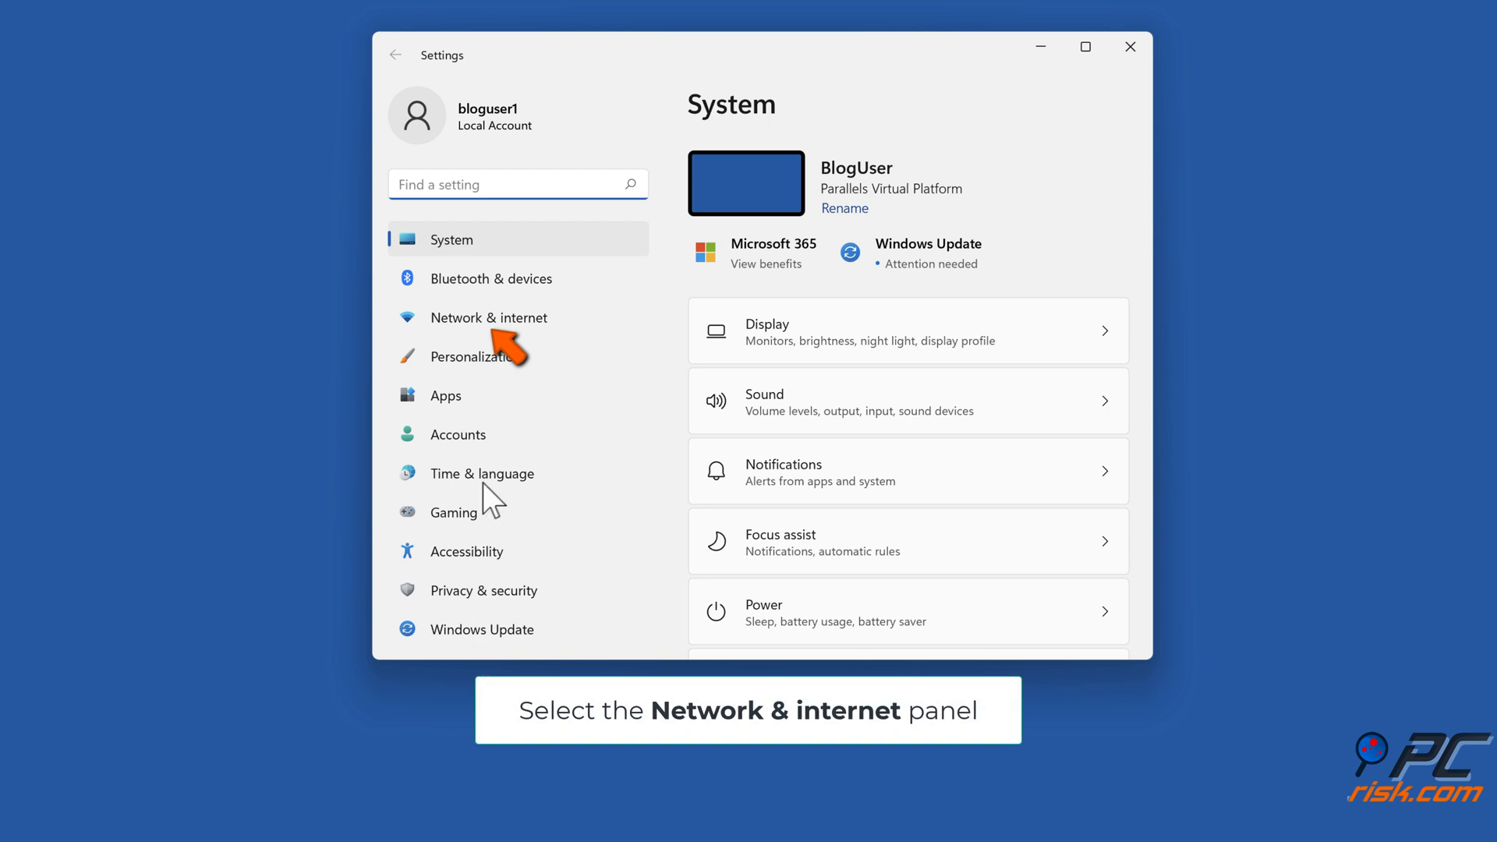
Step: Go to Network & internet and scroll toward Advanced network settings
left_click(488, 316)
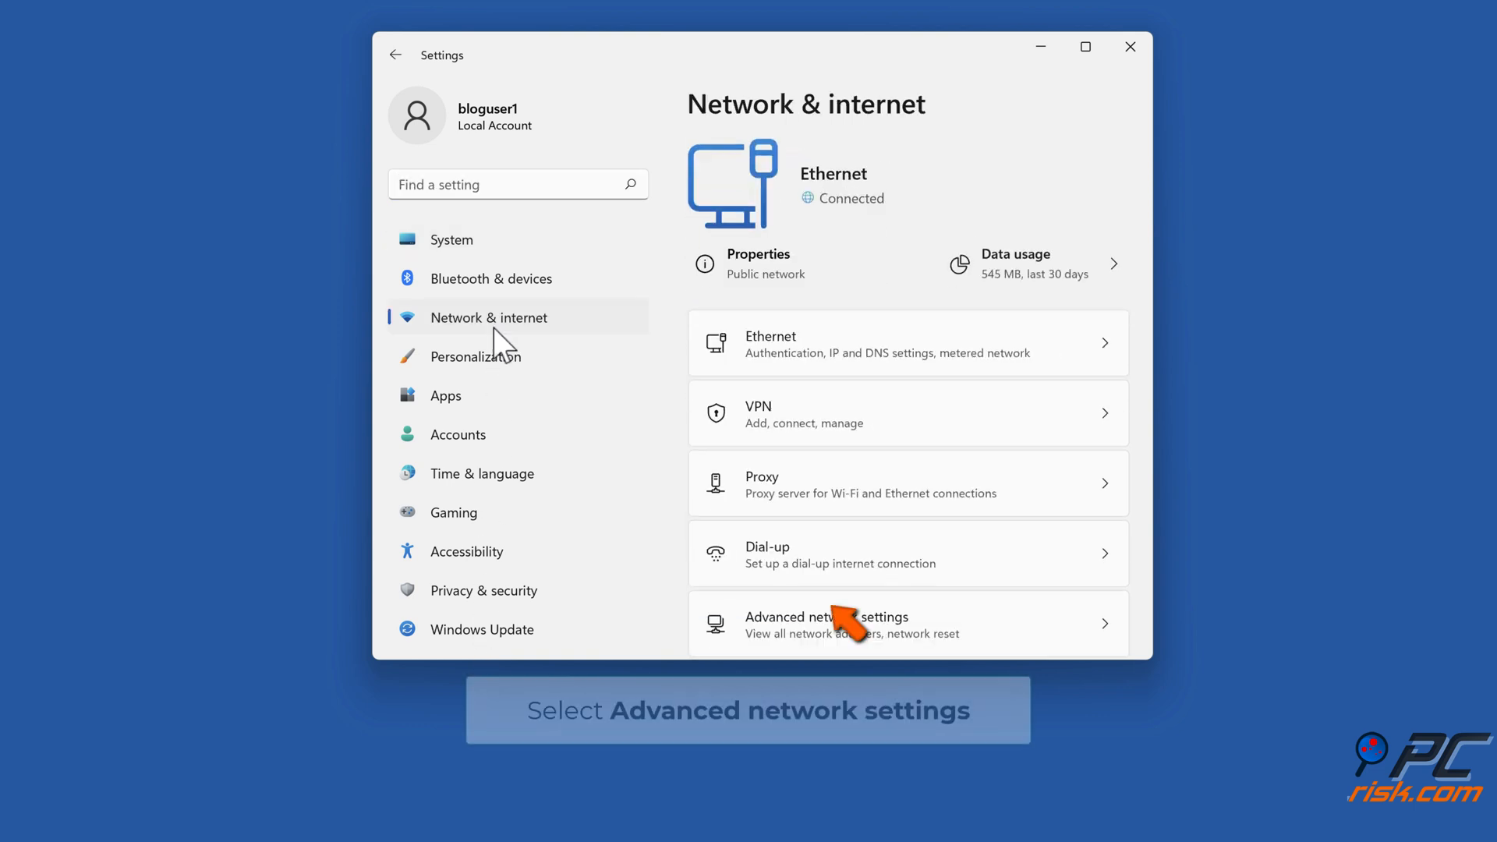
scroll("down", 3)
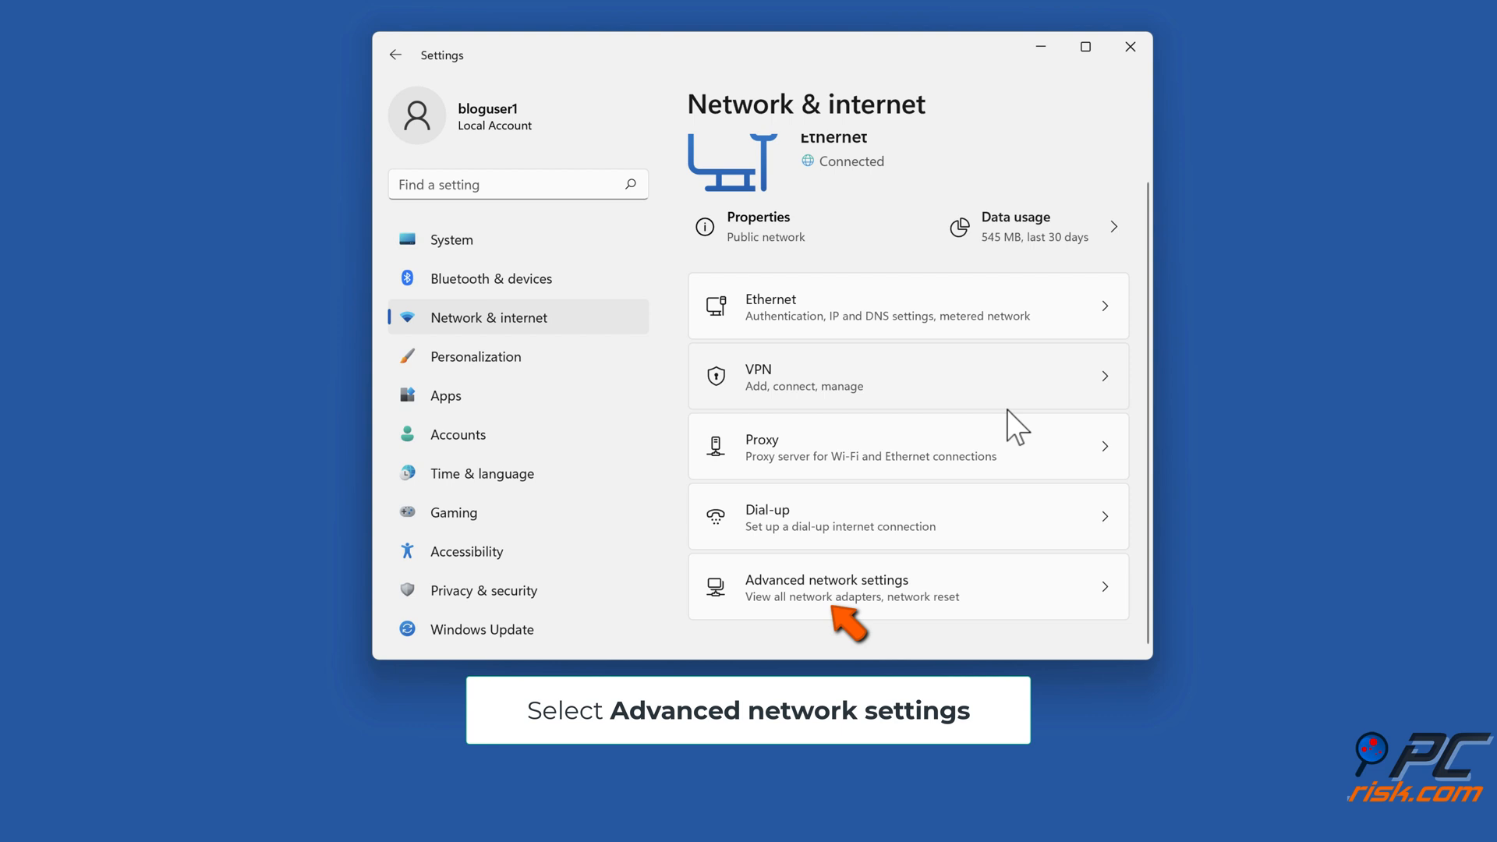
mouse_move(840, 626)
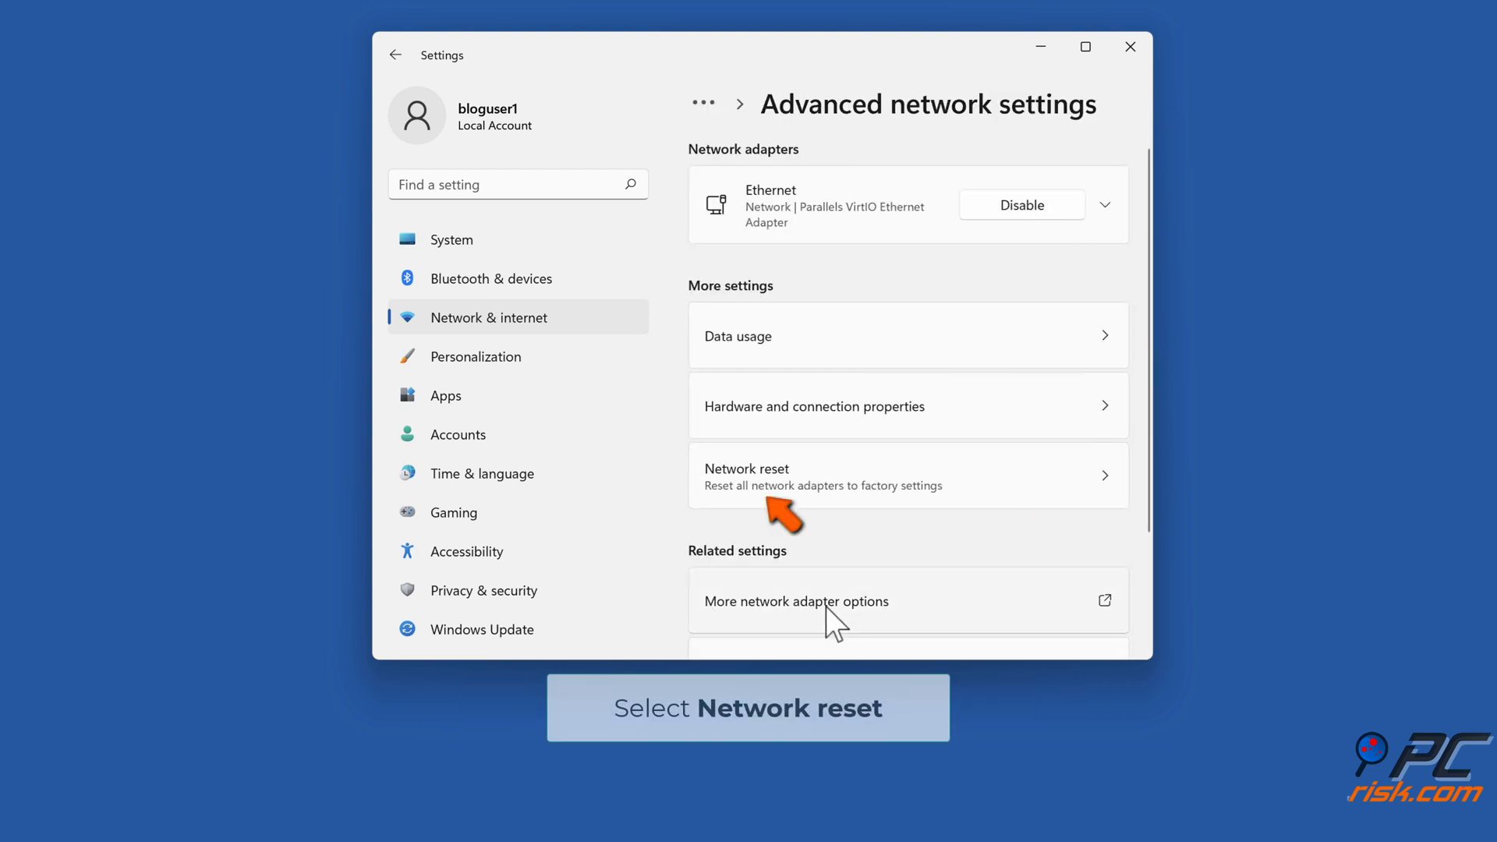
mouse_move(811, 554)
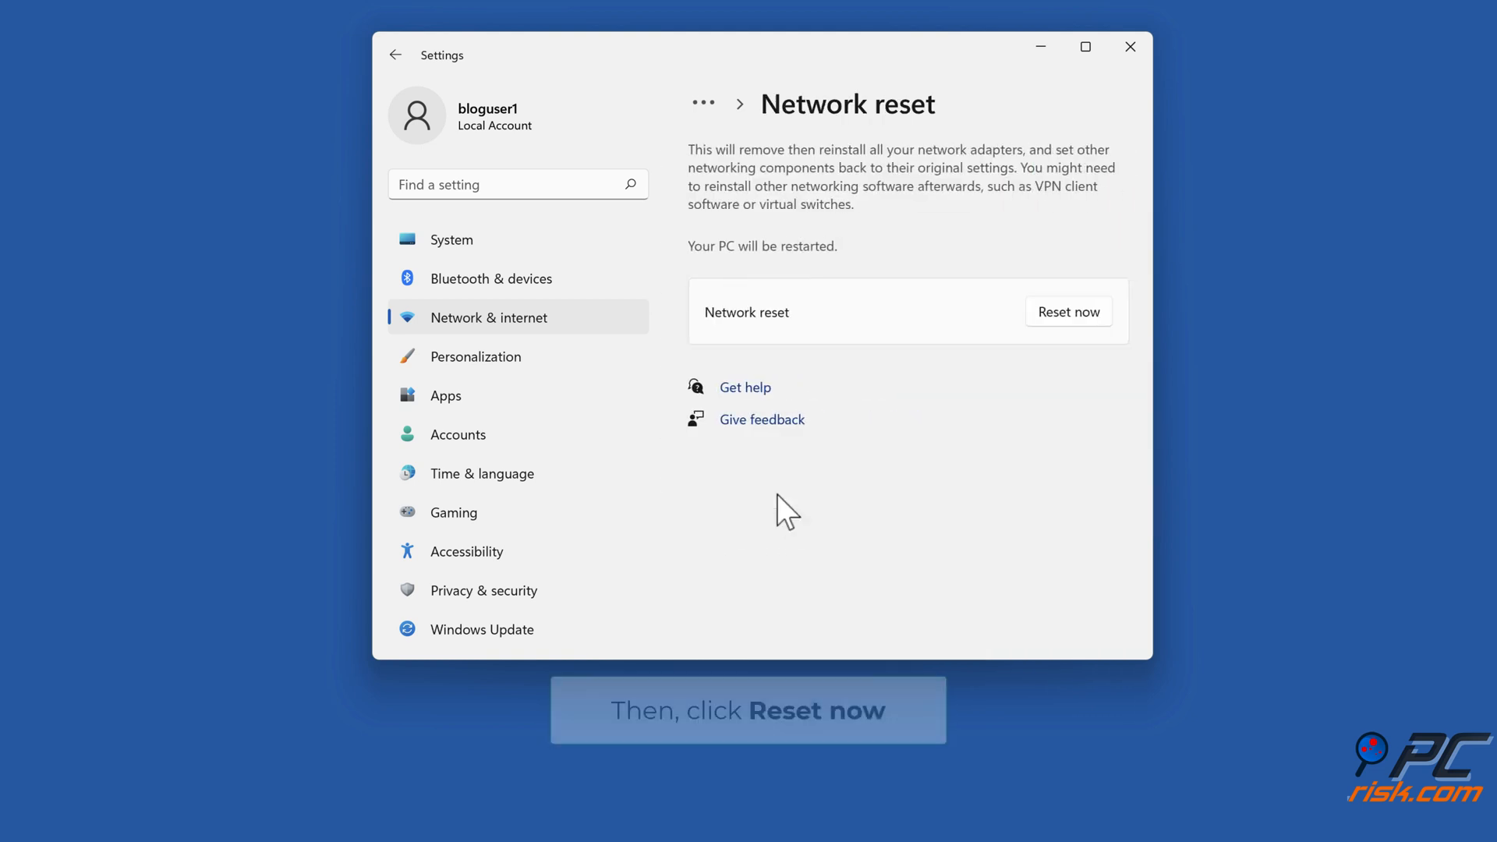
mouse_move(1069, 344)
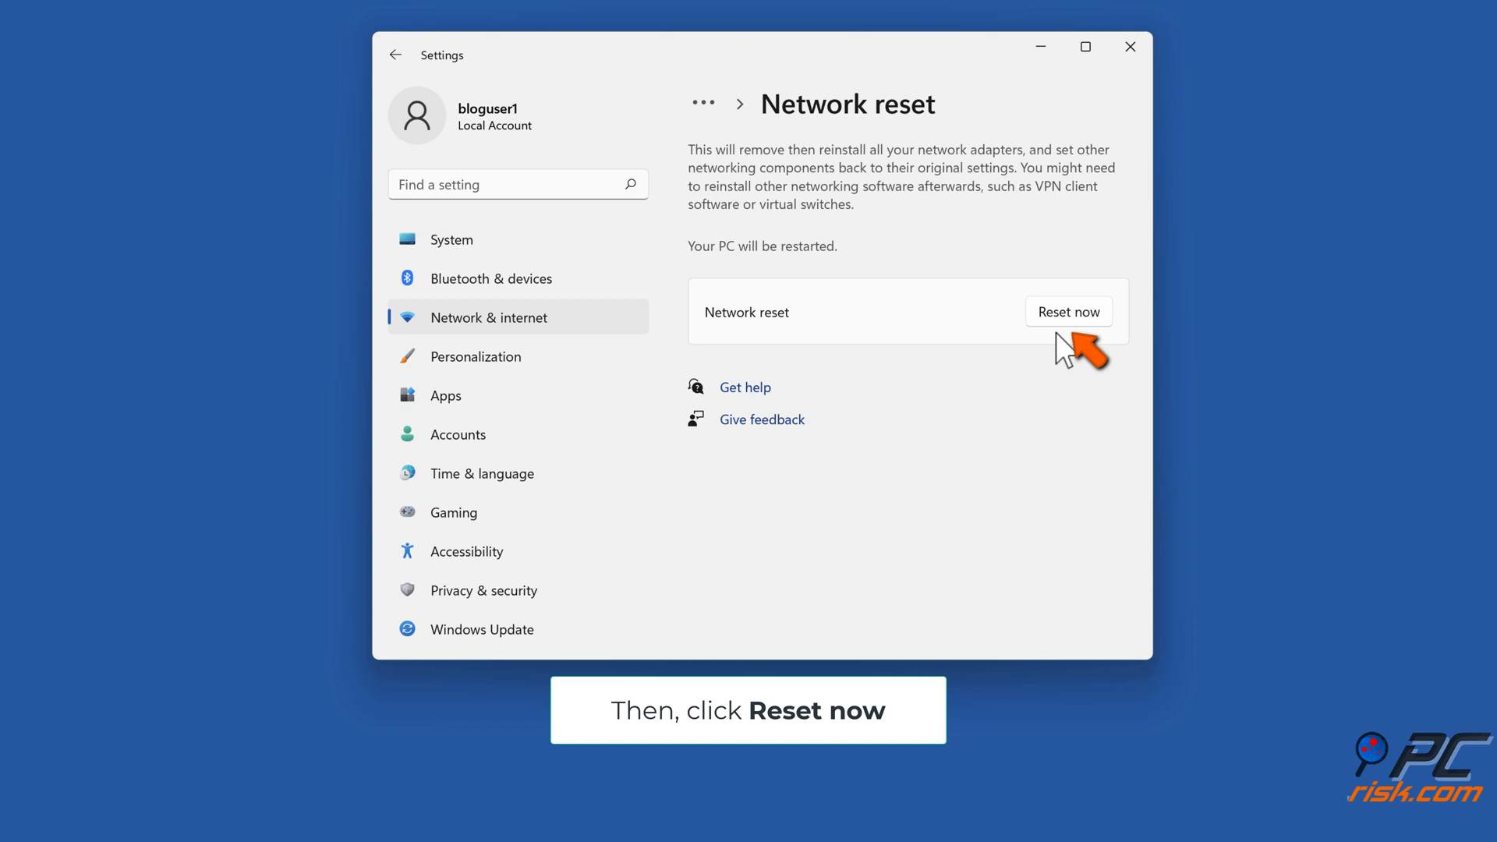
Step: Reset all network adapters with Reset now, confirm it, and dismiss the sign-out notice
left_click(1068, 312)
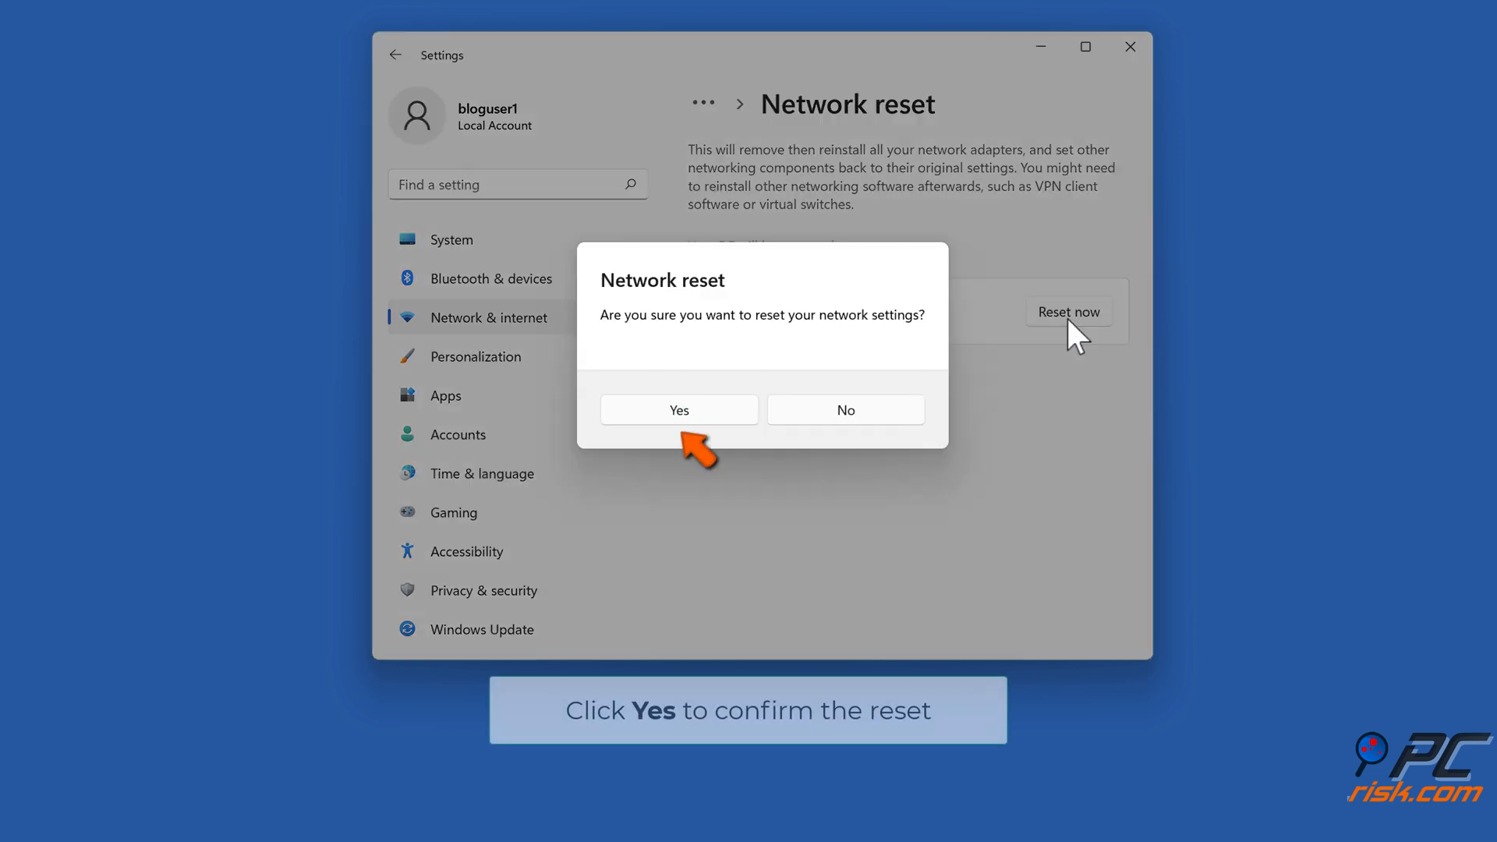
mouse_move(903, 373)
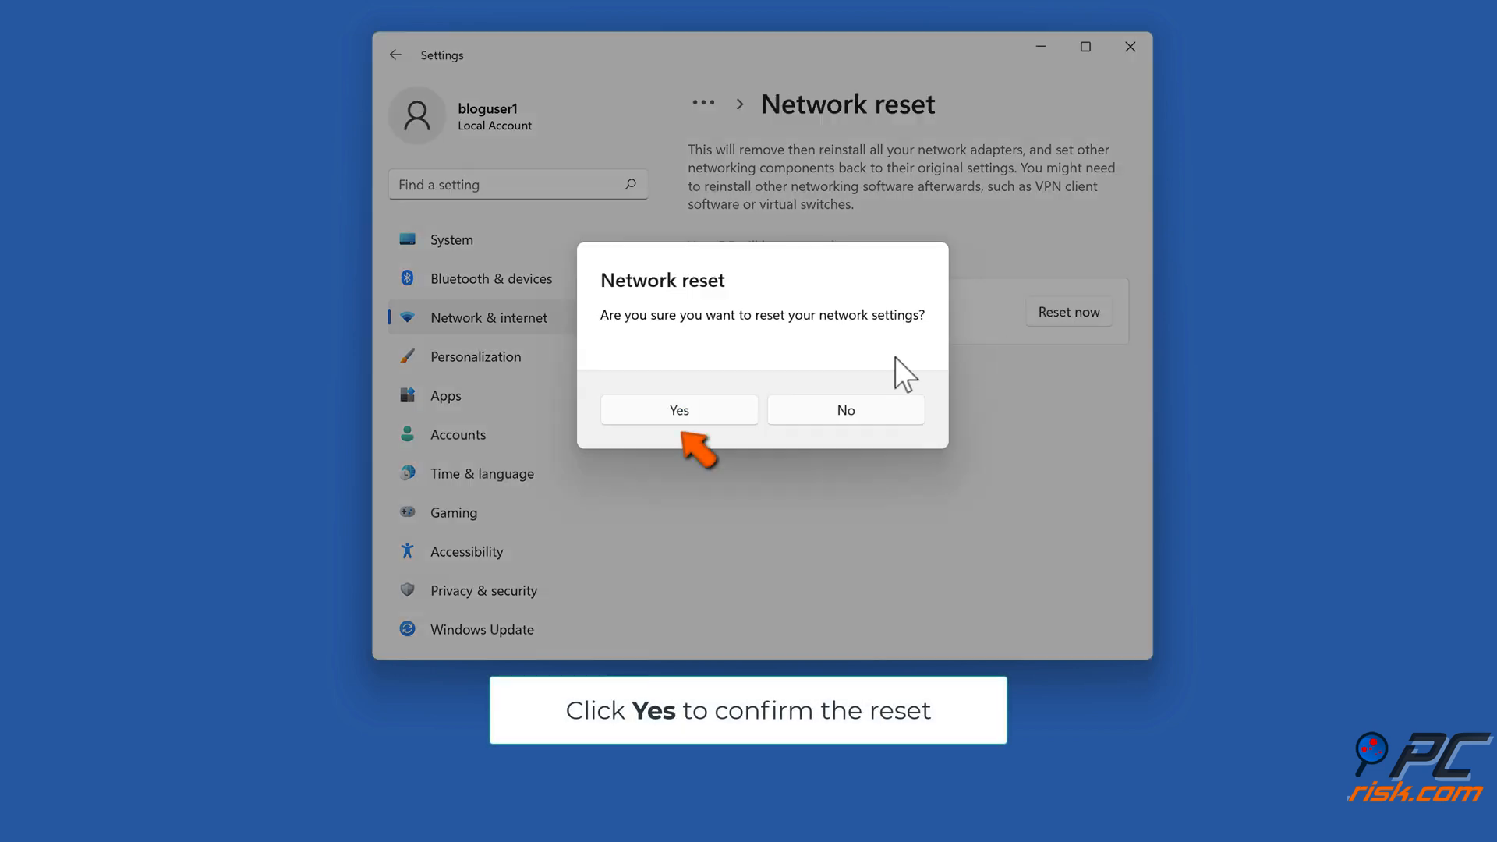
left_click(678, 412)
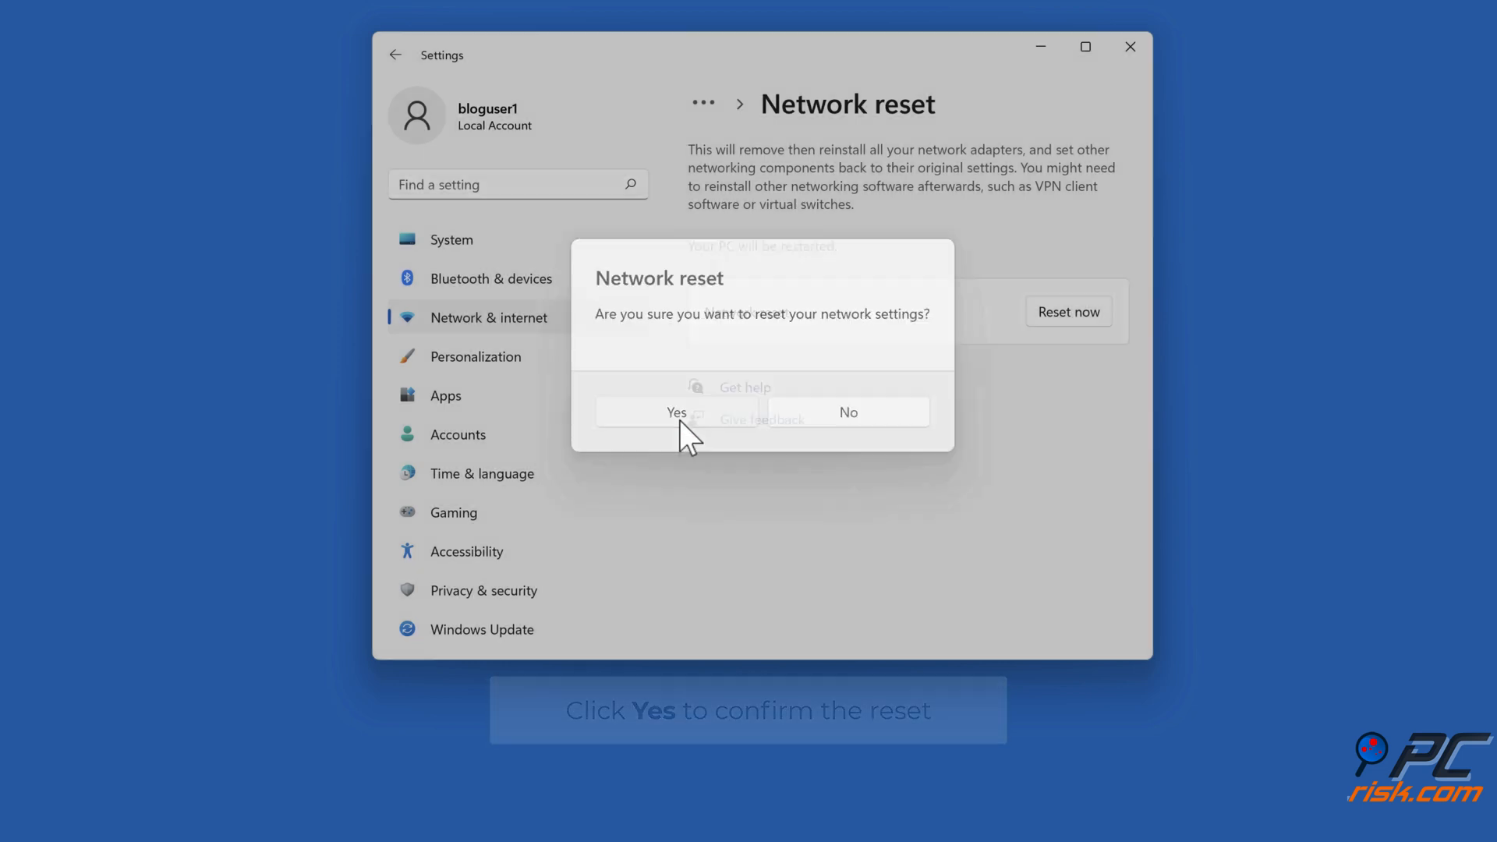
left_click(675, 412)
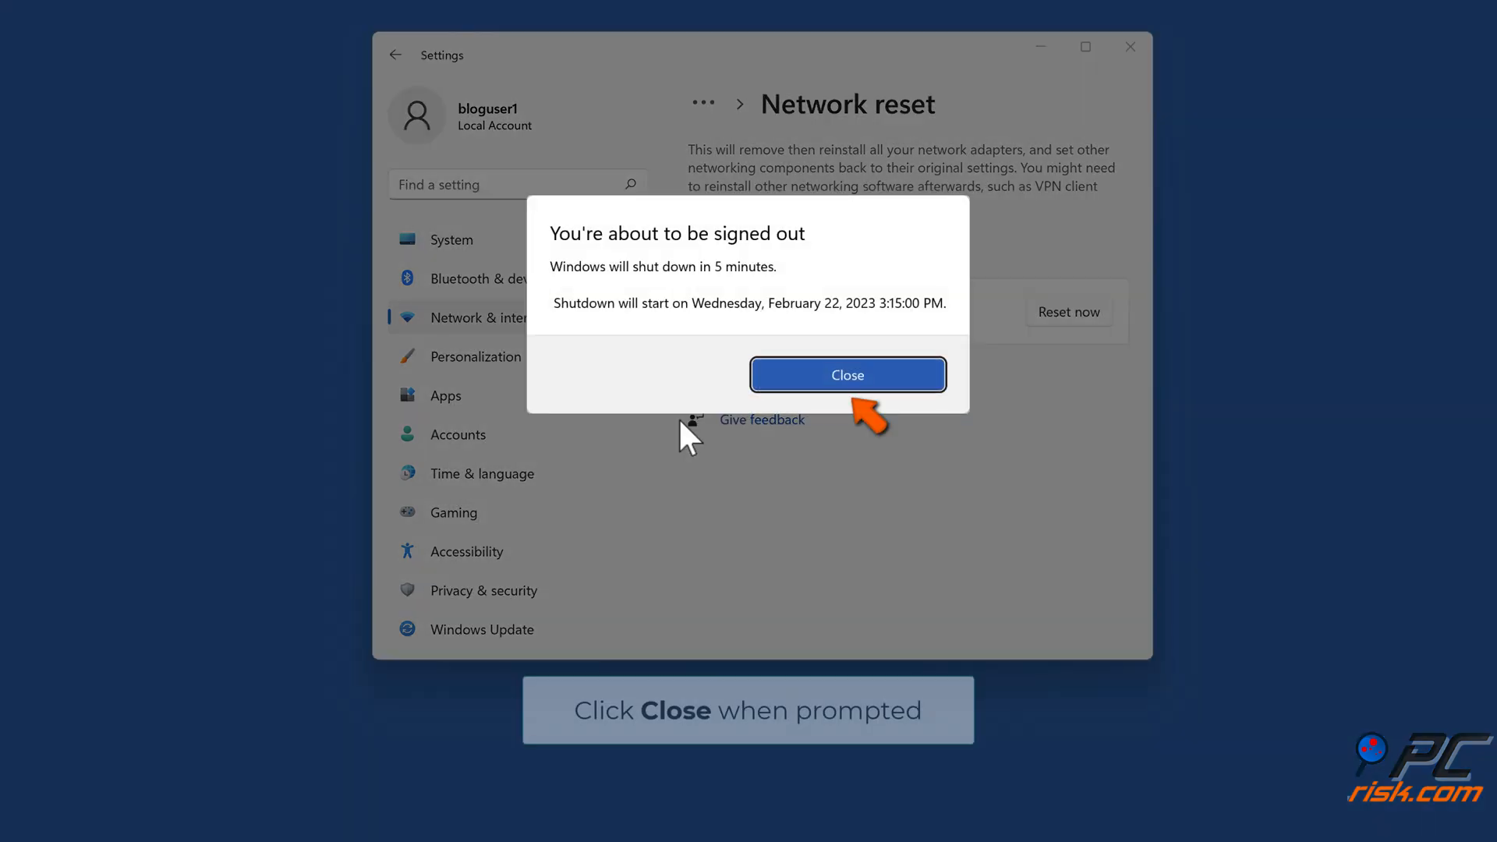
mouse_move(816, 435)
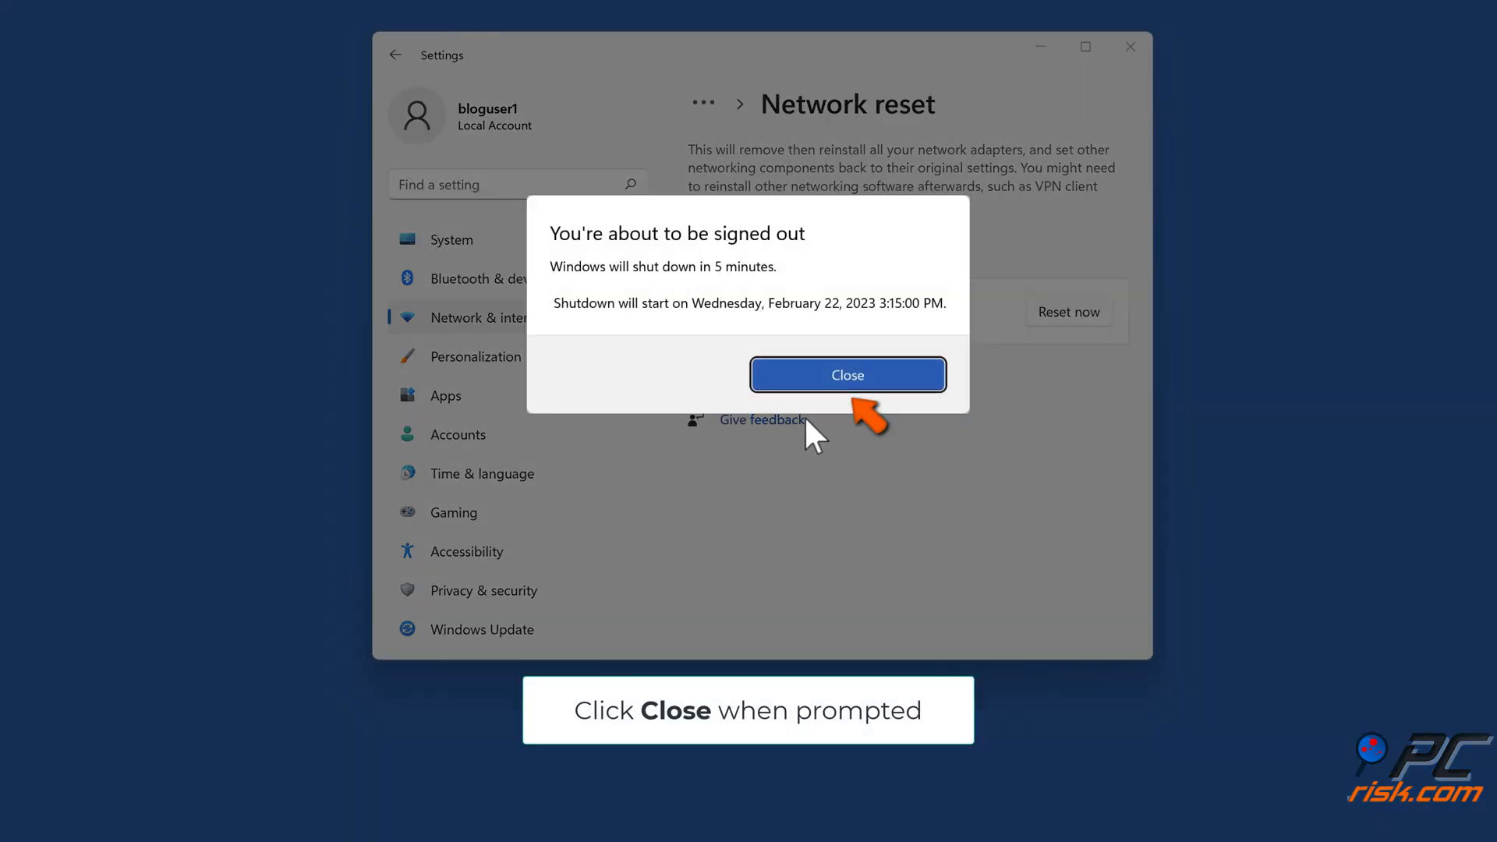
left_click(846, 375)
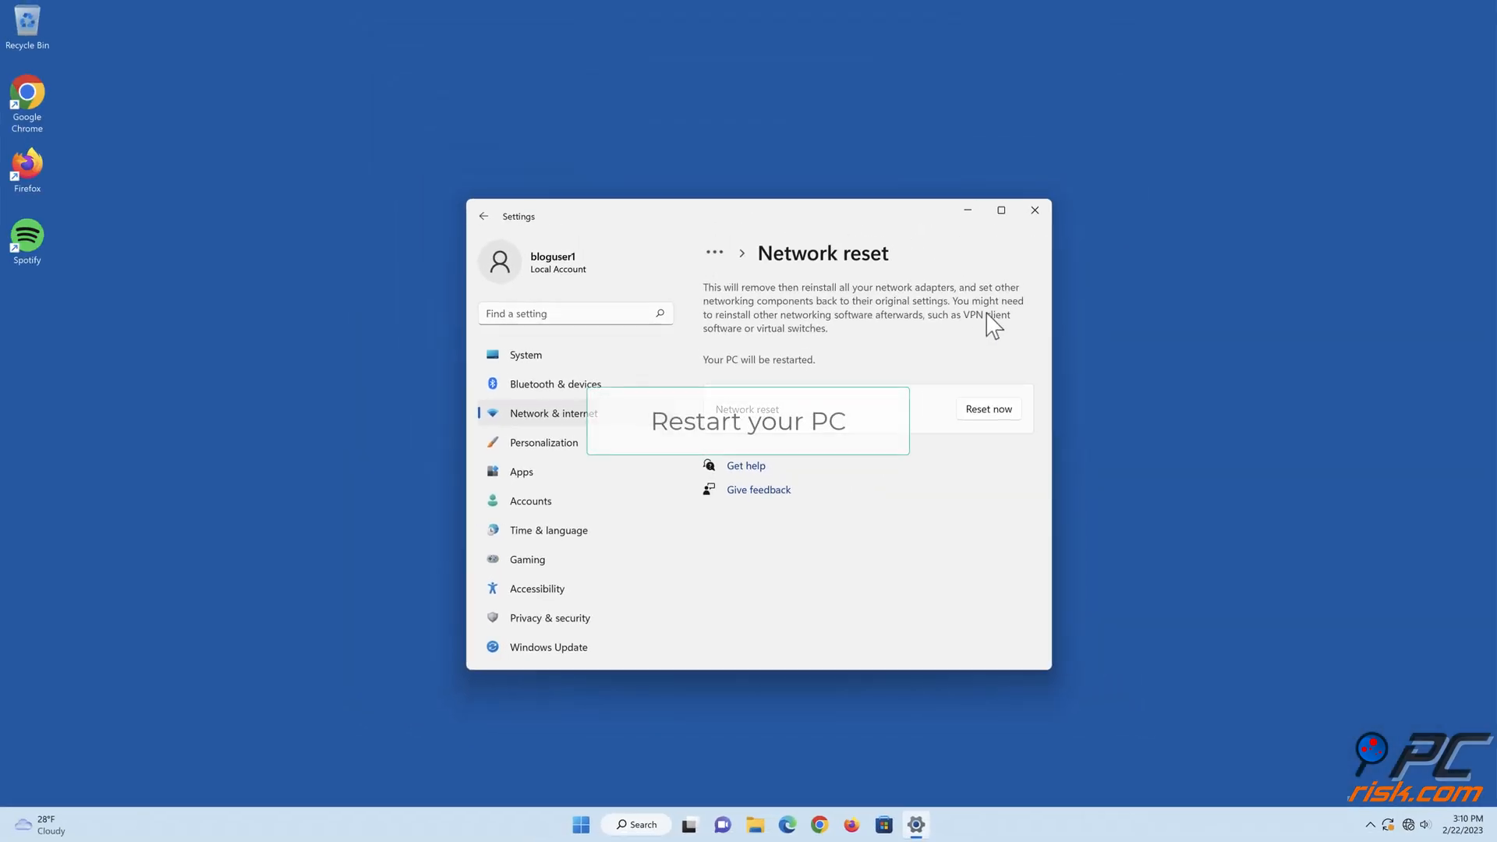
Step: Close Settings and restart the computer from the Start menu's power options
left_click(989, 409)
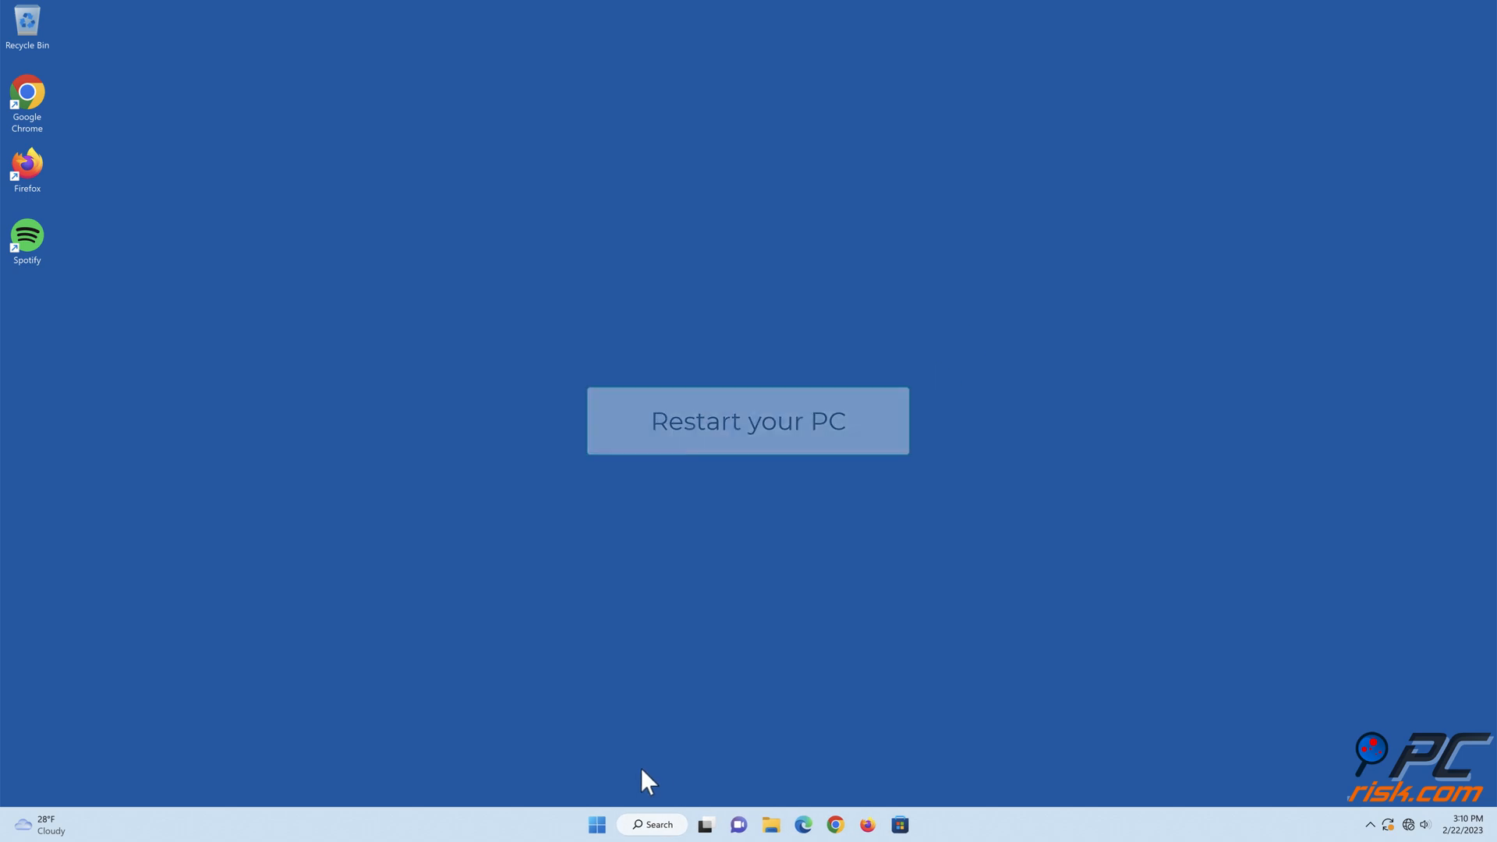
left_click(596, 824)
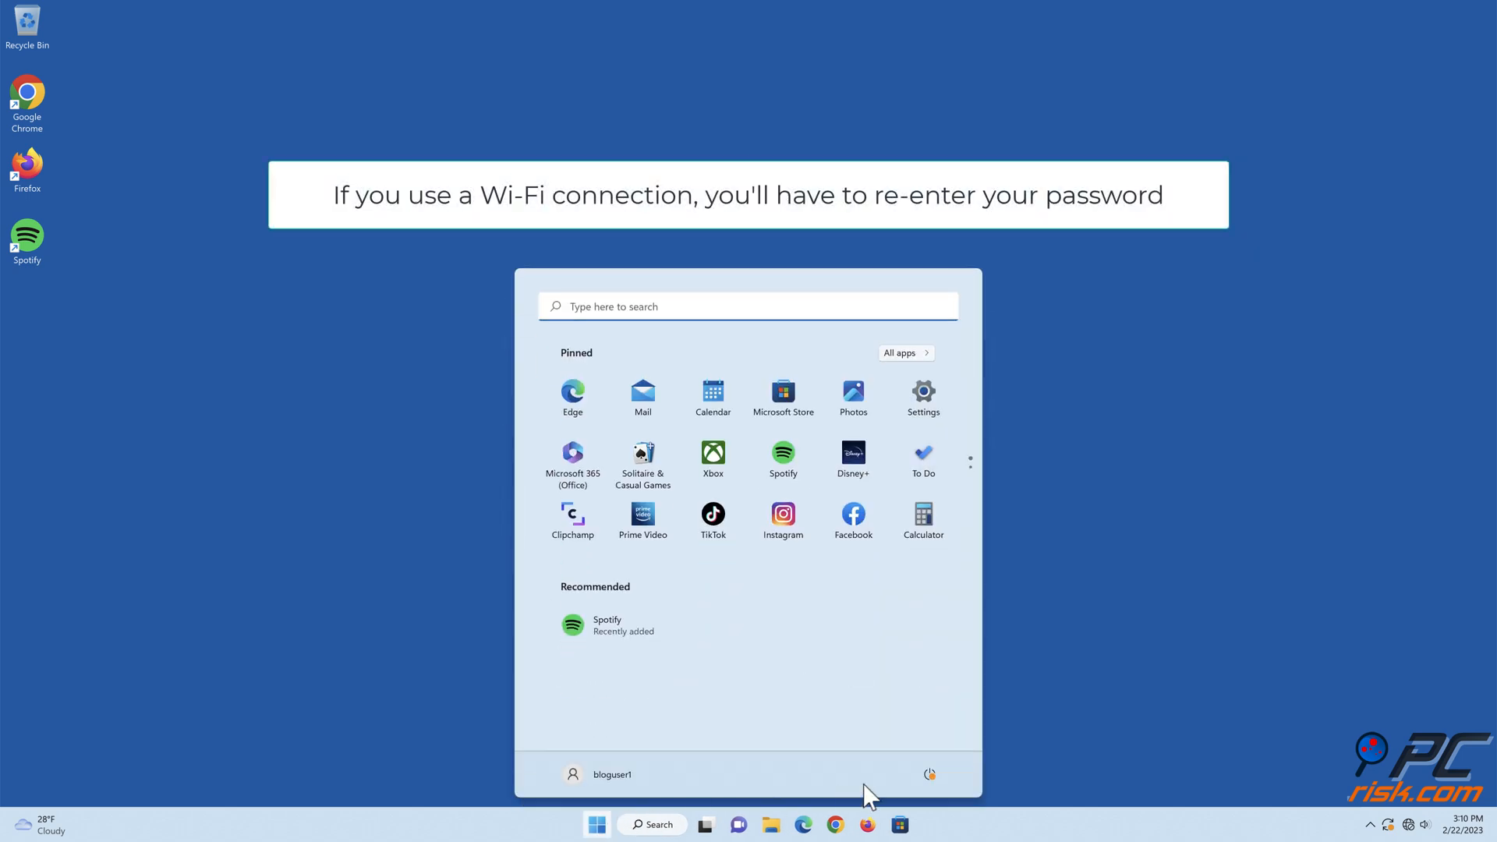
left_click(926, 773)
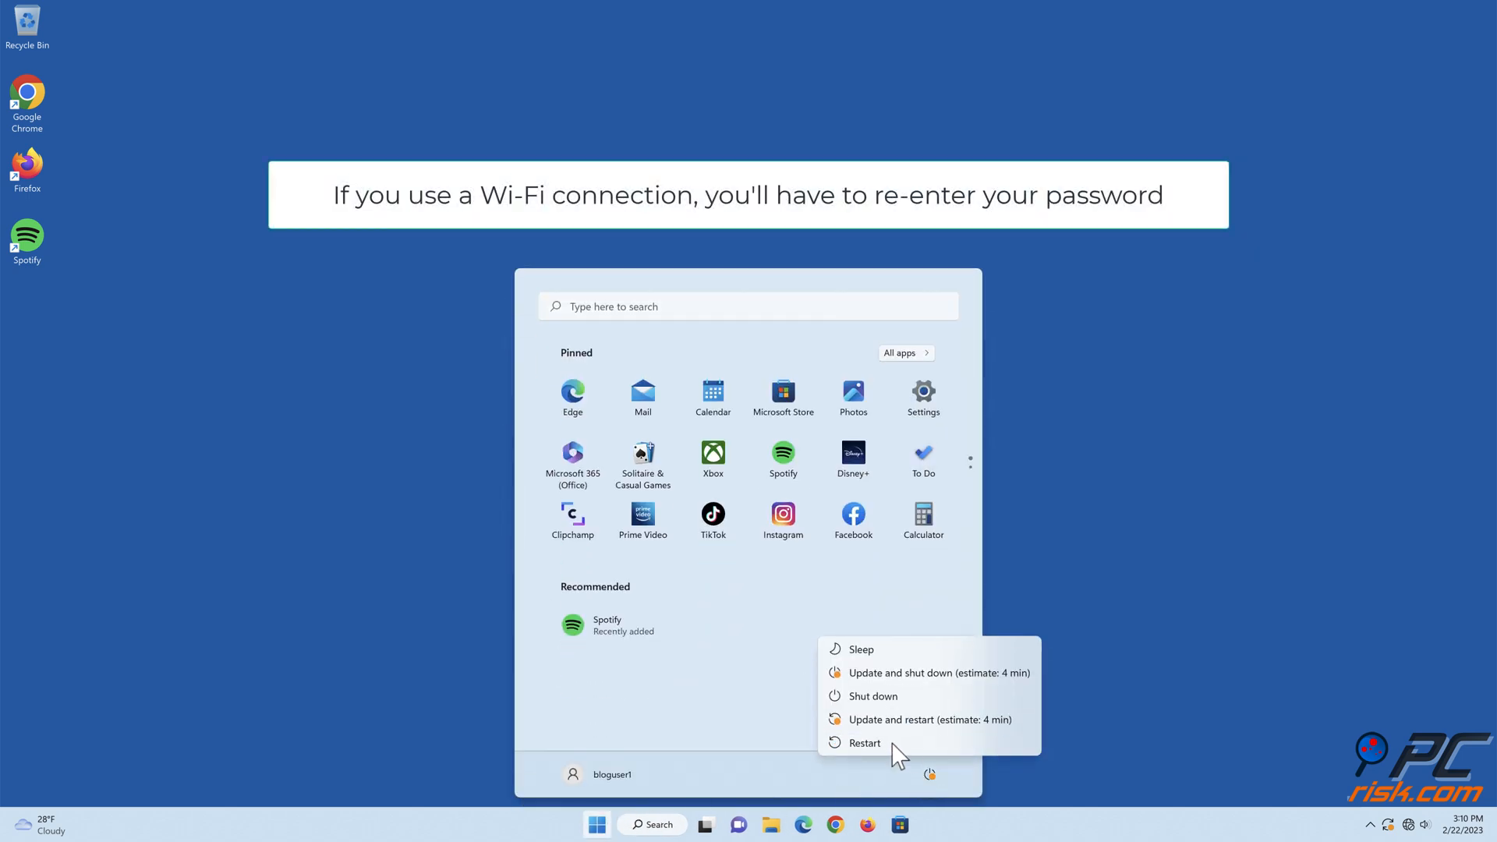
left_click(865, 742)
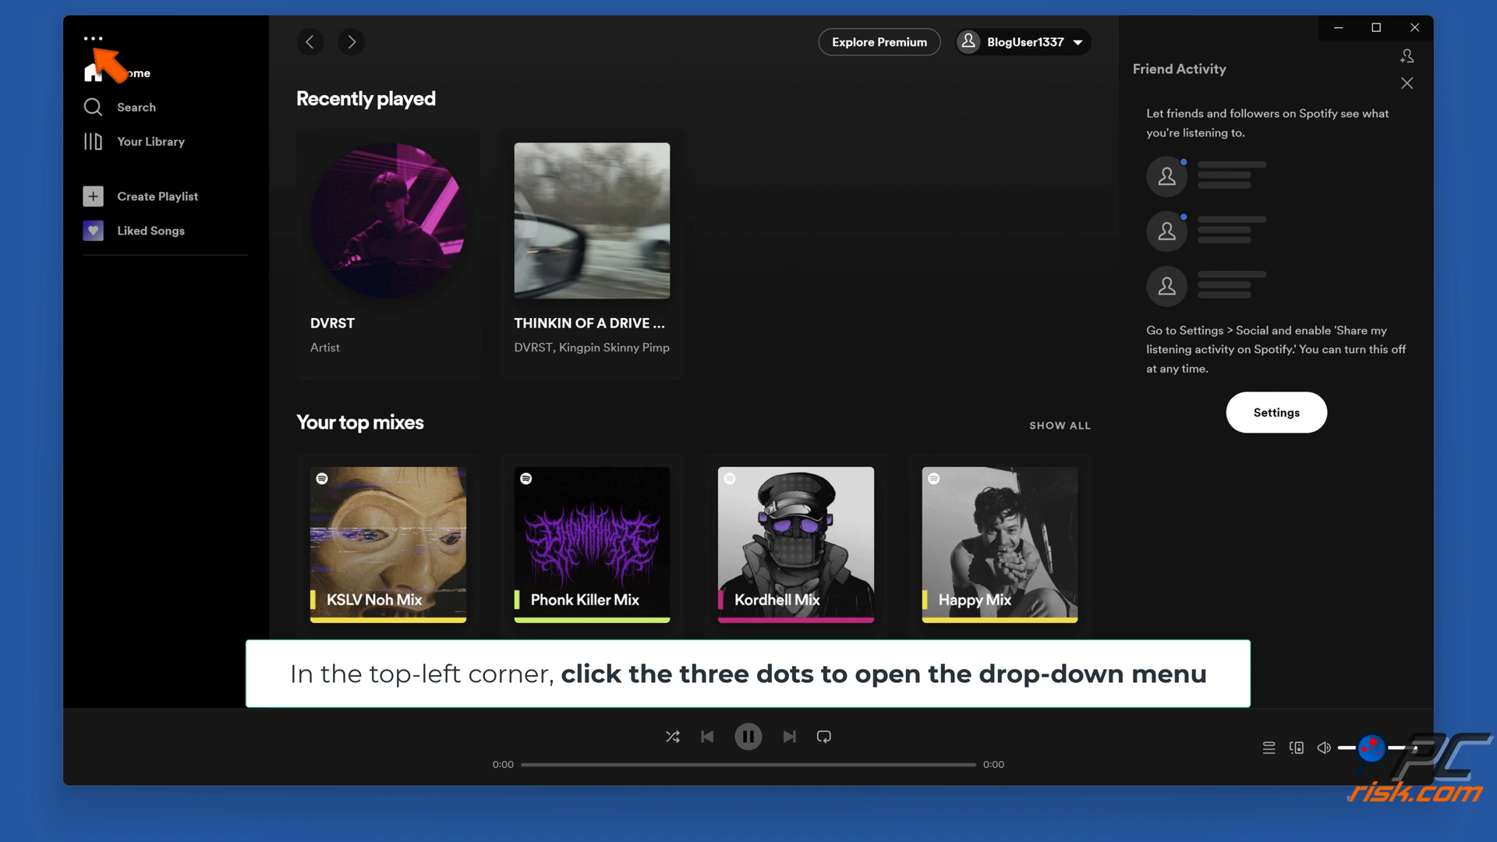
Step: Open Spotify's Settings page via the three-dot menu's Edit > Preferences
left_click(92, 37)
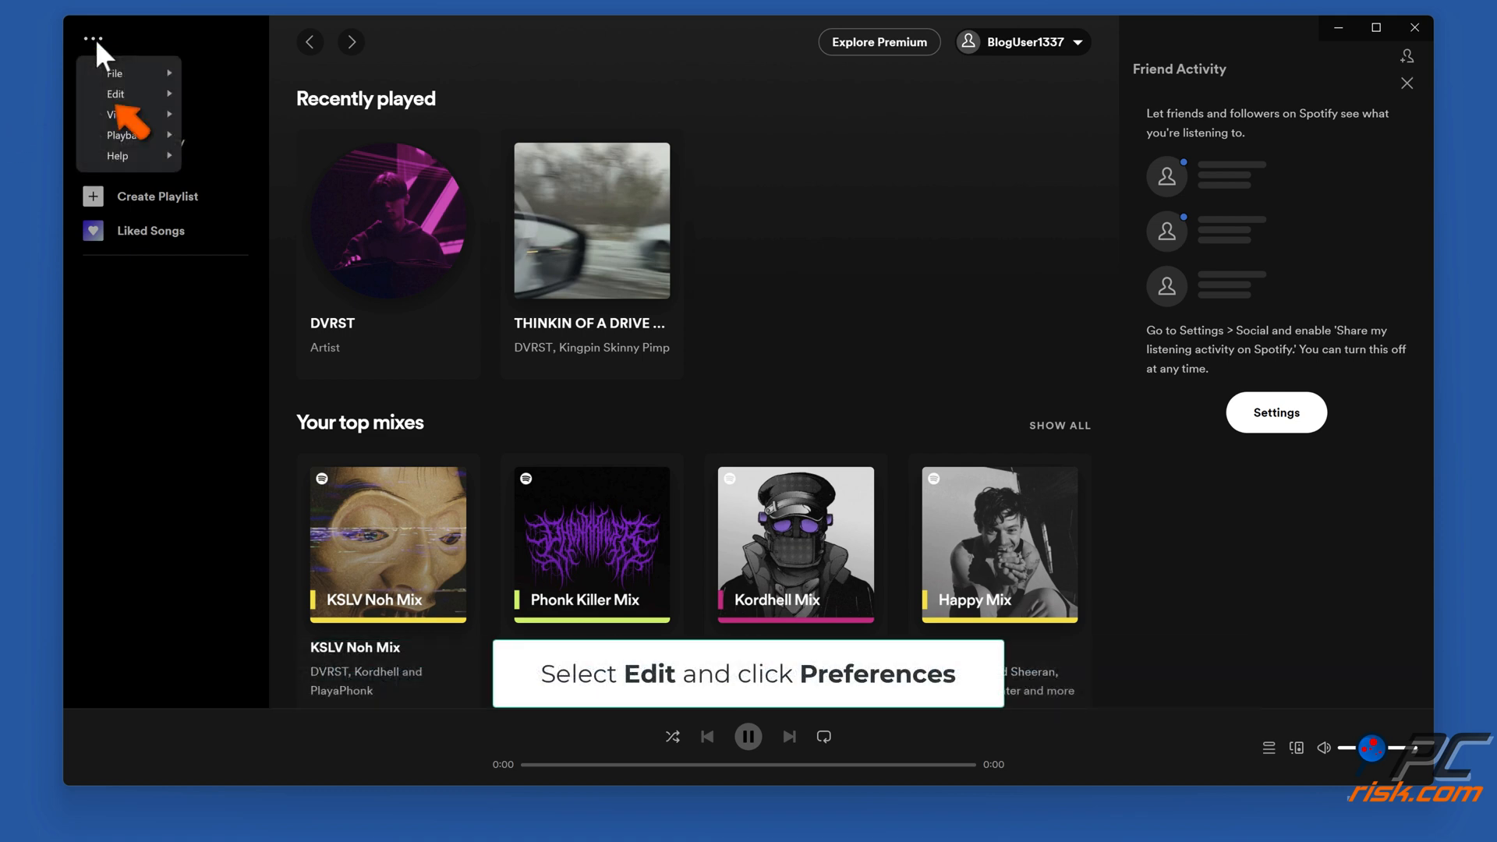
left_click(115, 93)
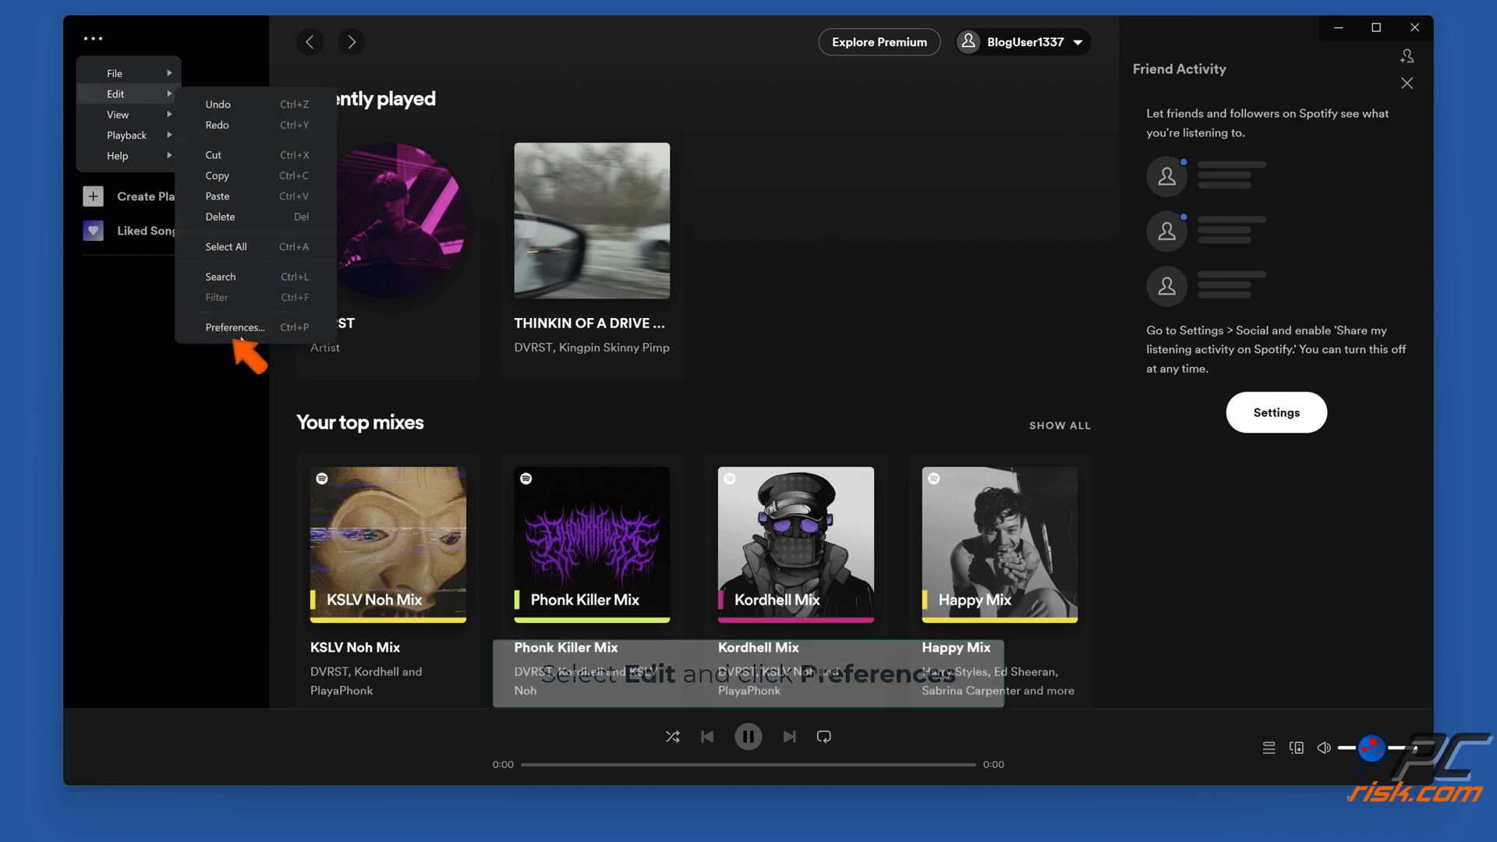
left_click(235, 326)
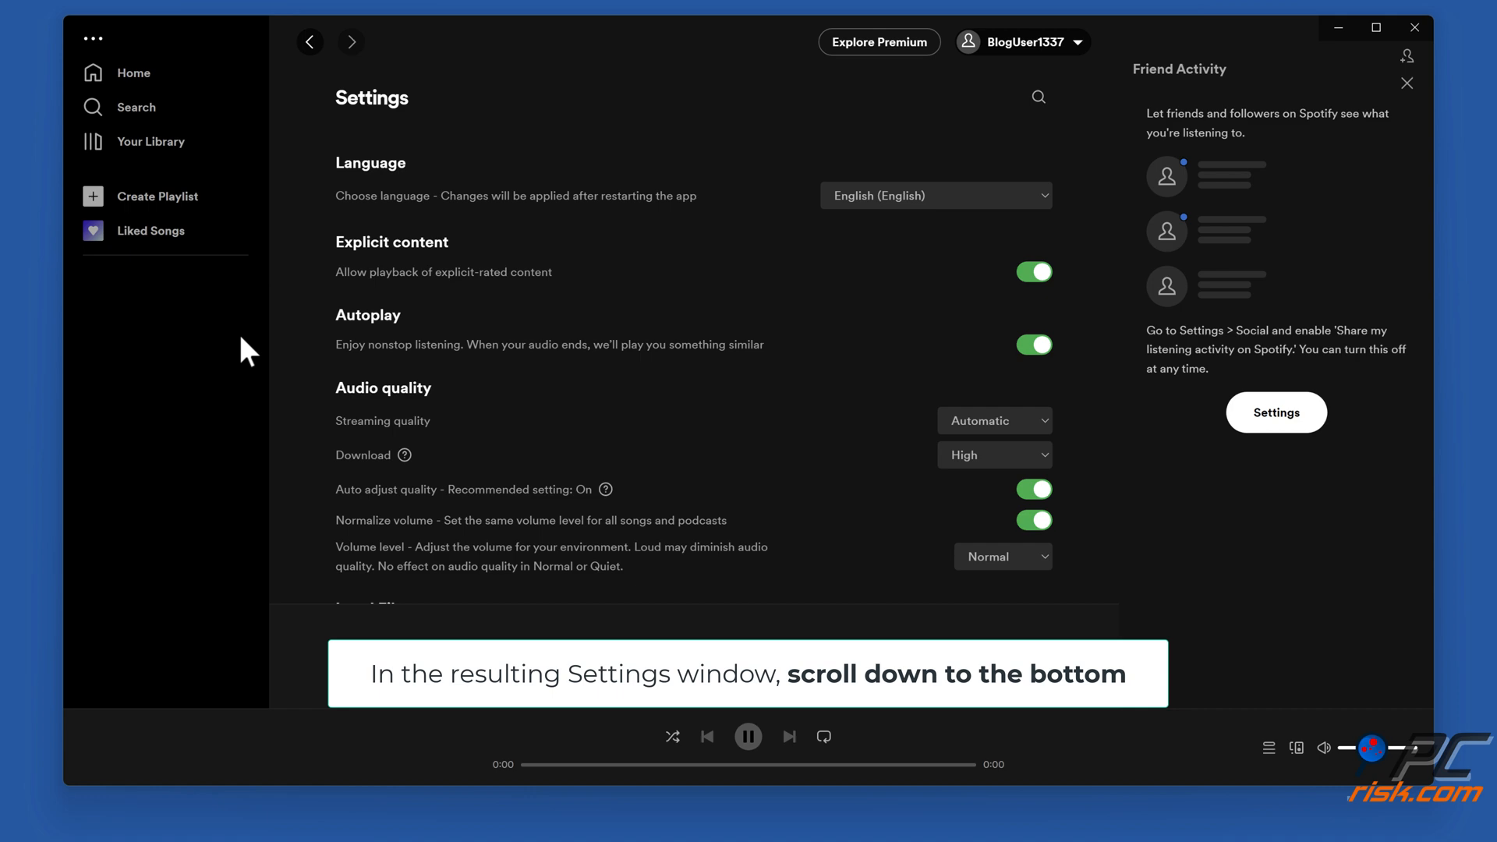
Step: Switch off Enable hardware acceleration under Compatibility at the bottom of Settings
scroll("down", 3)
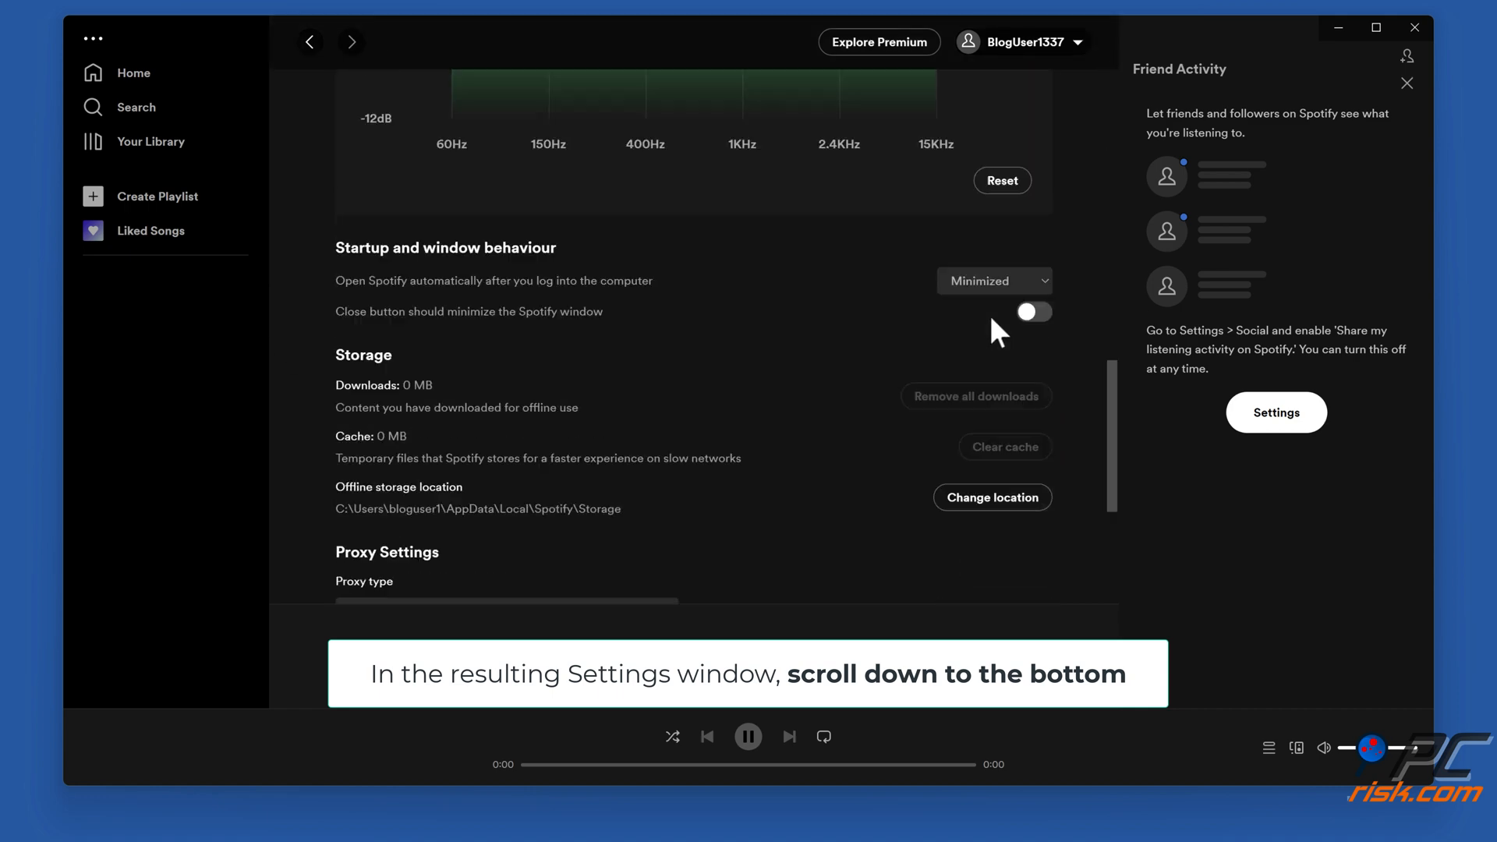
scroll("down", 3)
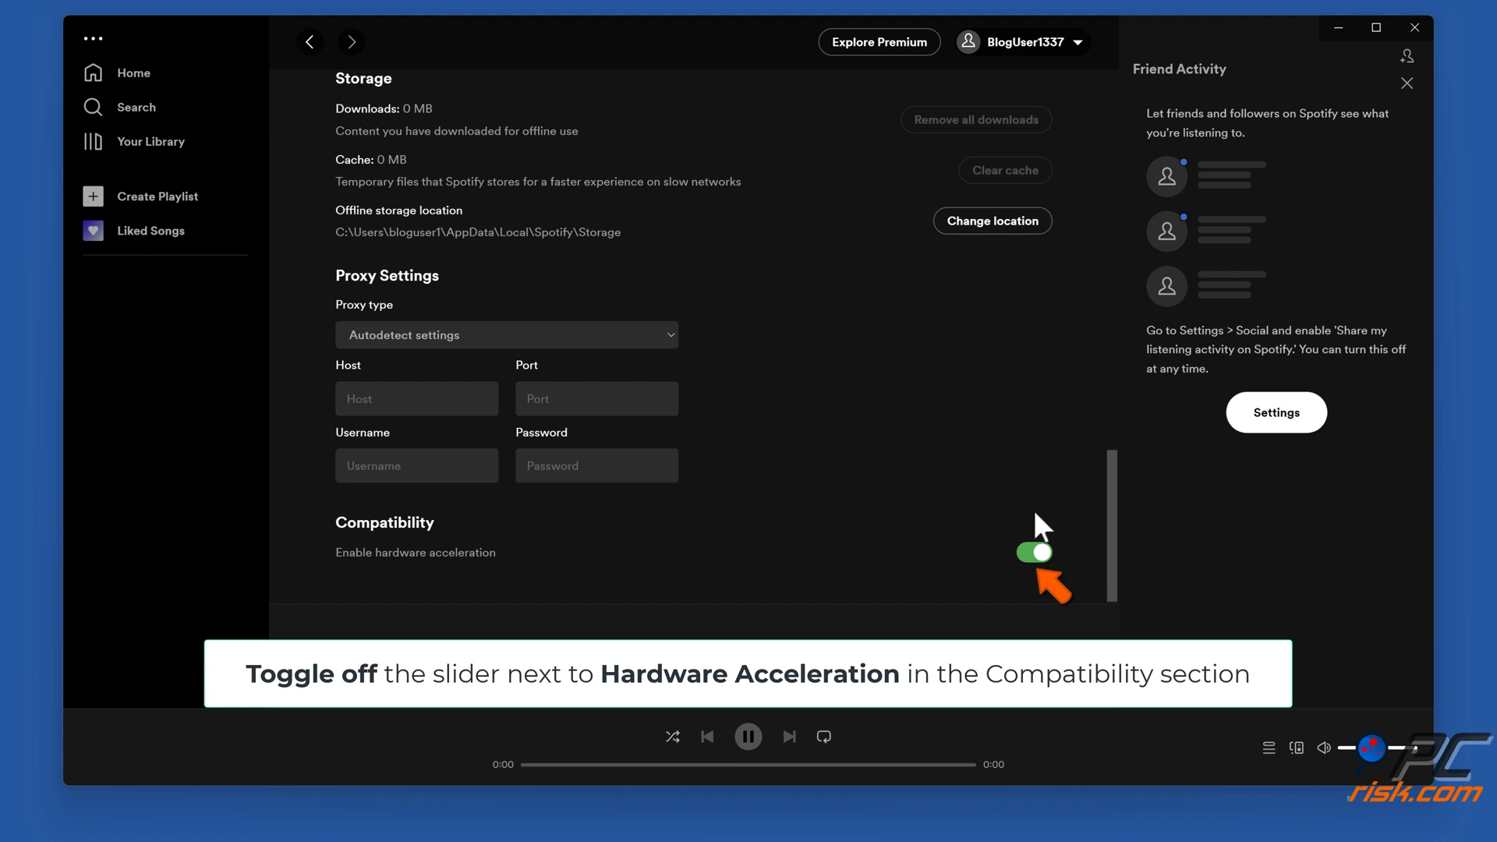
left_click(1036, 552)
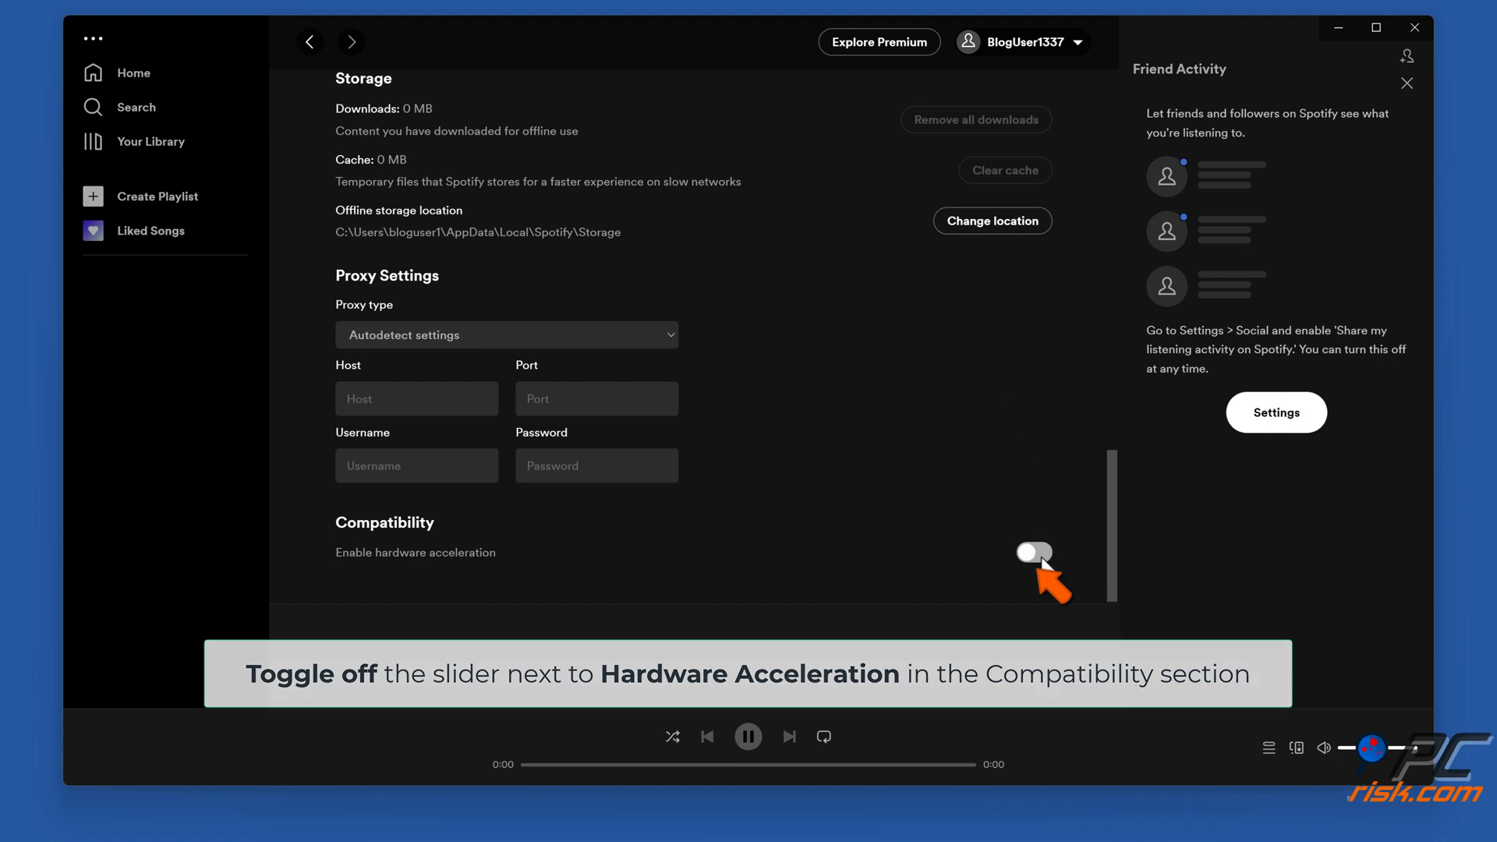
left_click(1034, 553)
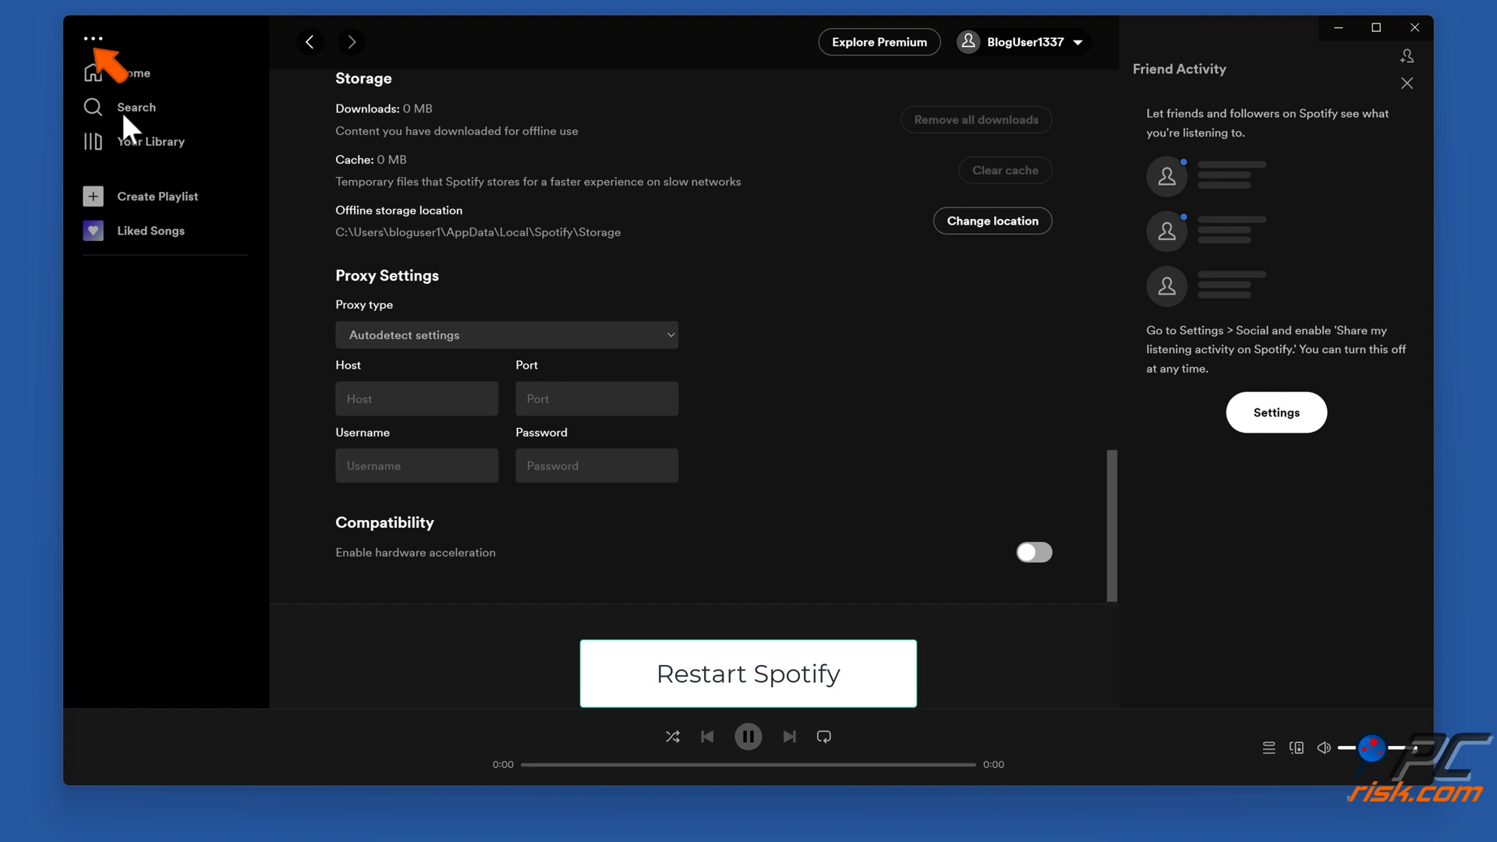
Step: Exit Spotify via File > Exit and relaunch it from the desktop shortcut
left_click(92, 37)
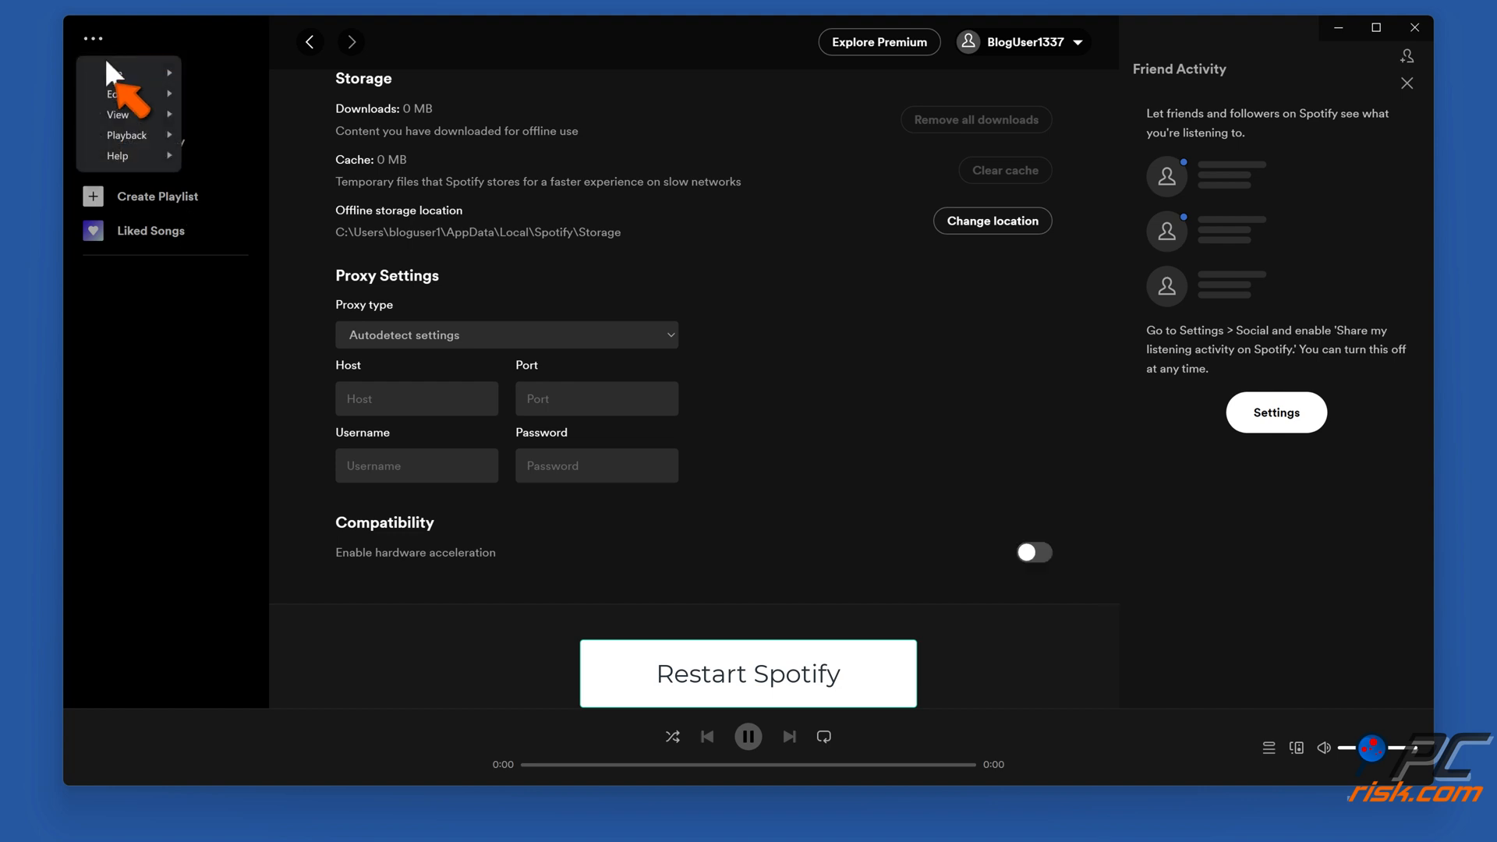
left_click(114, 73)
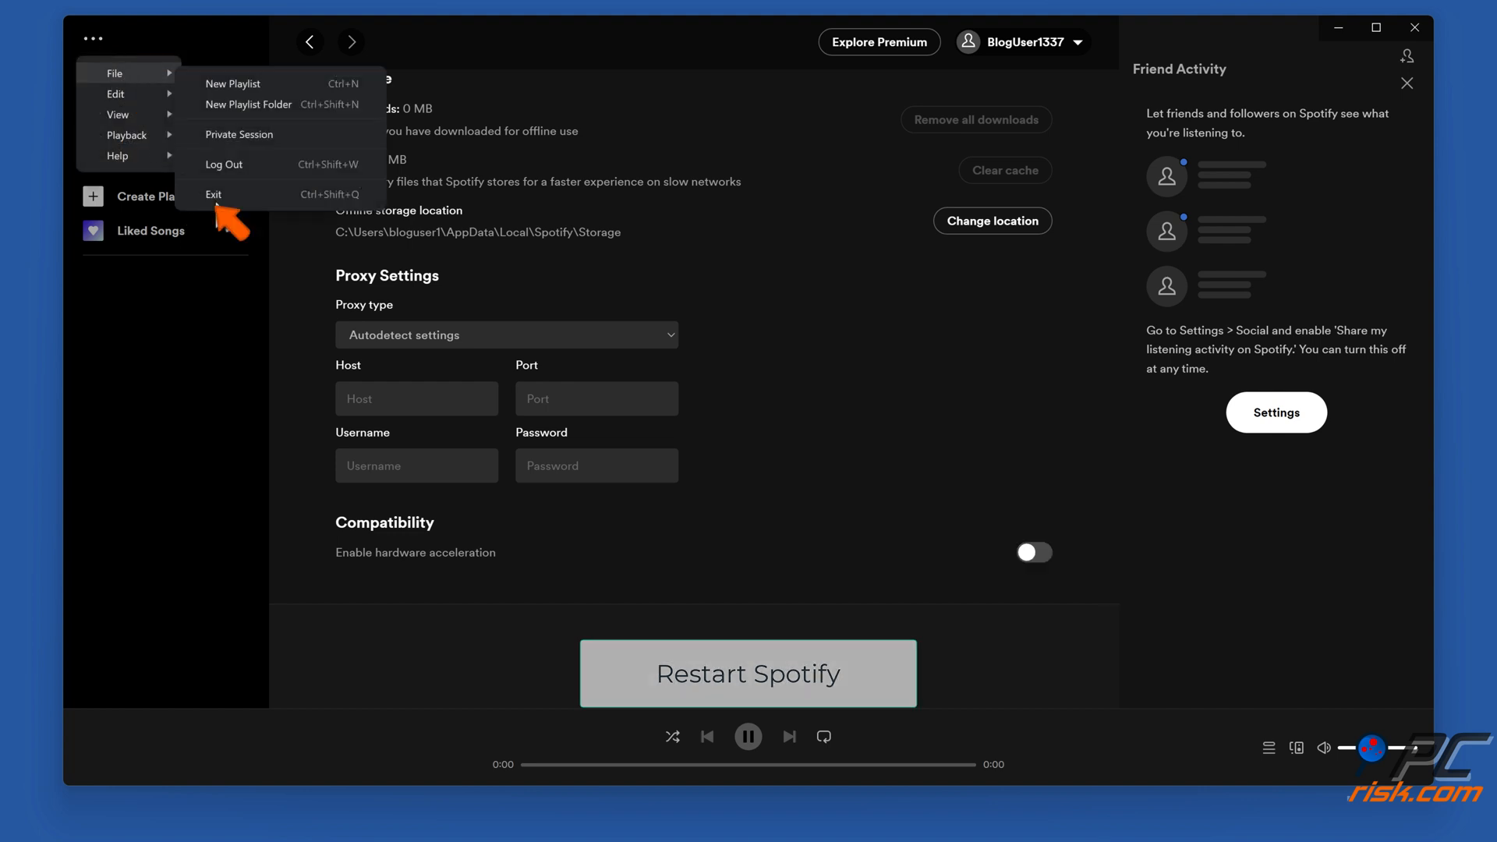
left_click(214, 193)
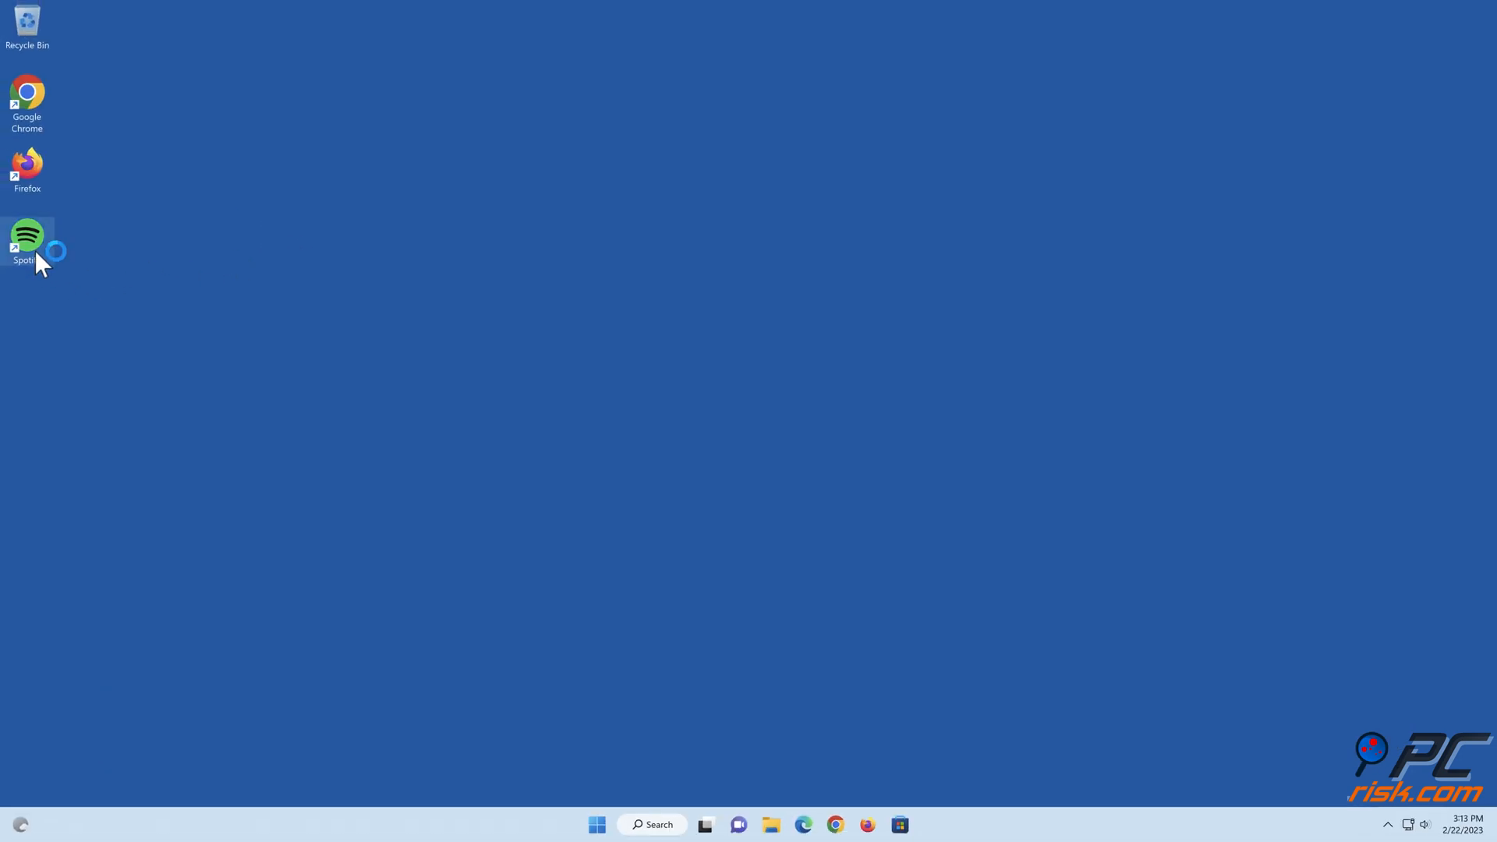
double_click(26, 235)
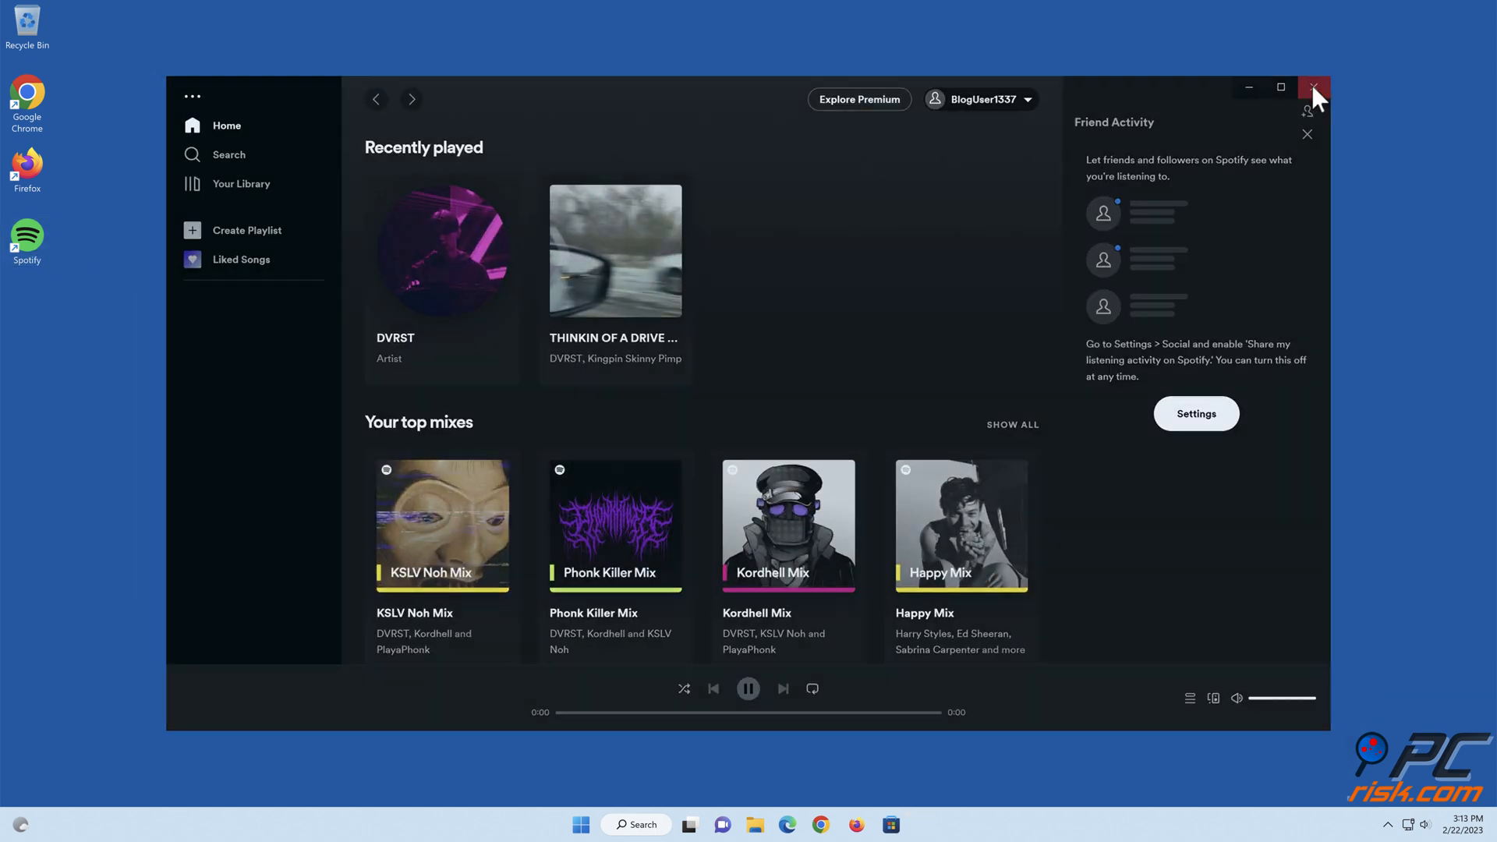
left_click(1315, 88)
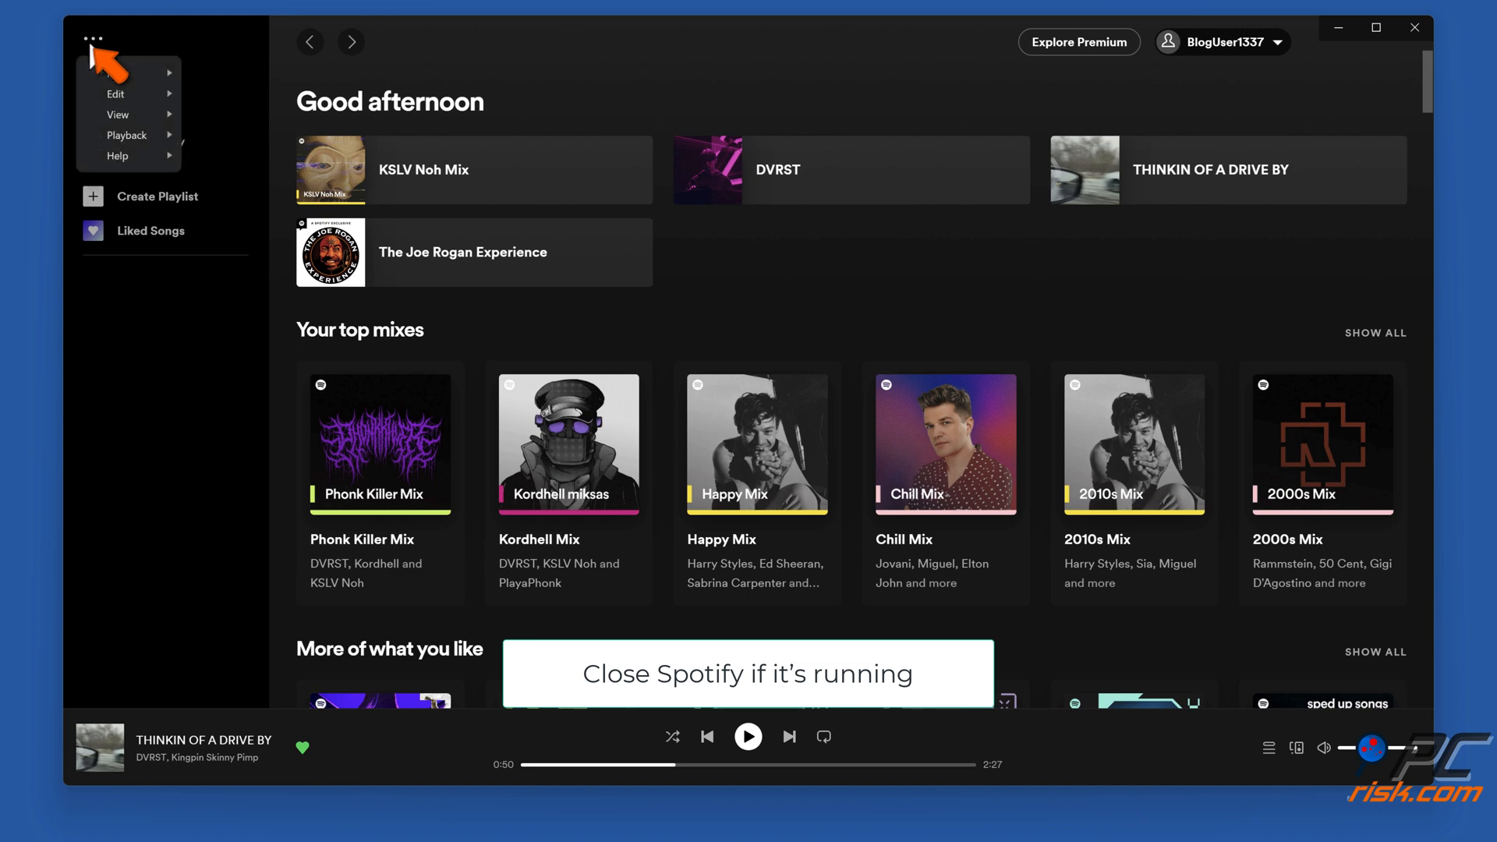
Step: Exit Spotify fully via File > Exit, leaving only the desktop
left_click(114, 73)
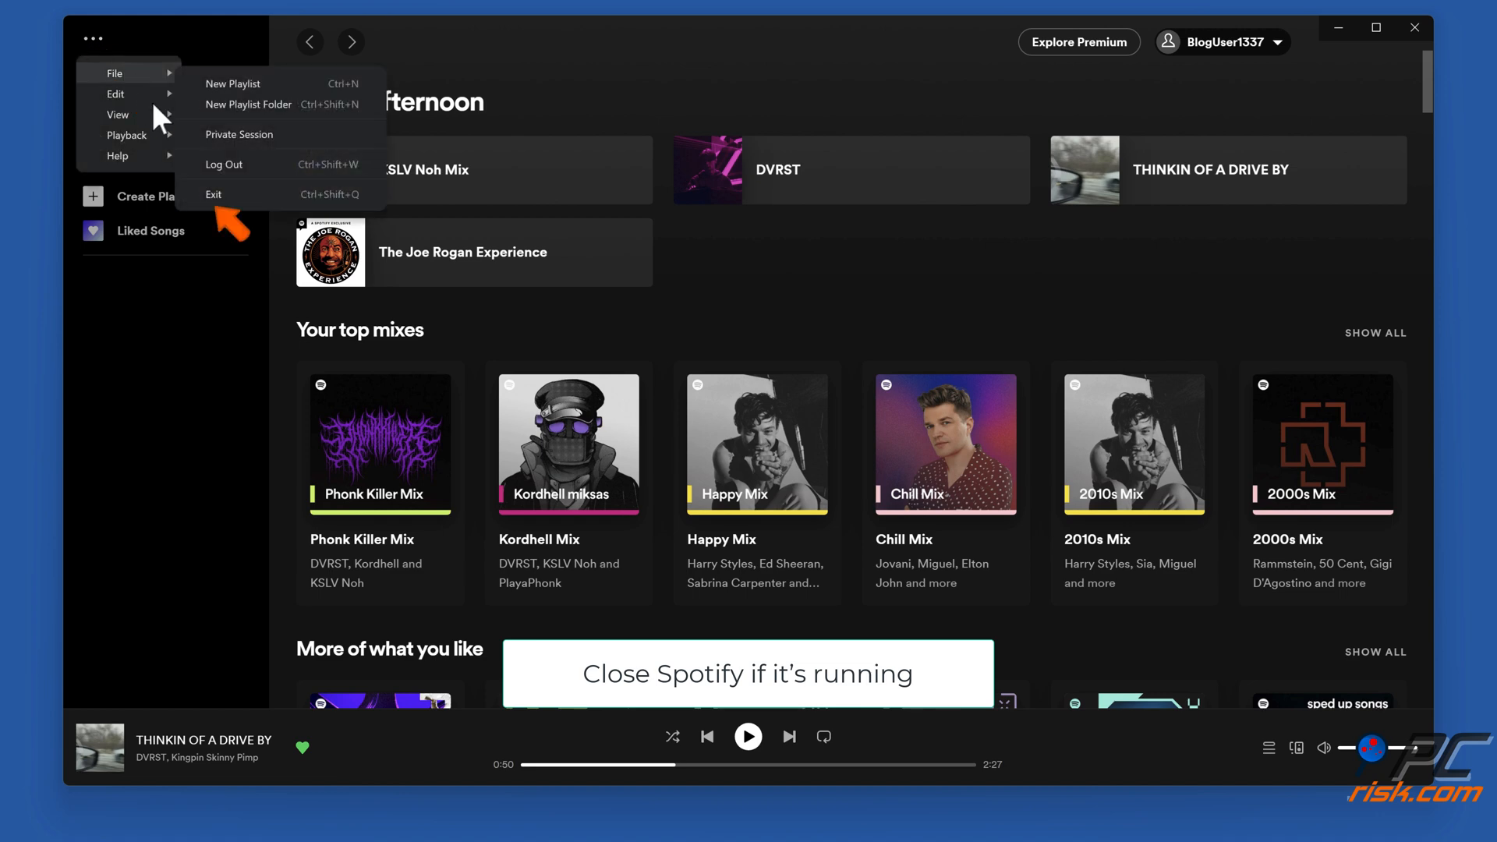
left_click(214, 195)
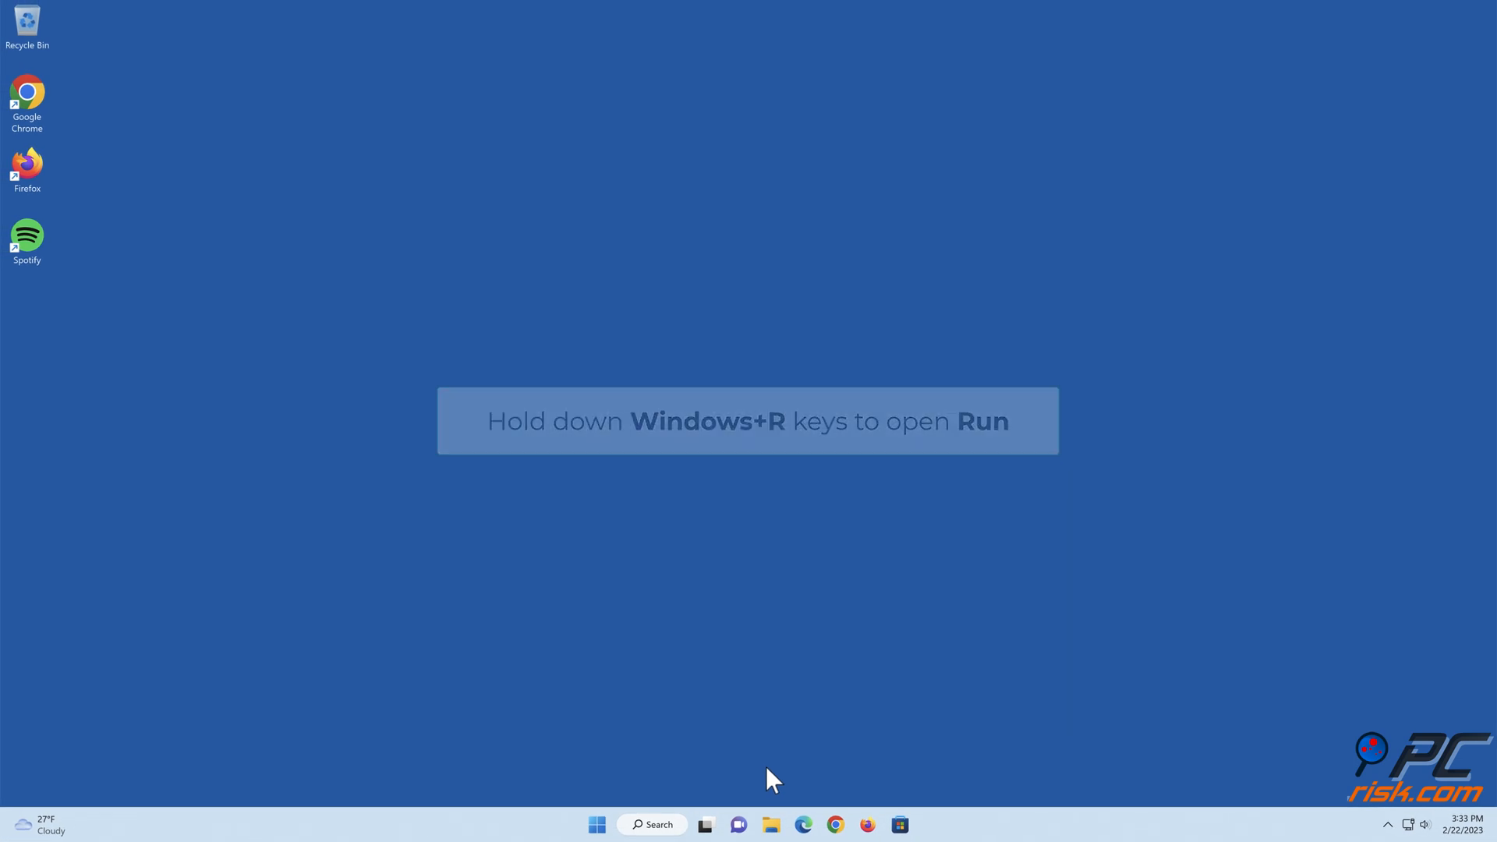
Step: Run %localappdata% to open the Local app data folder in File Explorer
key("win+r")
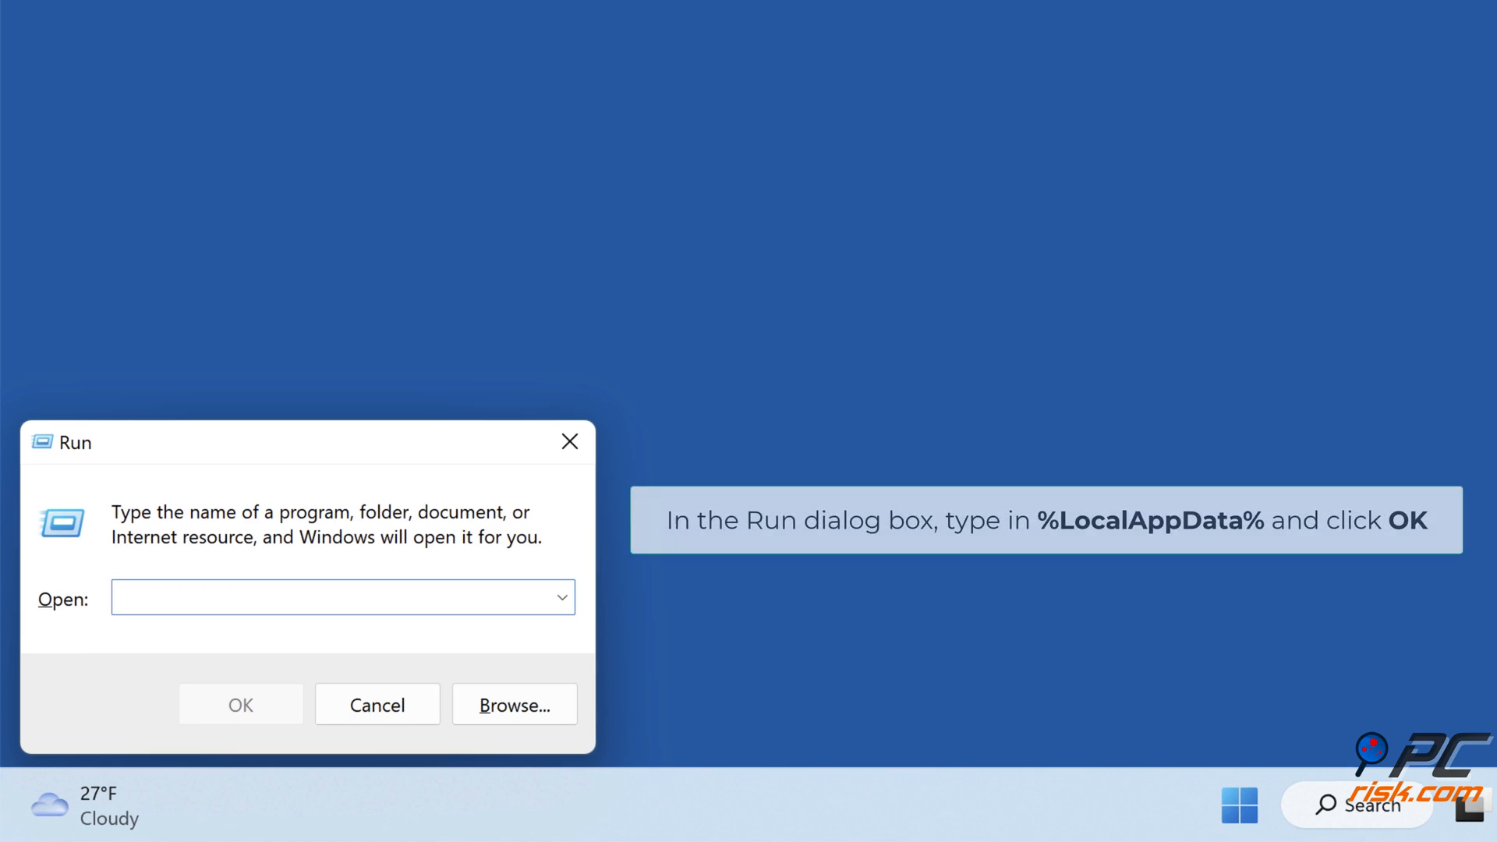
type("%local")
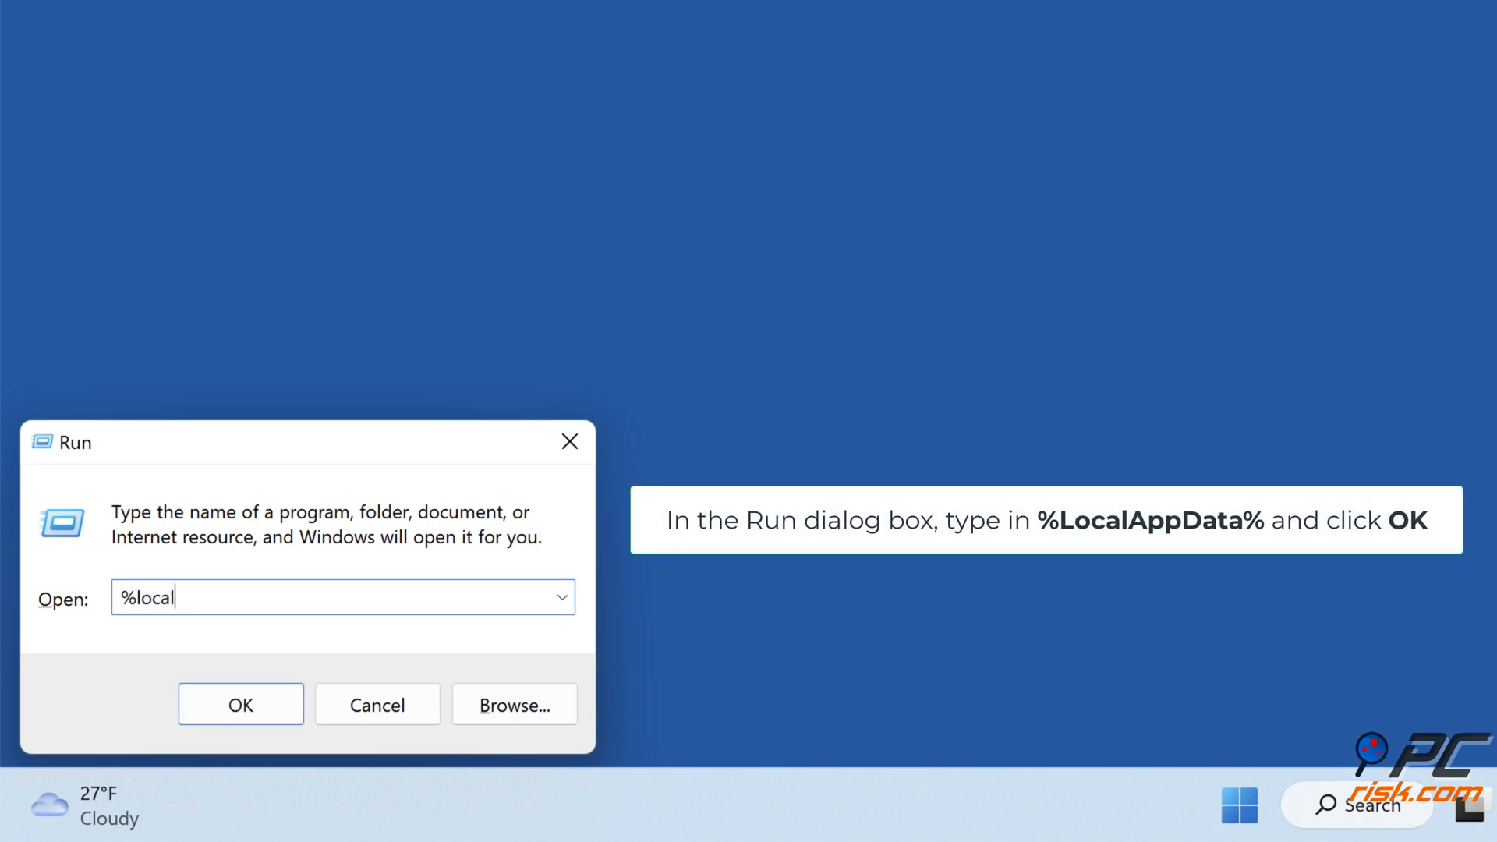
type("appdata%")
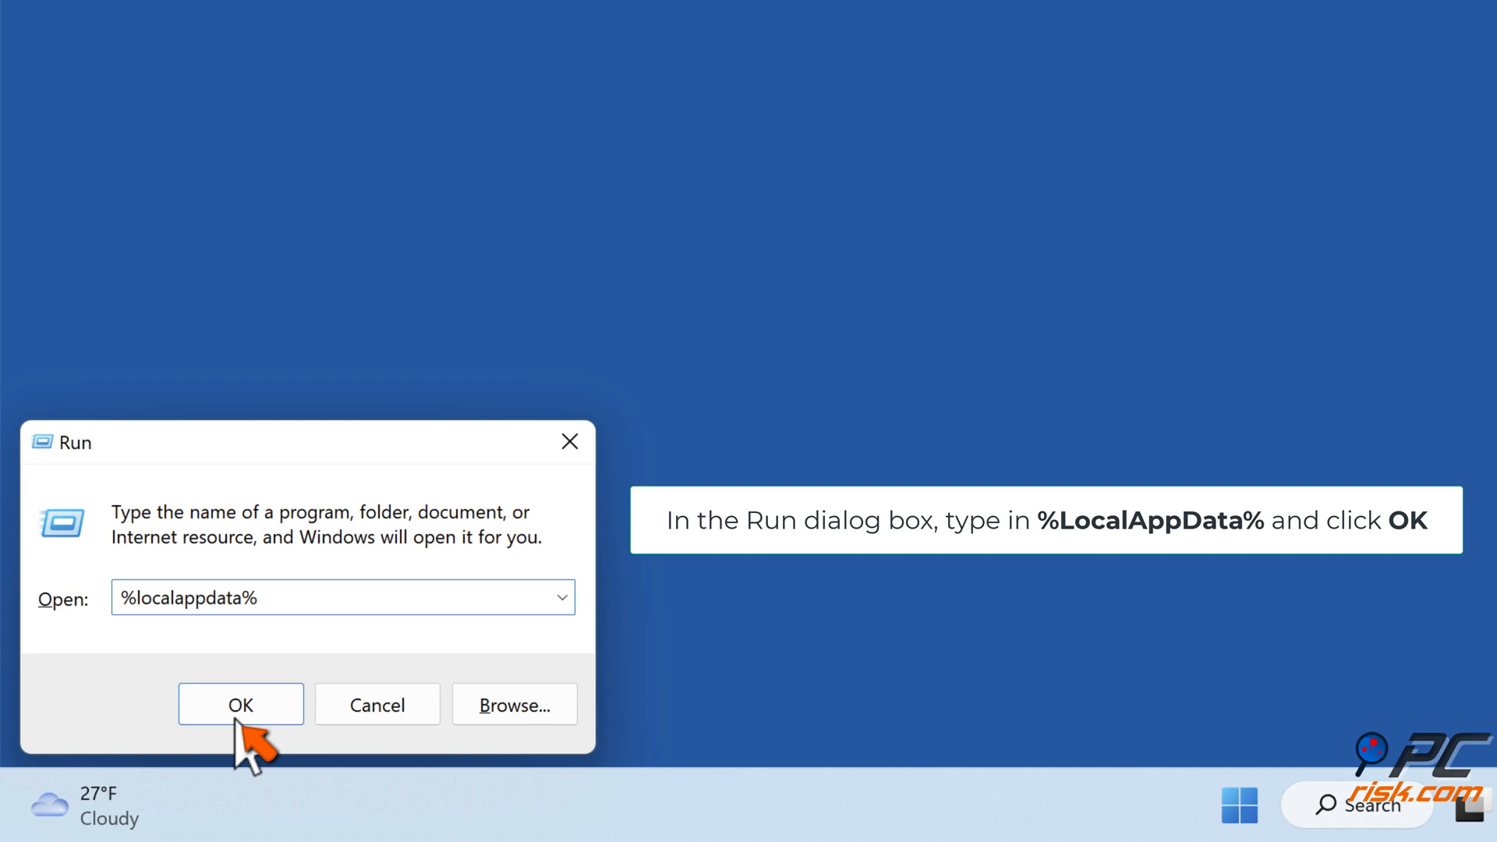
left_click(240, 705)
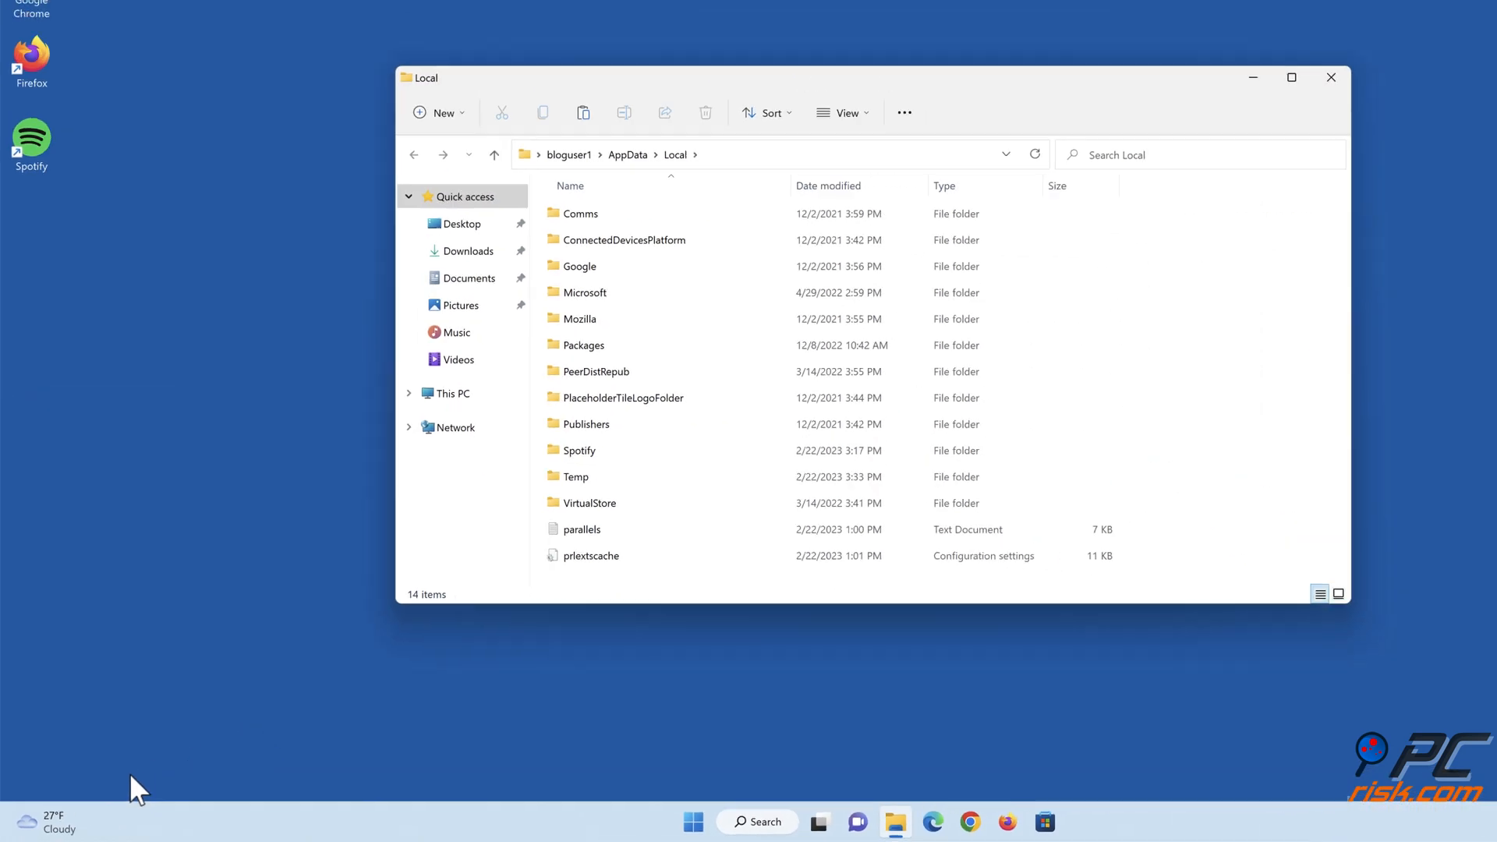
Step: Navigate into Spotify's local data Storage folder in File Explorer
left_click(1292, 78)
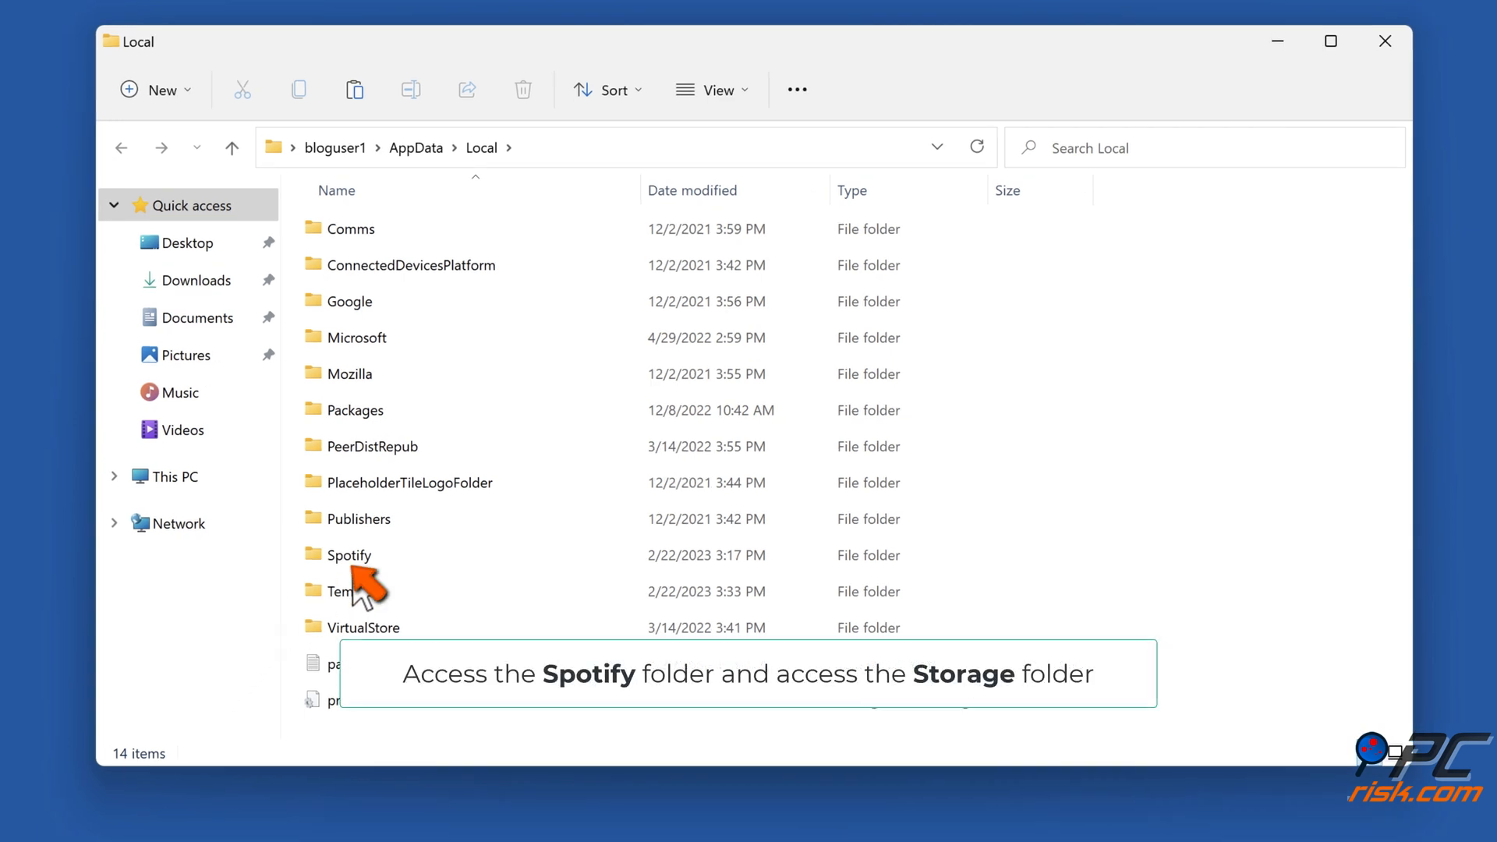
double_click(348, 556)
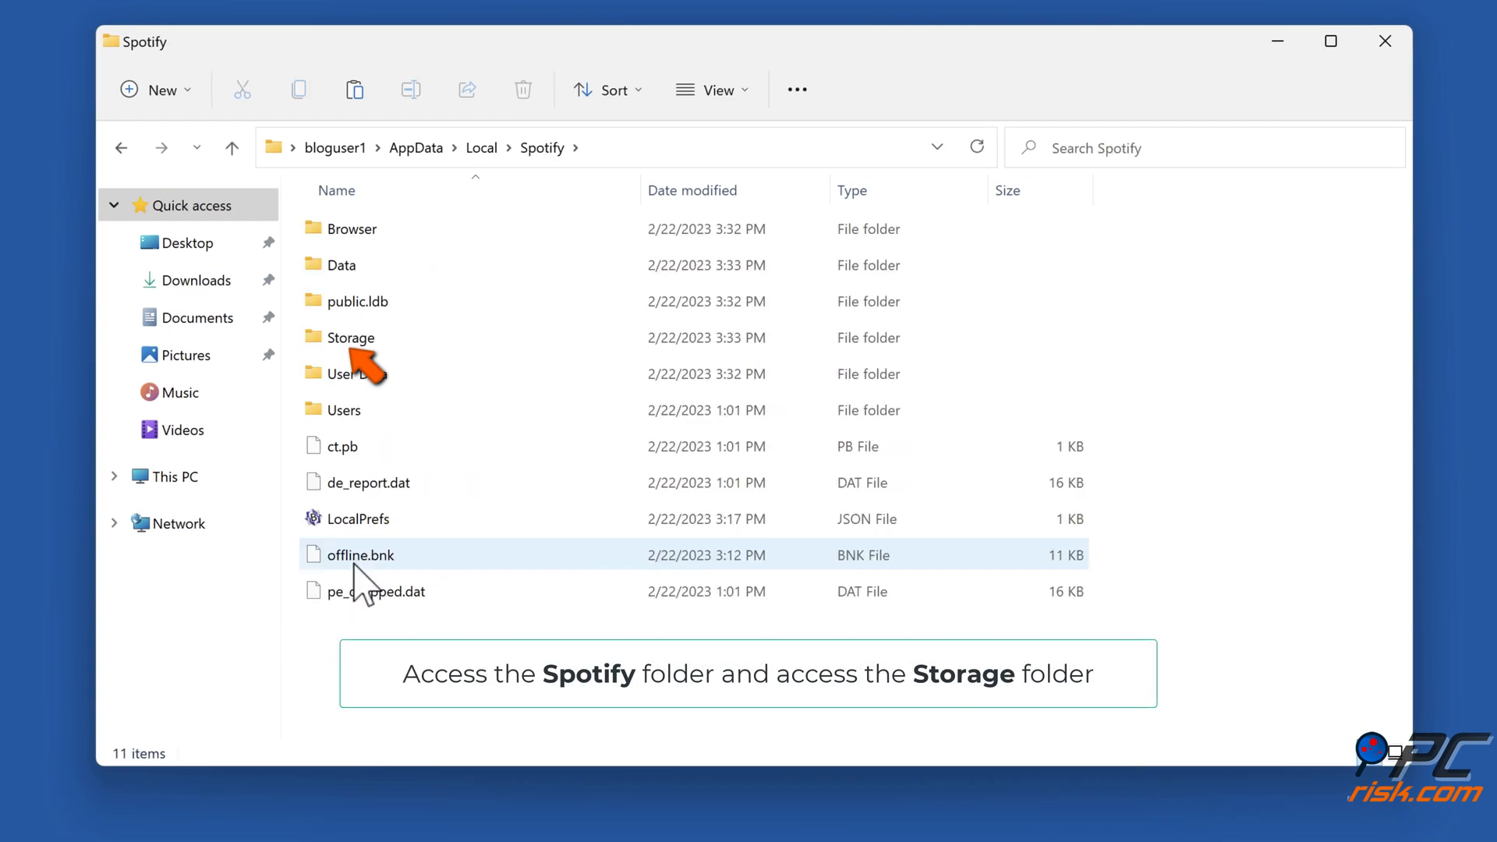
left_click(351, 337)
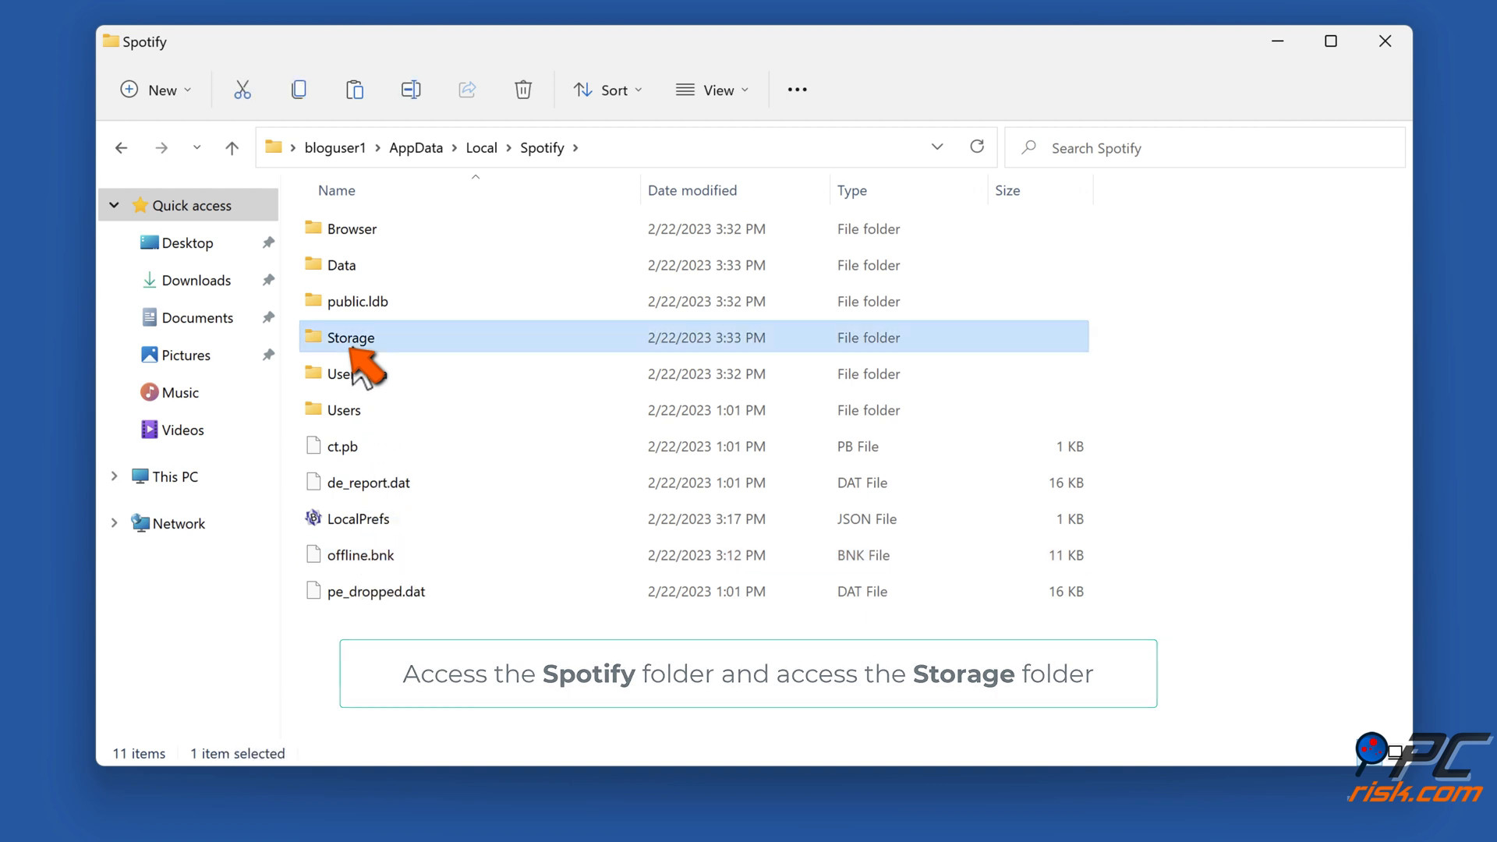
double_click(351, 337)
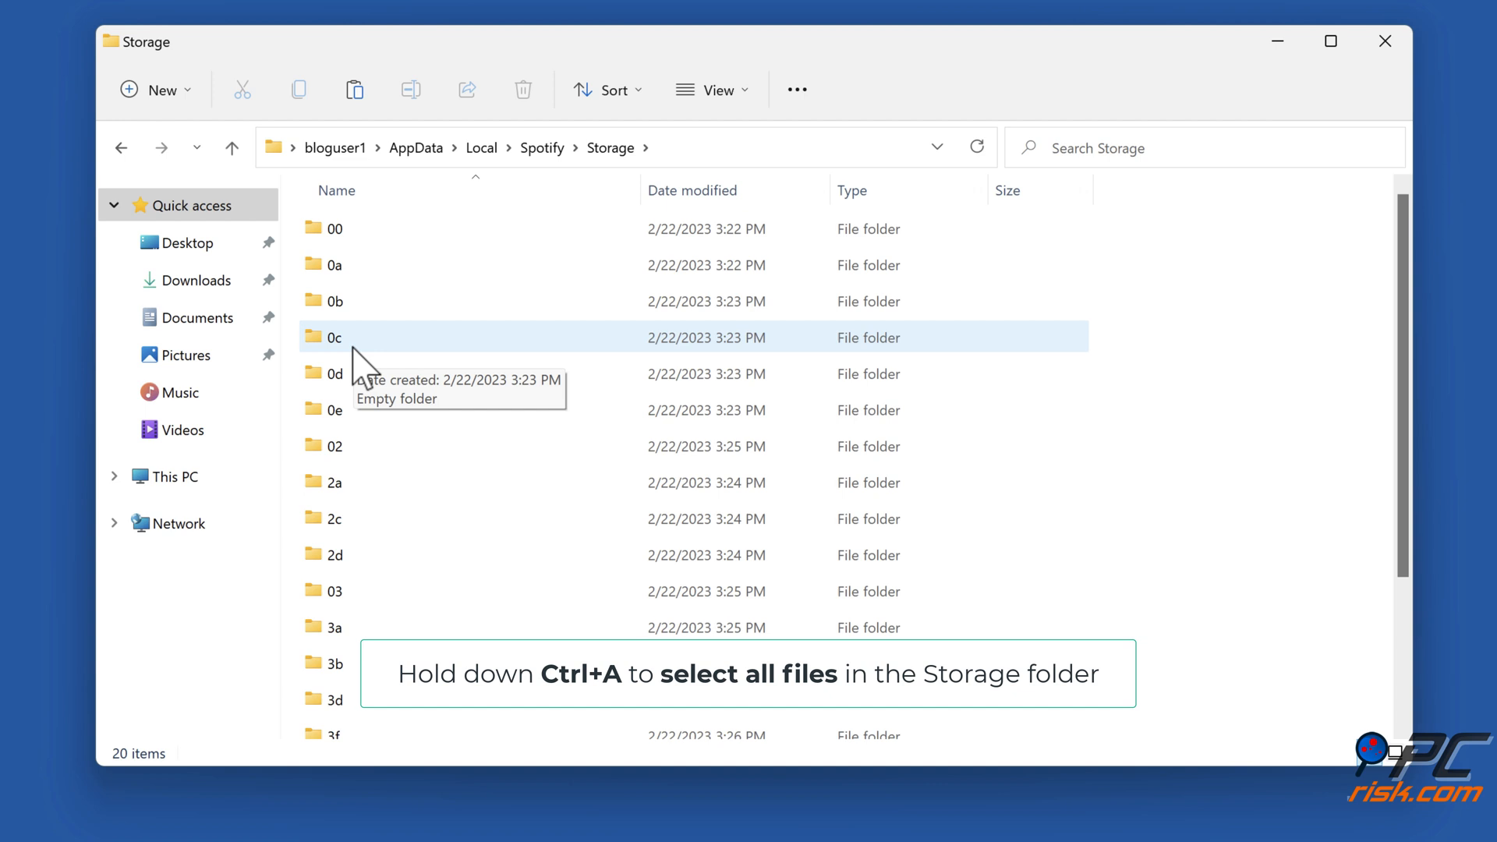
Step: Delete all contents of the Storage folder and go back up to the Spotify folder
key("ctrl+a")
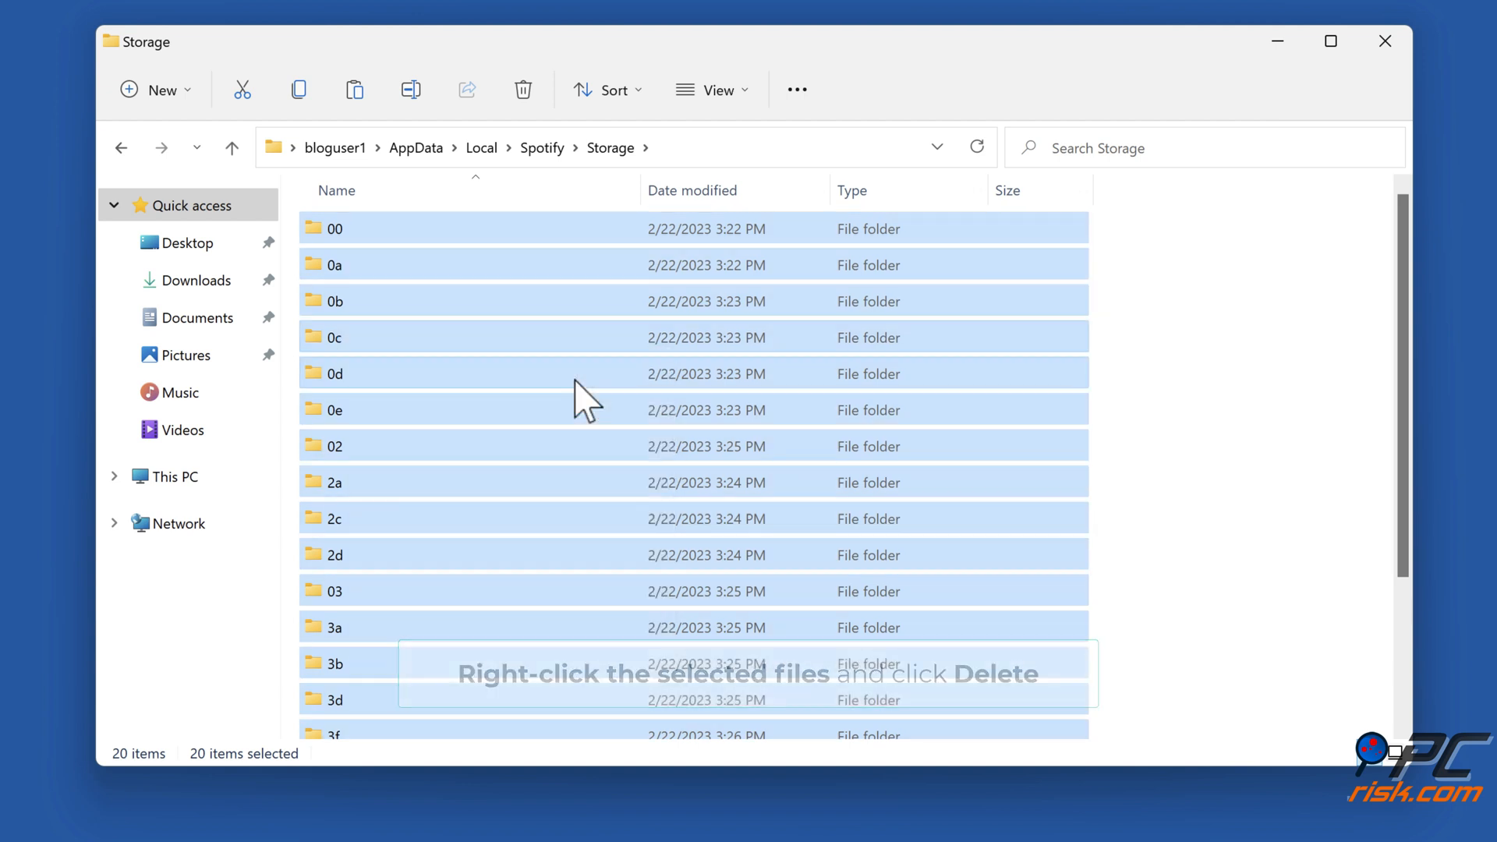
left_click(523, 91)
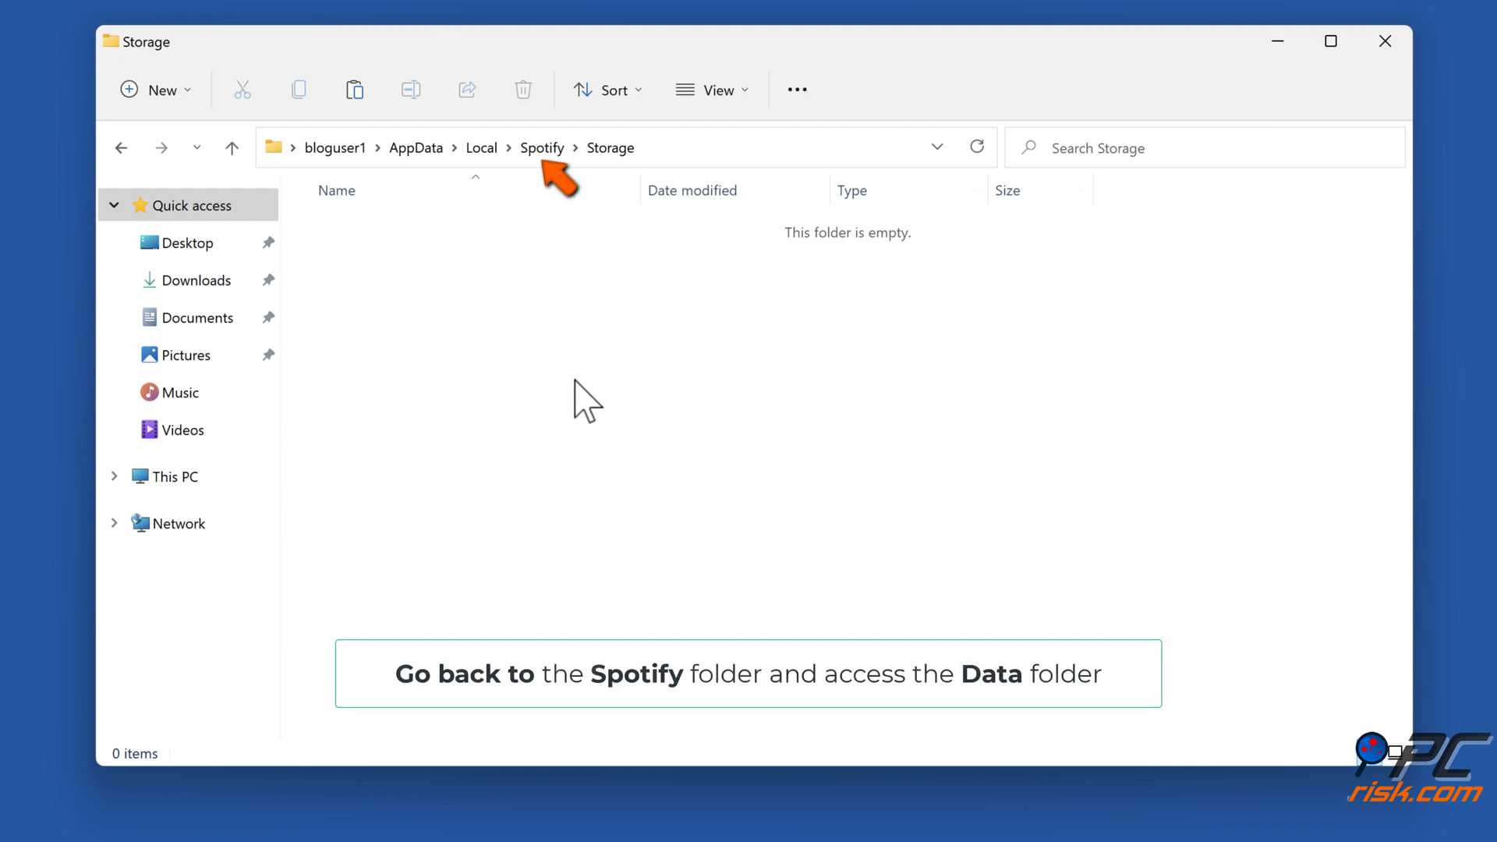
mouse_move(547, 186)
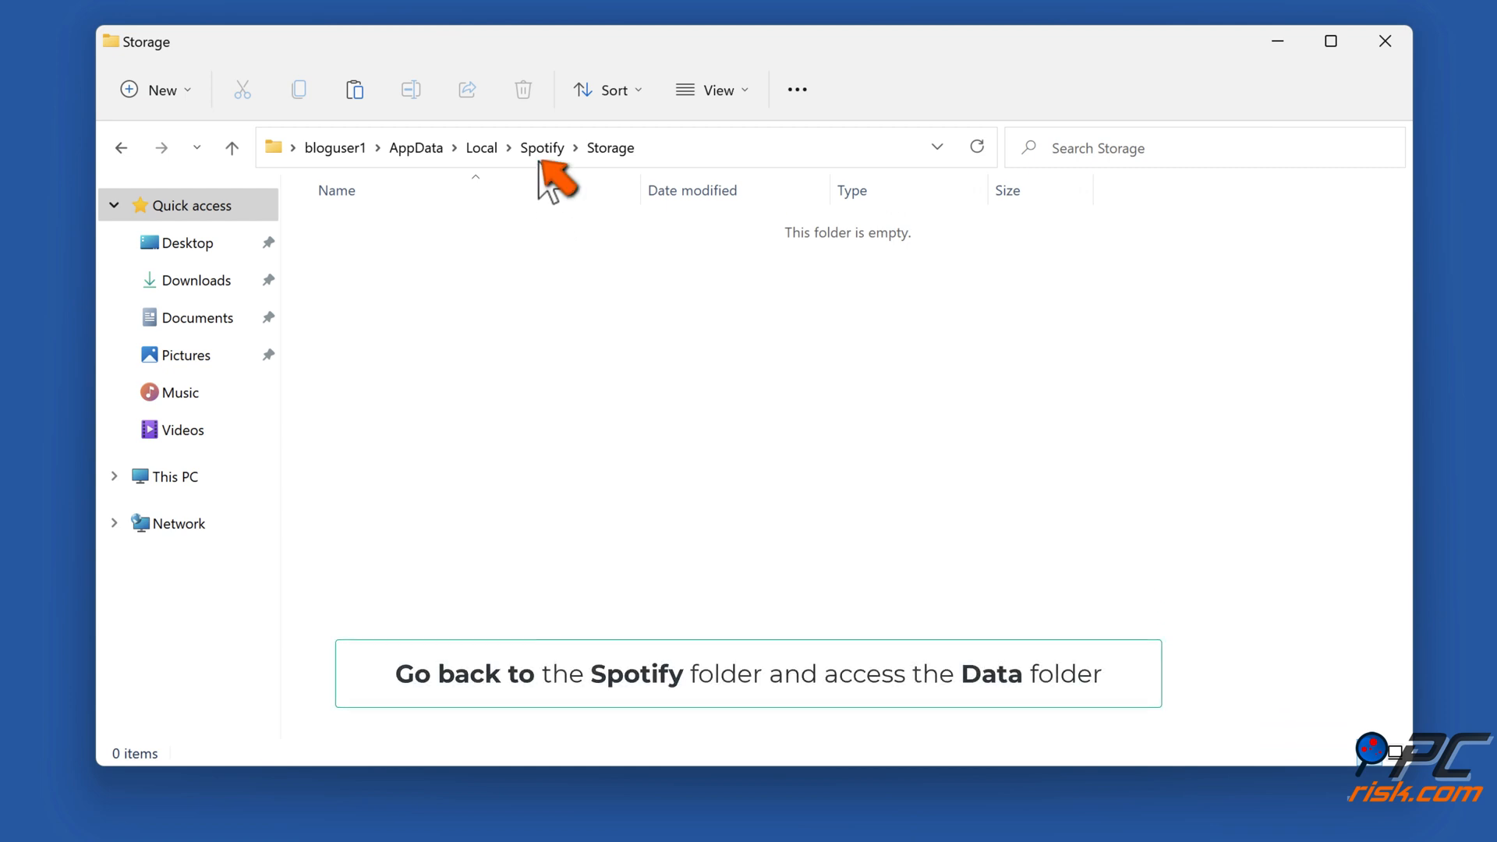
left_click(541, 147)
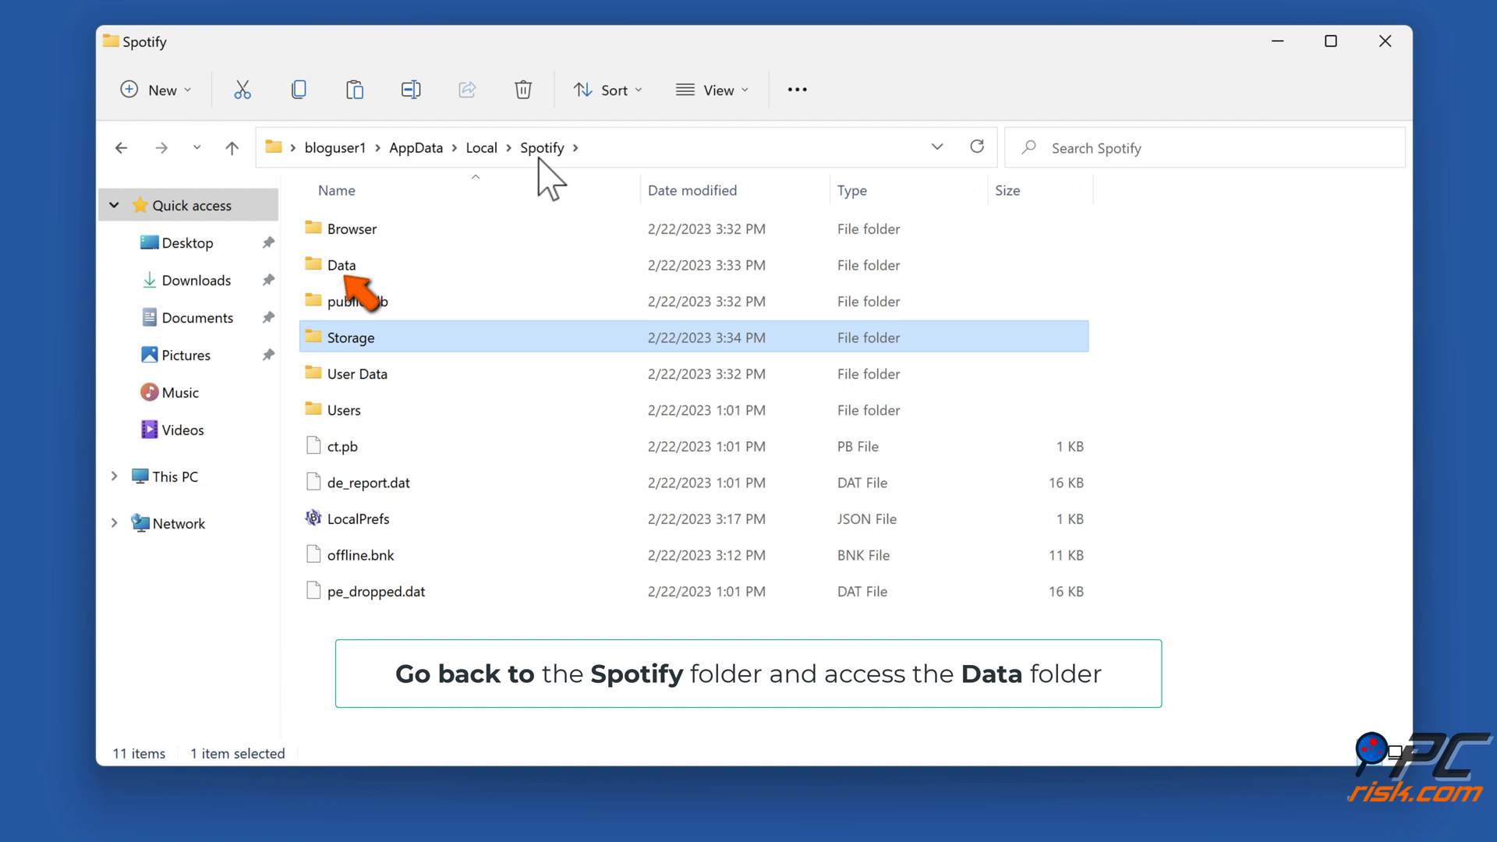
Step: Delete everything inside Spotify's Data folder and return to the Spotify folder
left_click(341, 265)
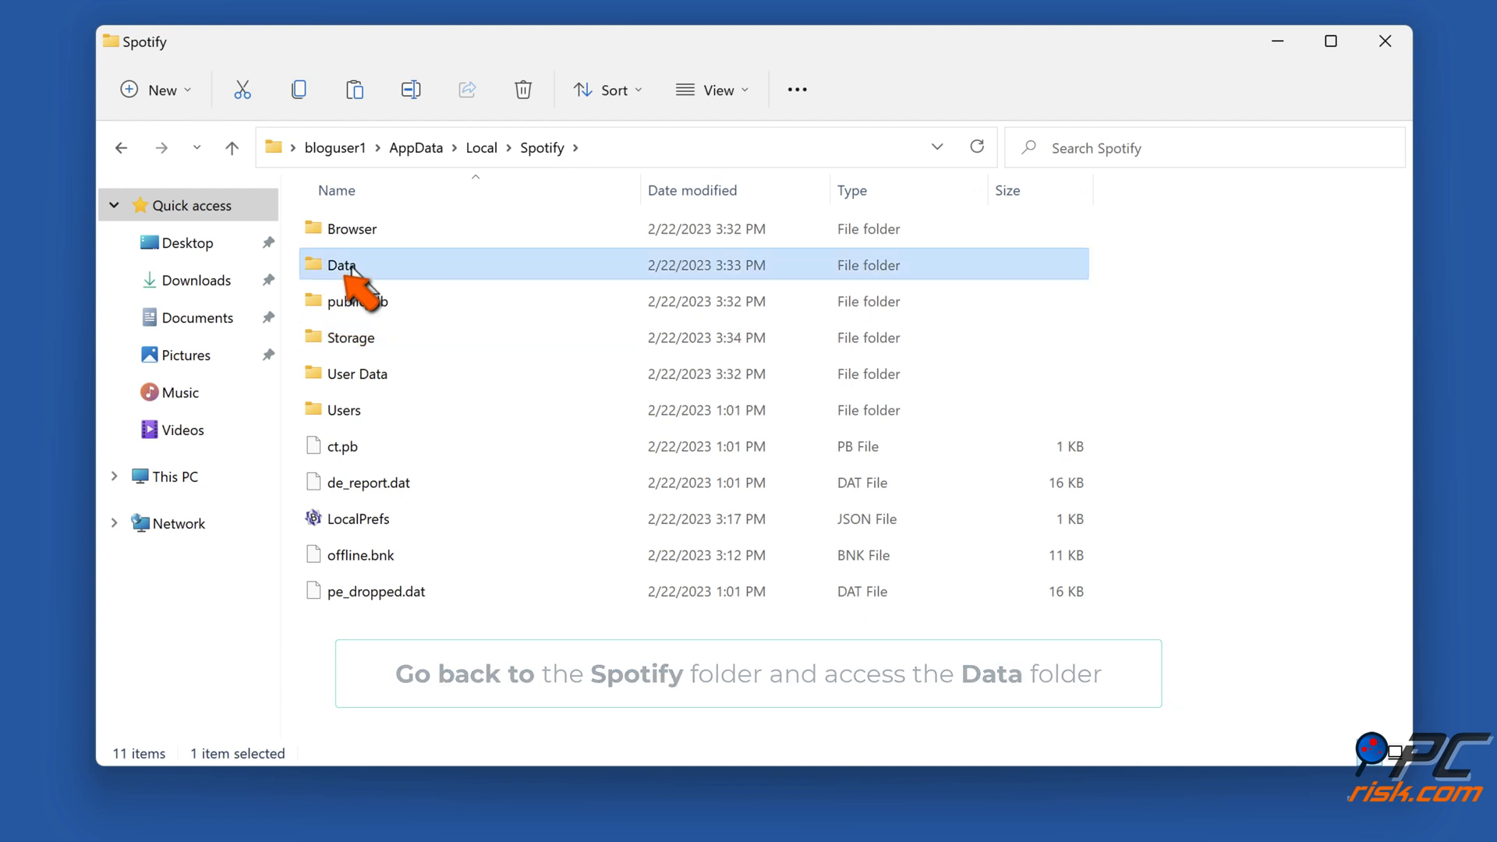
double_click(341, 265)
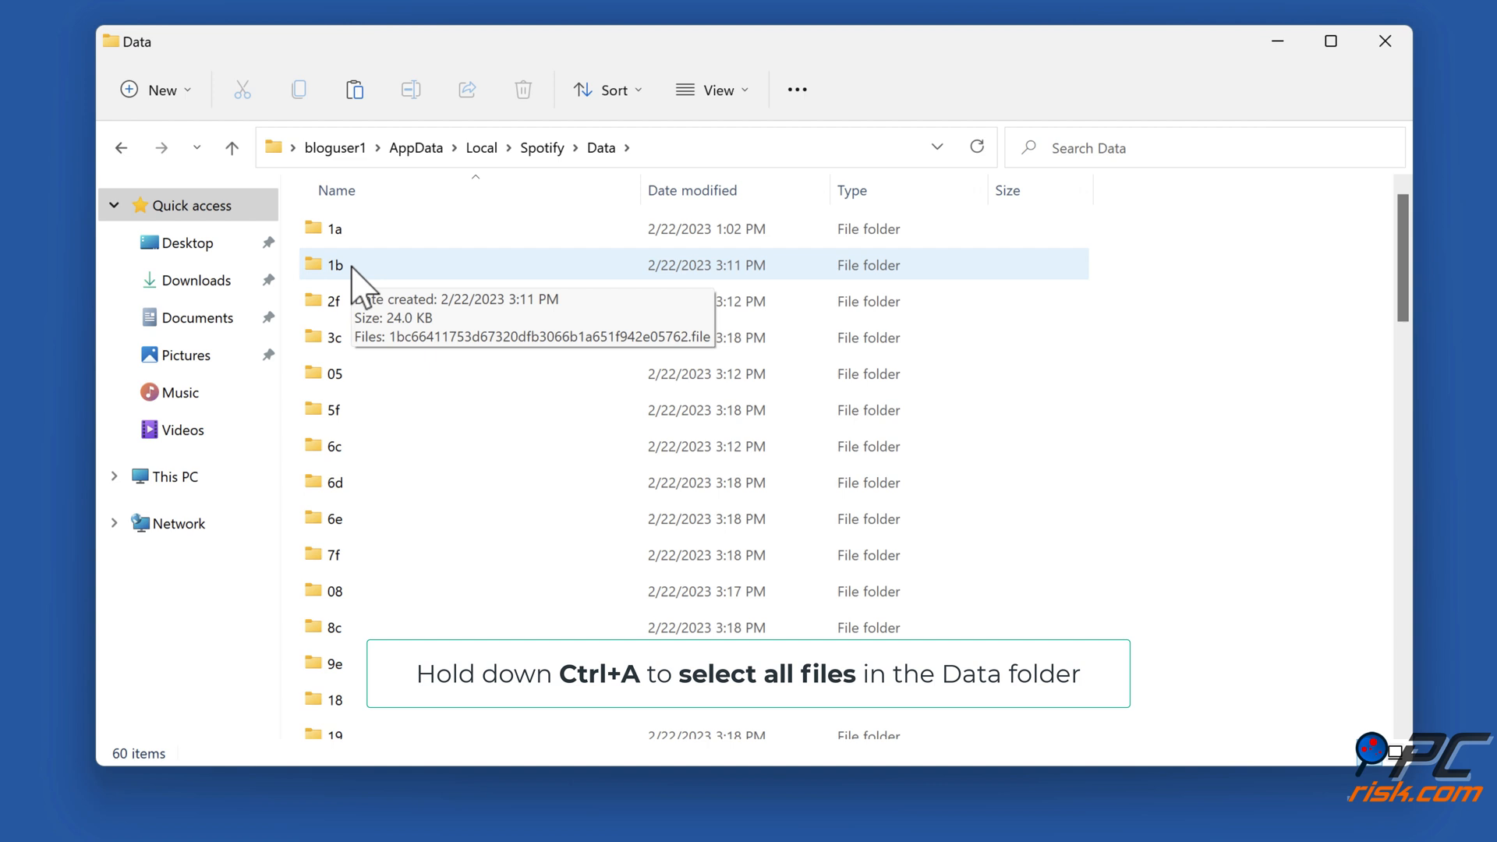
key("ctrl+a")
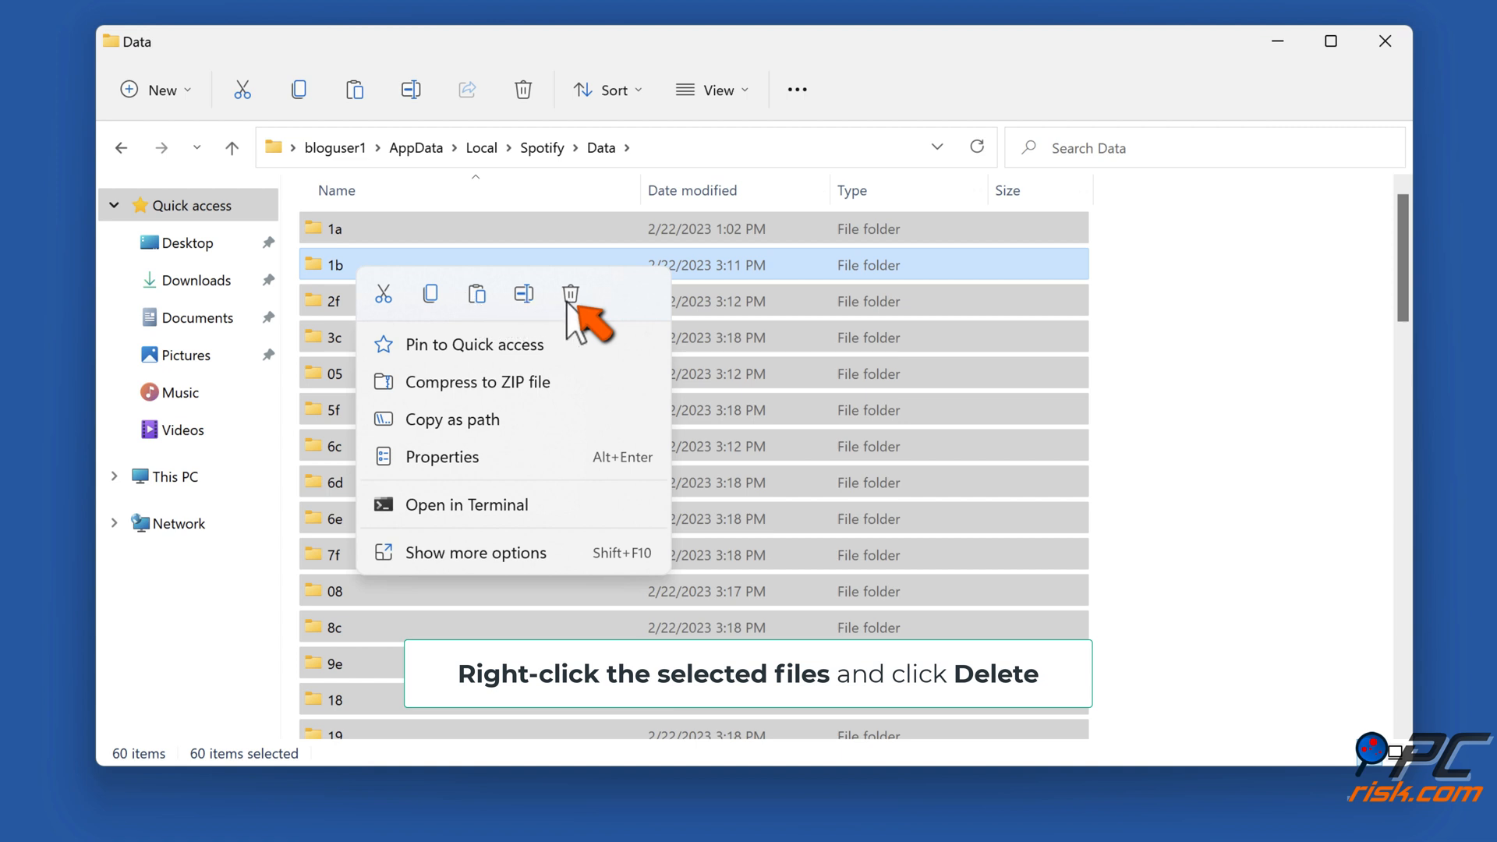
left_click(571, 293)
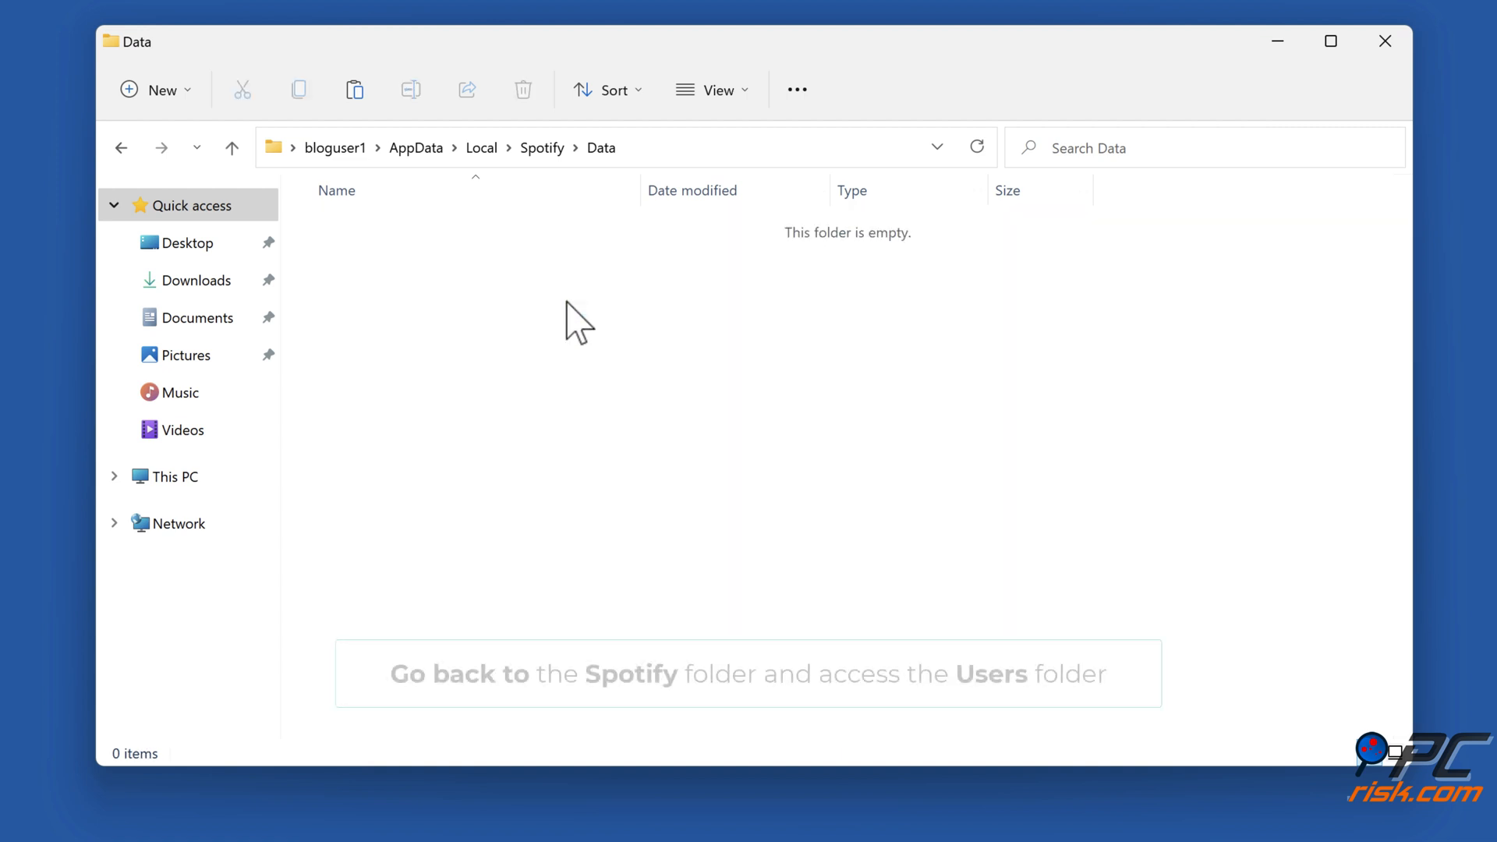
left_click(541, 146)
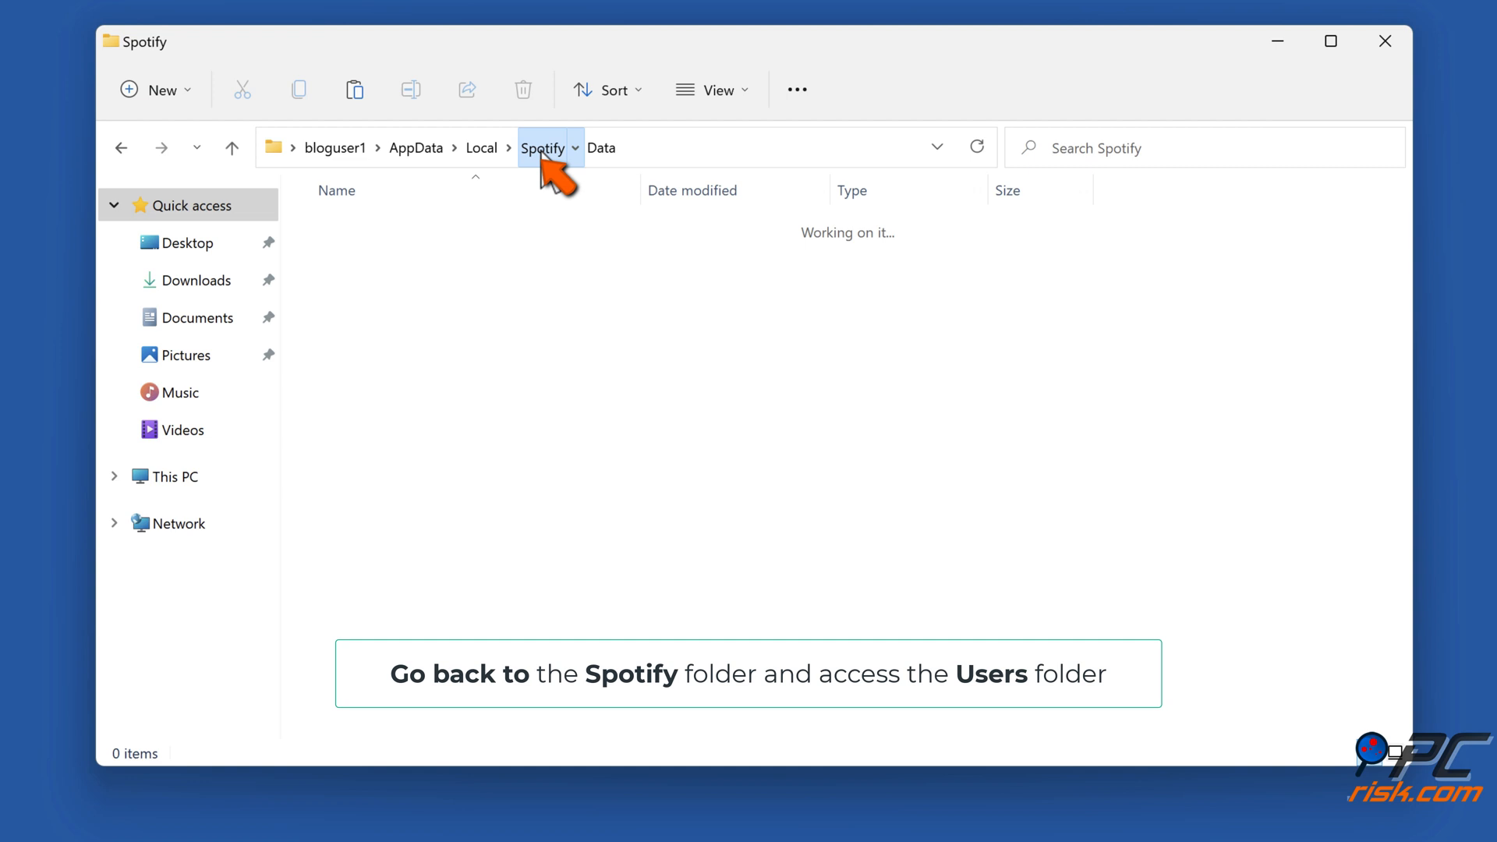
Step: Navigate into the Spotify user profile folder under Users
left_click(543, 147)
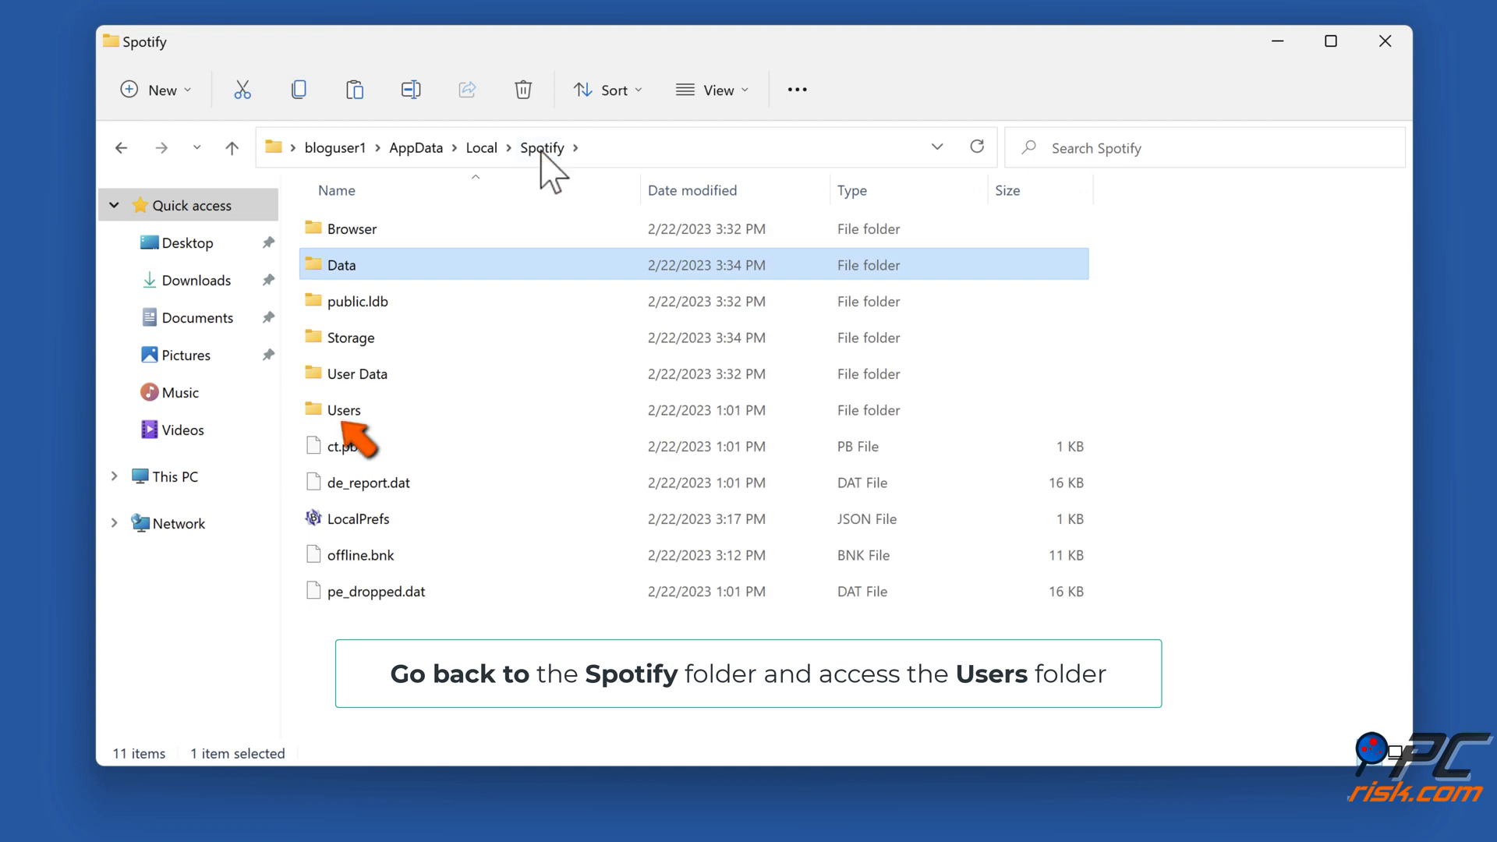
left_click(344, 410)
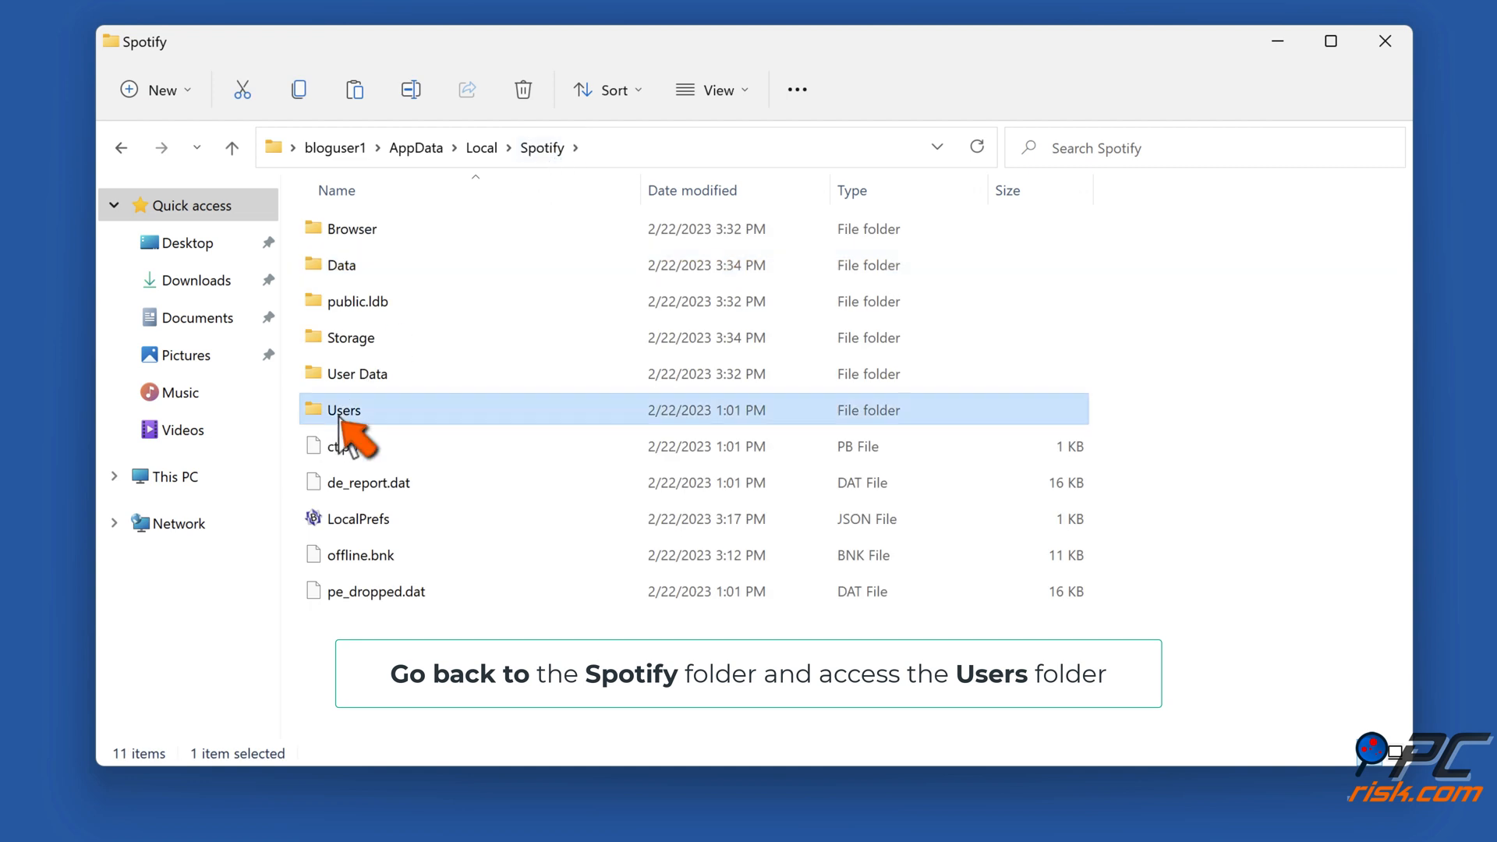
double_click(343, 410)
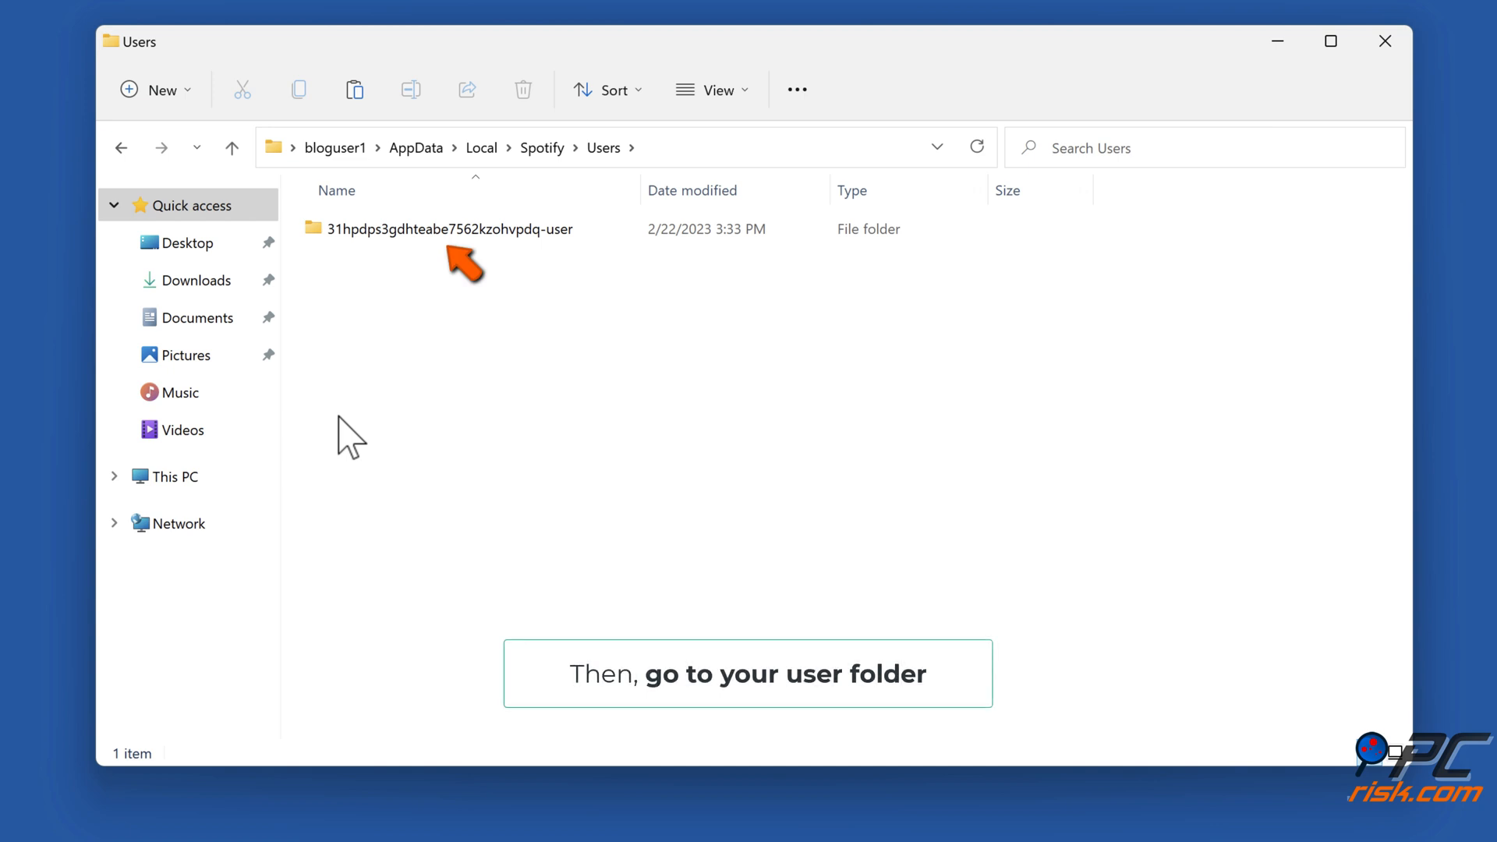
mouse_move(463, 252)
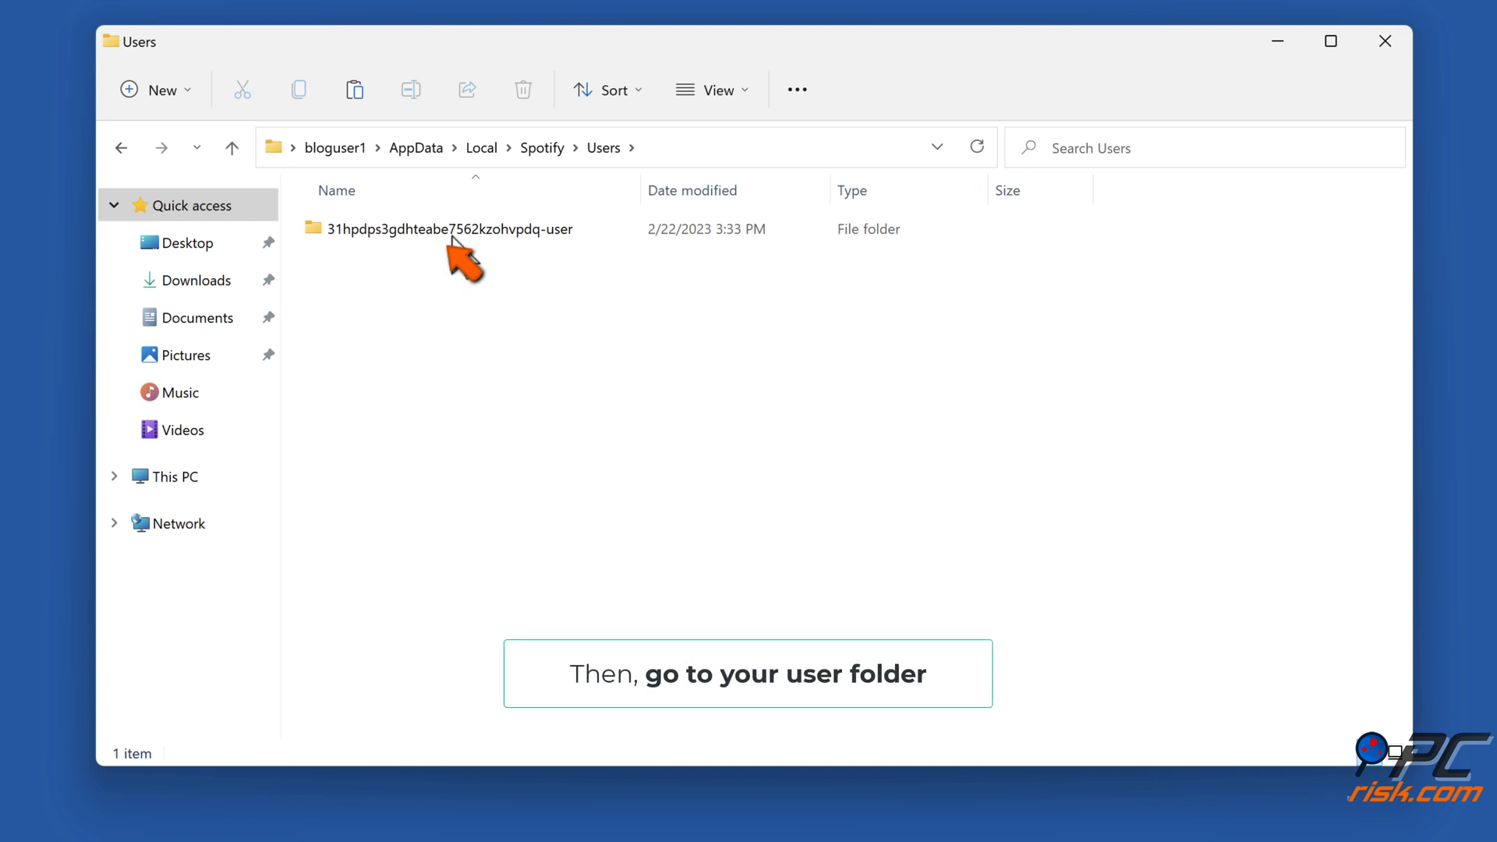
double_click(450, 228)
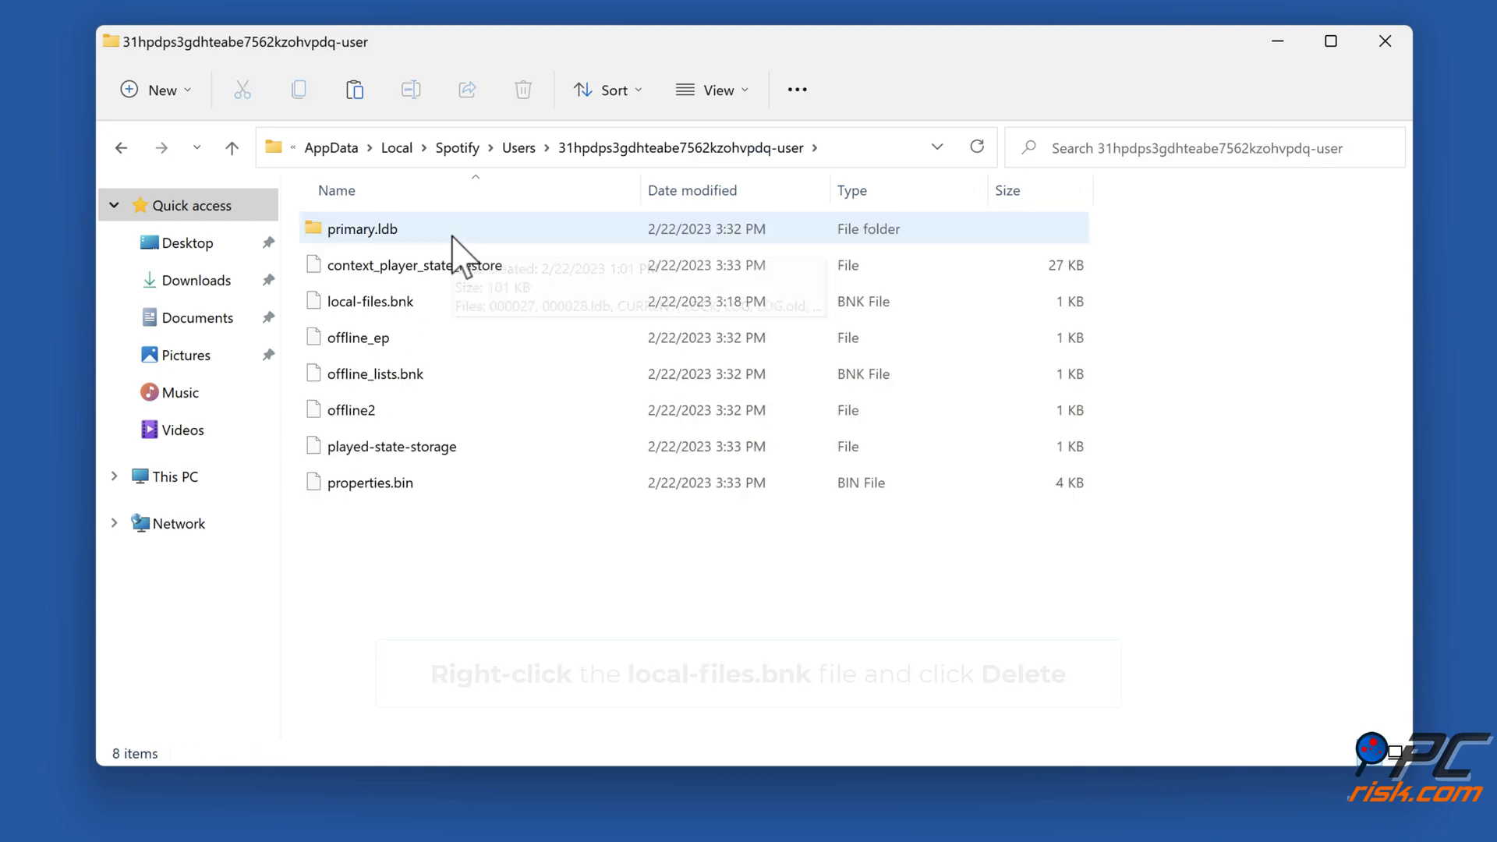
mouse_move(376, 315)
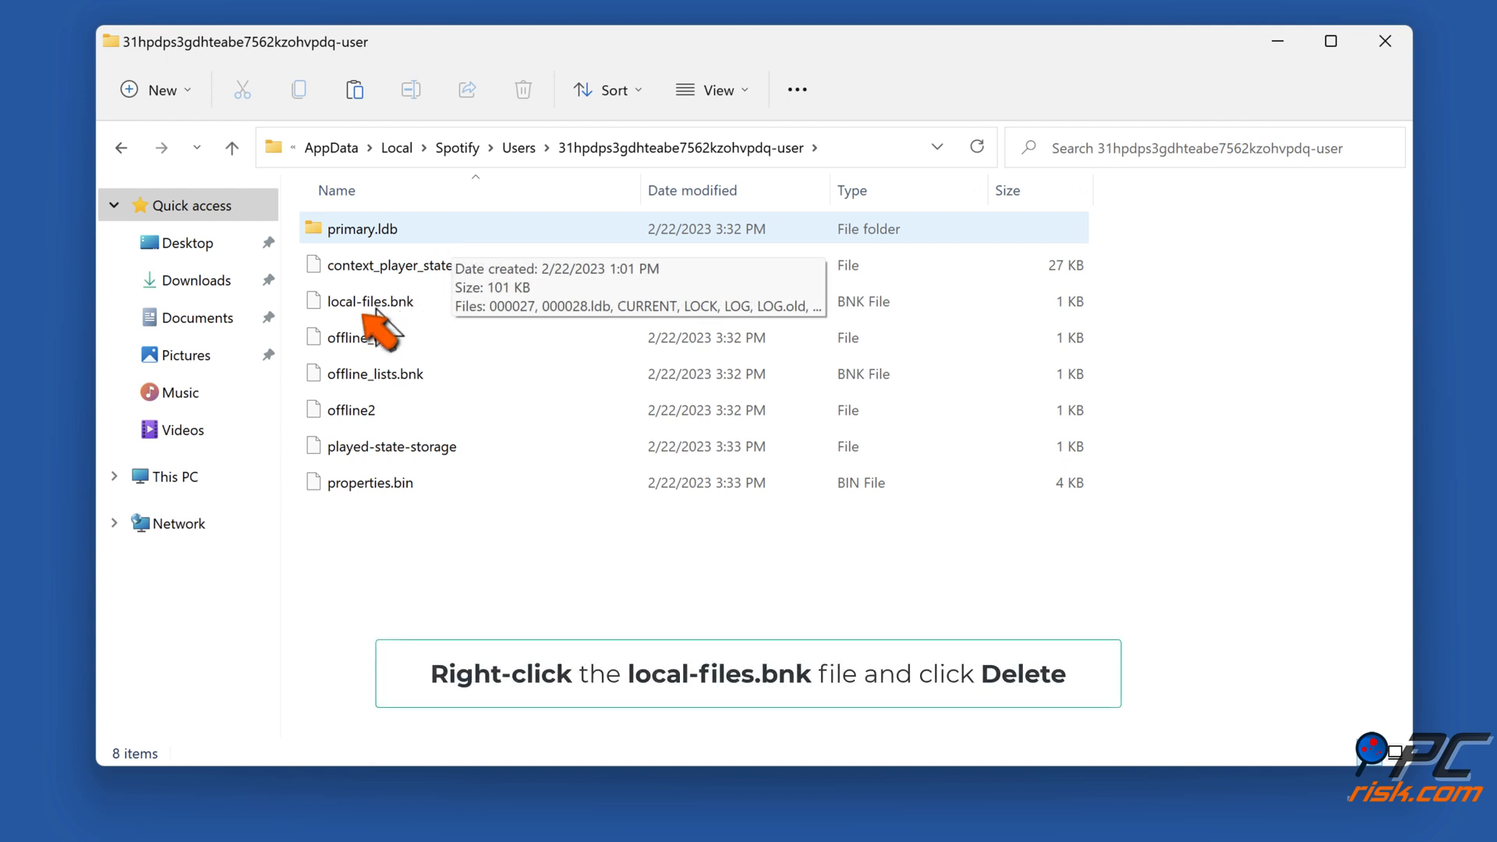
Step: Delete the local-files.bnk file and close the File Explorer window
right_click(372, 301)
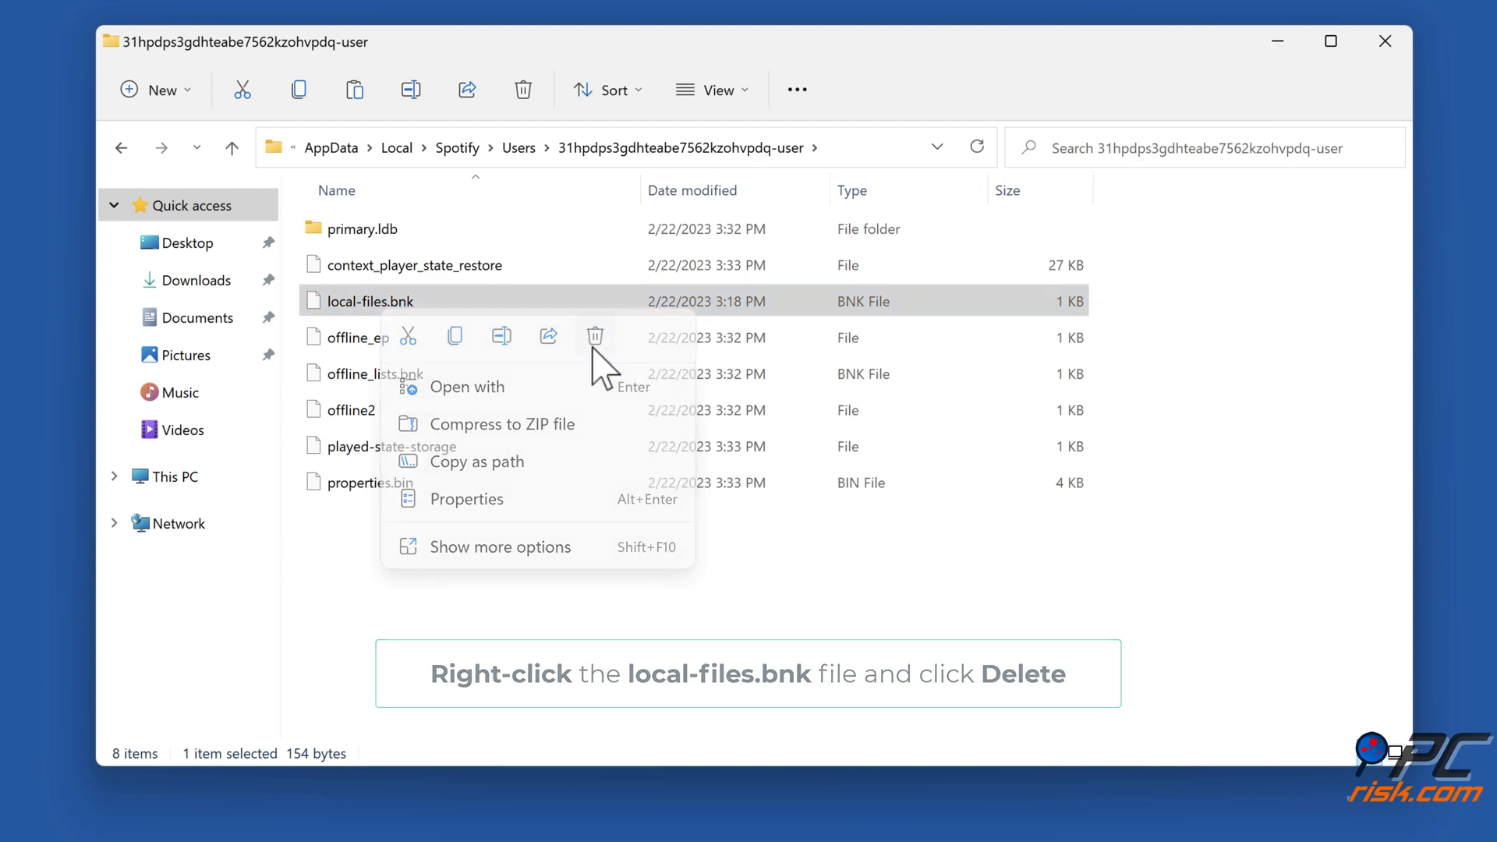
left_click(594, 335)
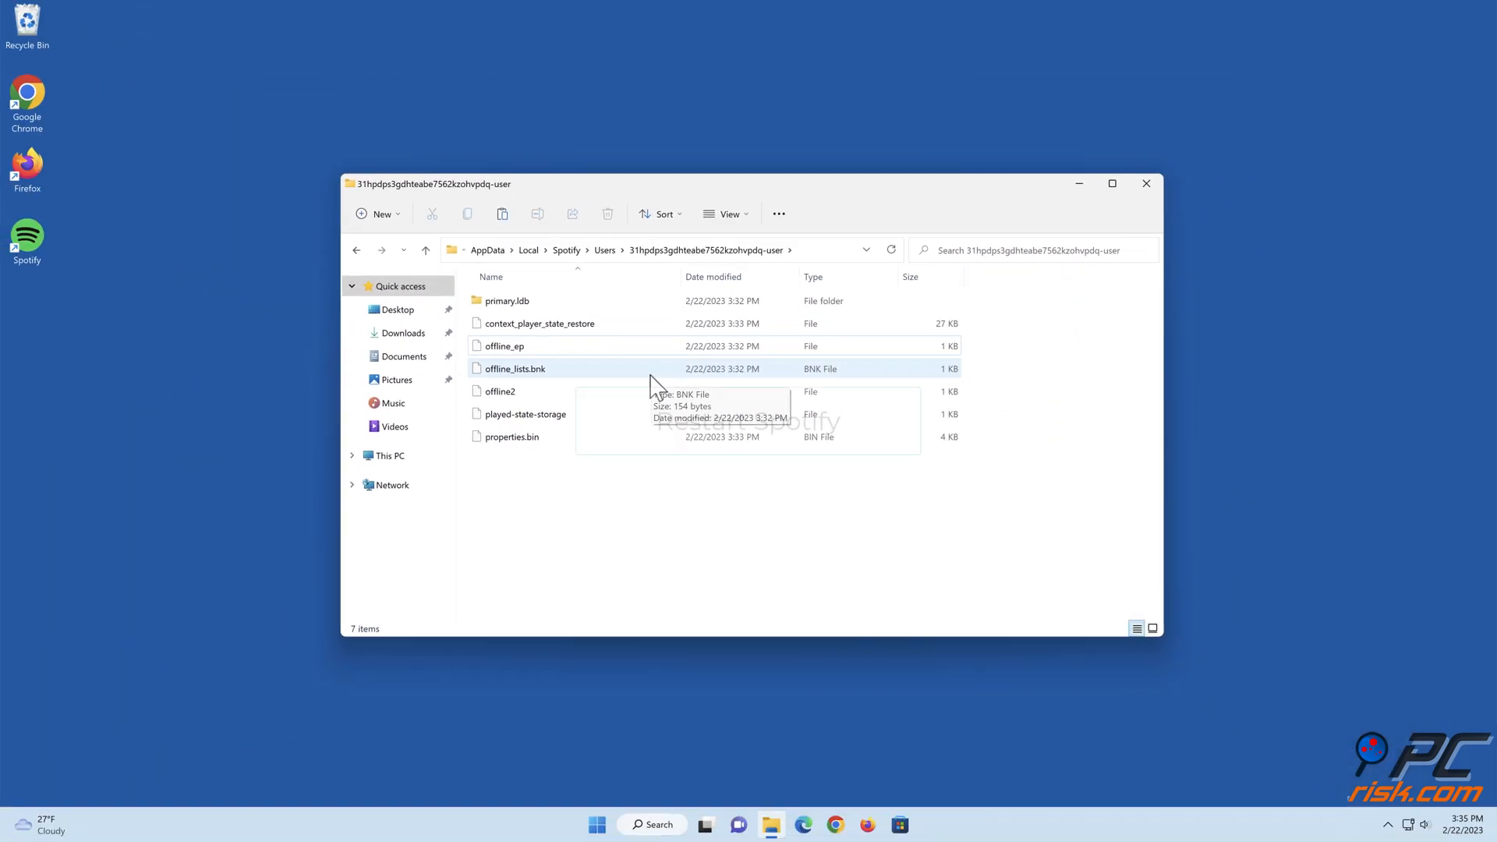
left_click(1145, 184)
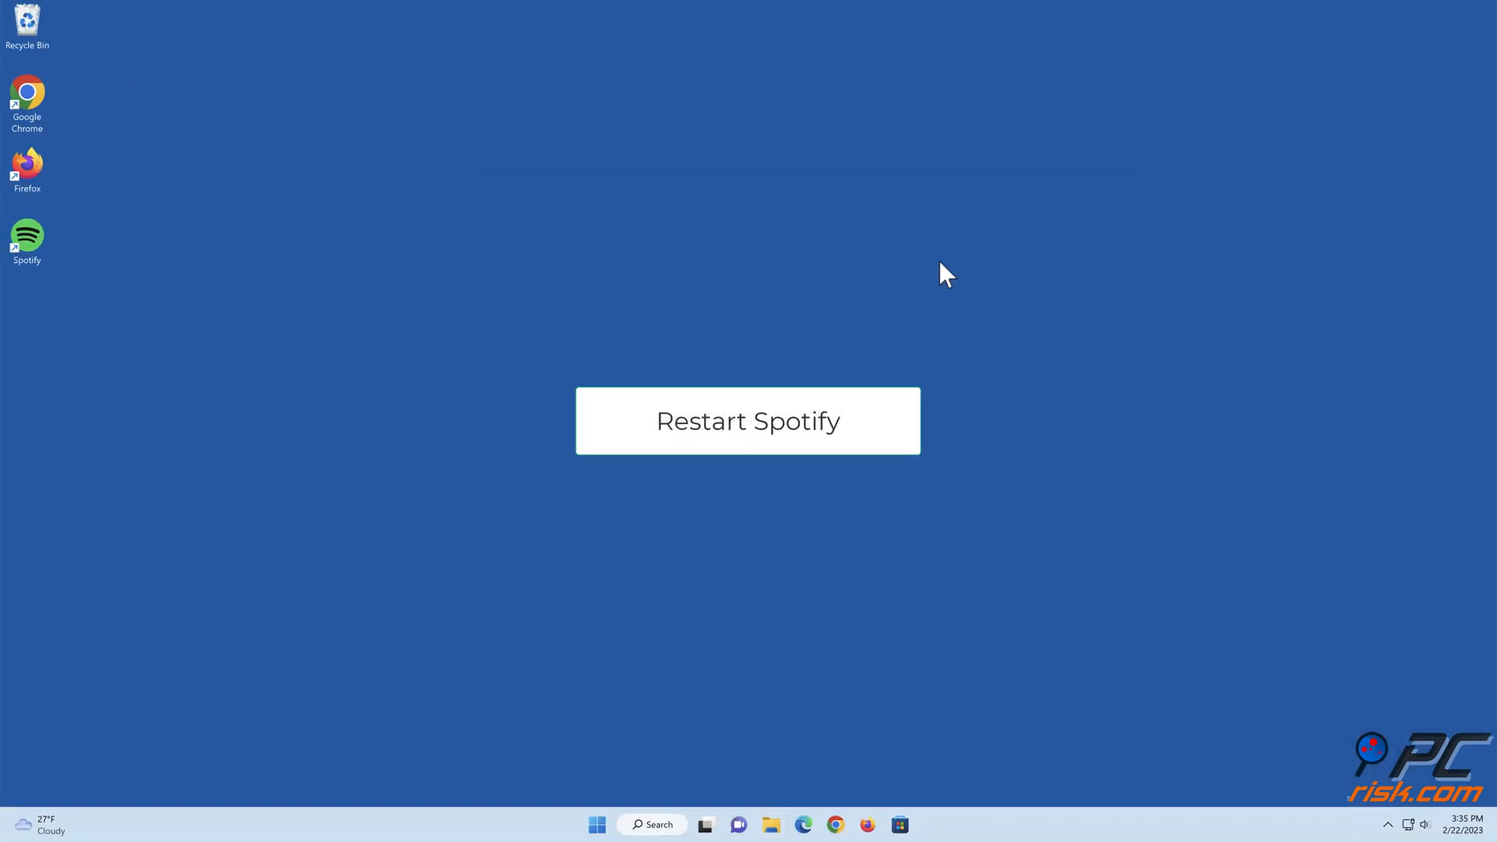
mouse_move(36, 270)
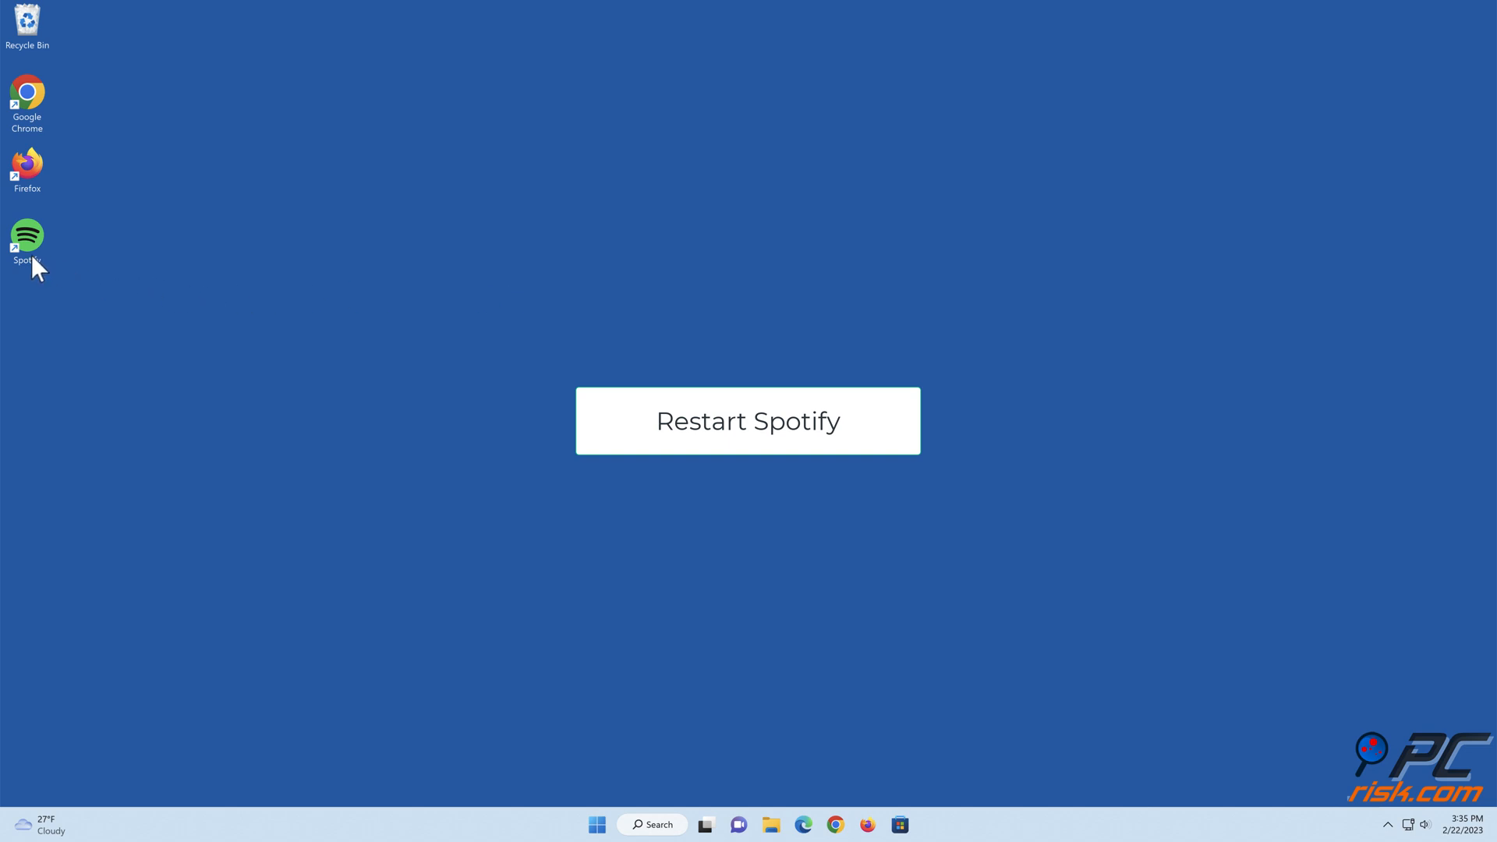
Step: Launch Spotify from the desktop shortcut, close its window, and bring it back up
left_click(747, 420)
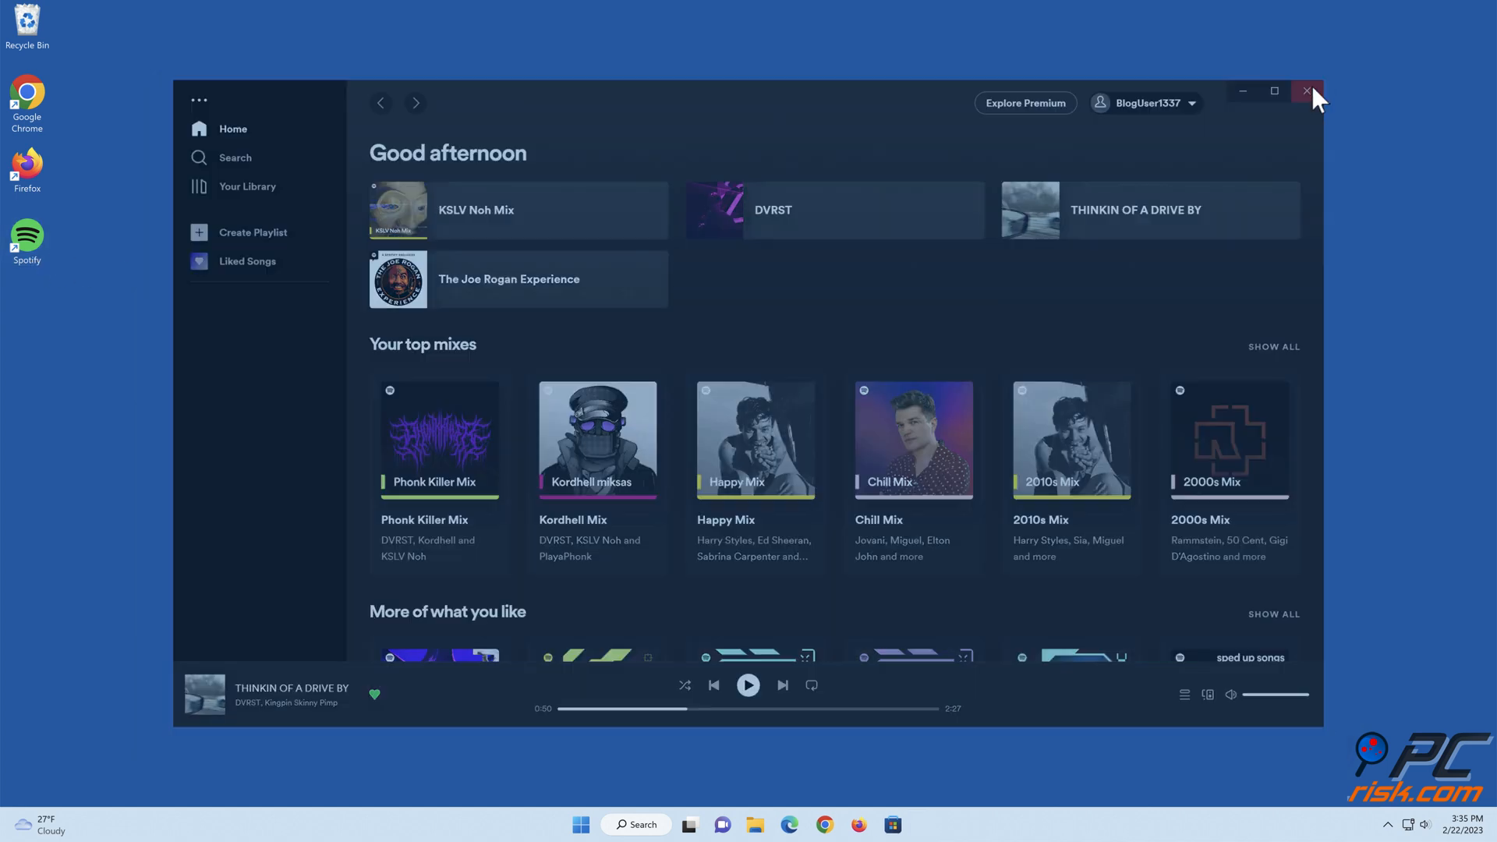
left_click(1308, 92)
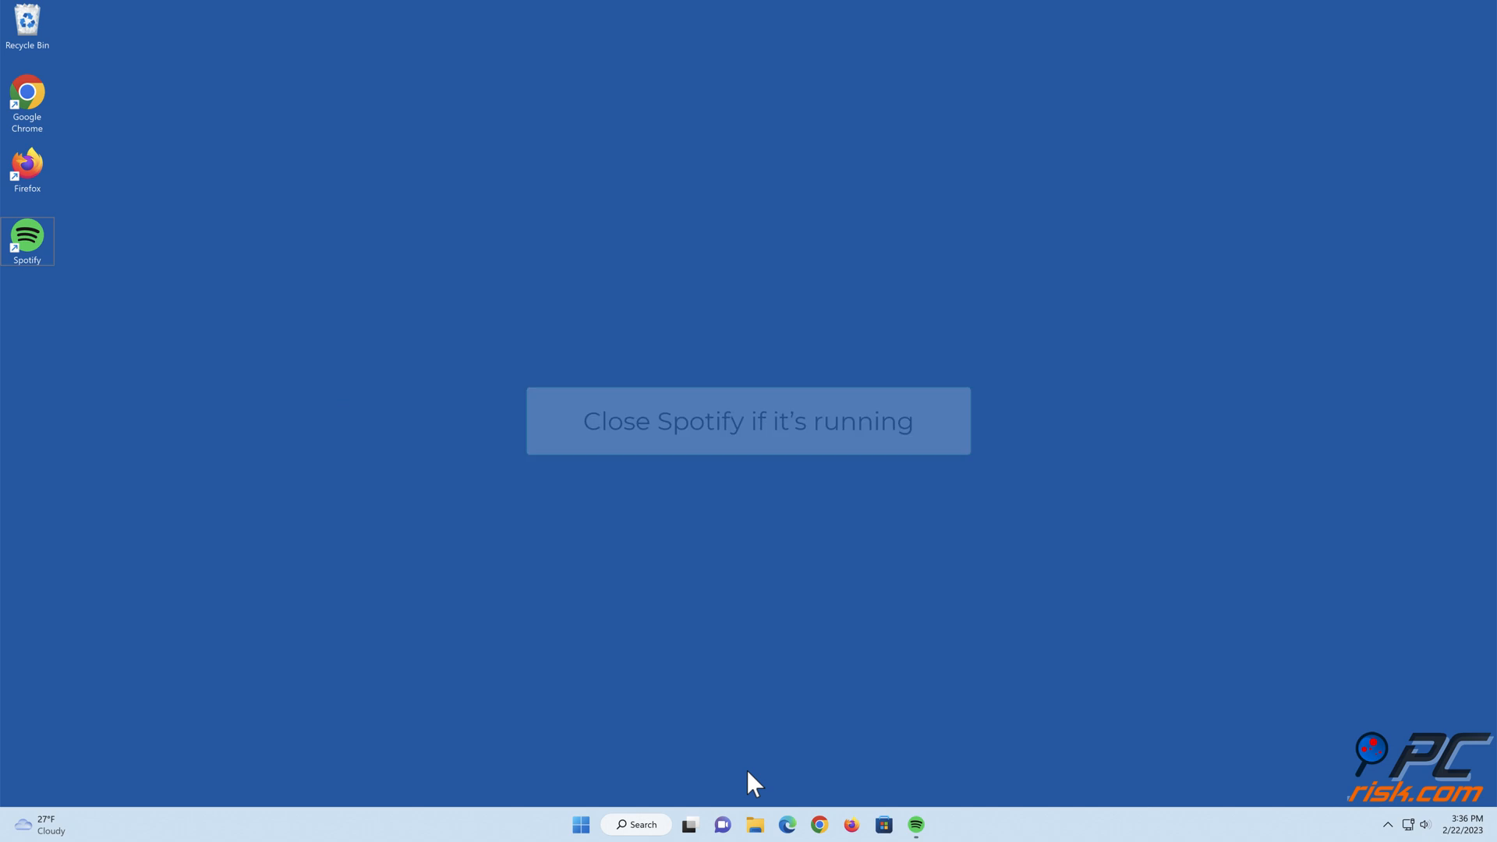
left_click(914, 825)
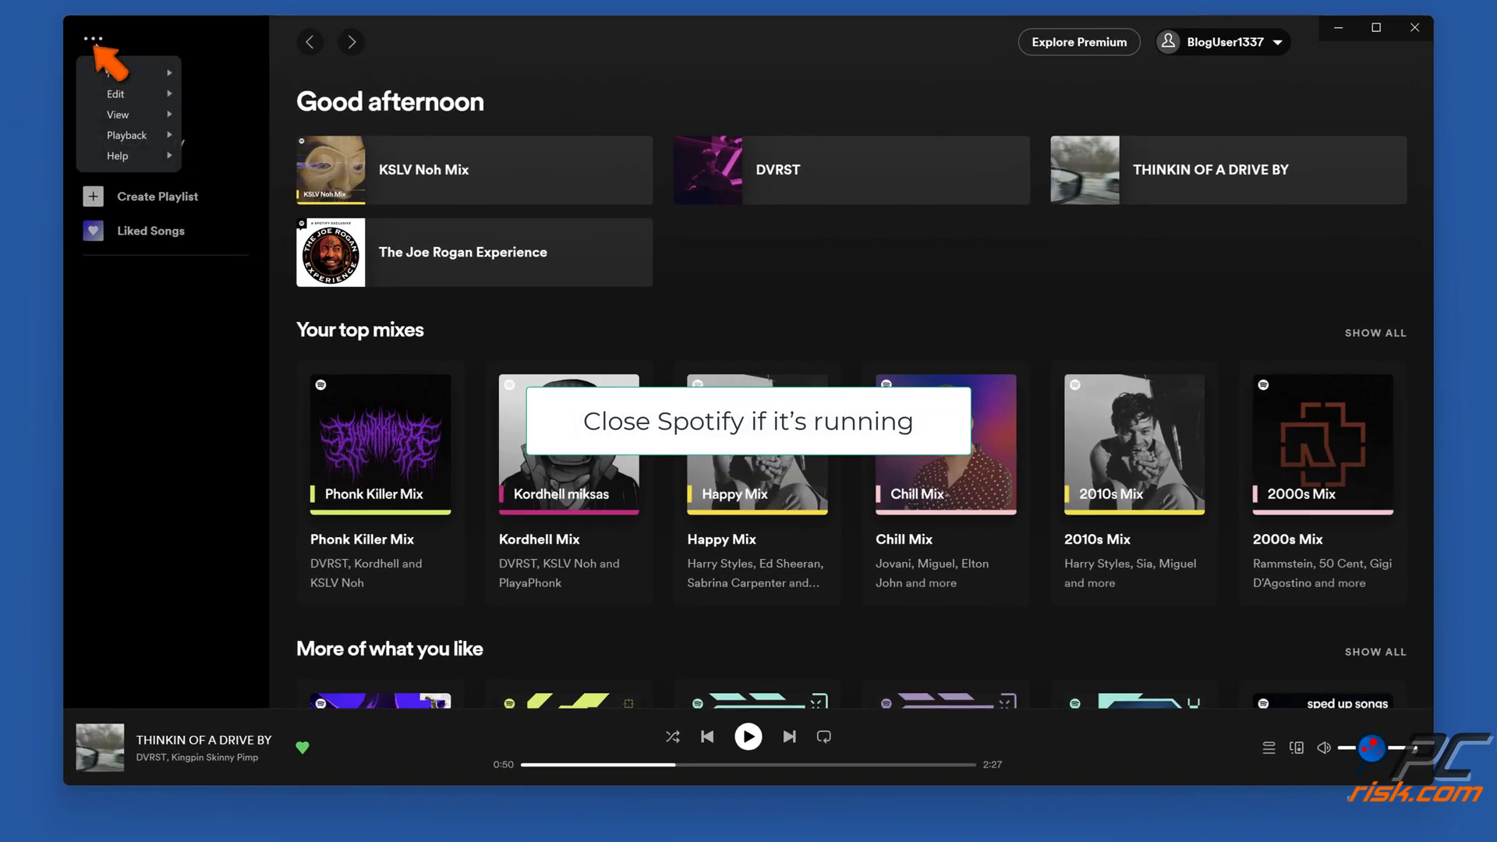
Step: Quit Spotify completely via the app menu's File > Exit
left_click(114, 73)
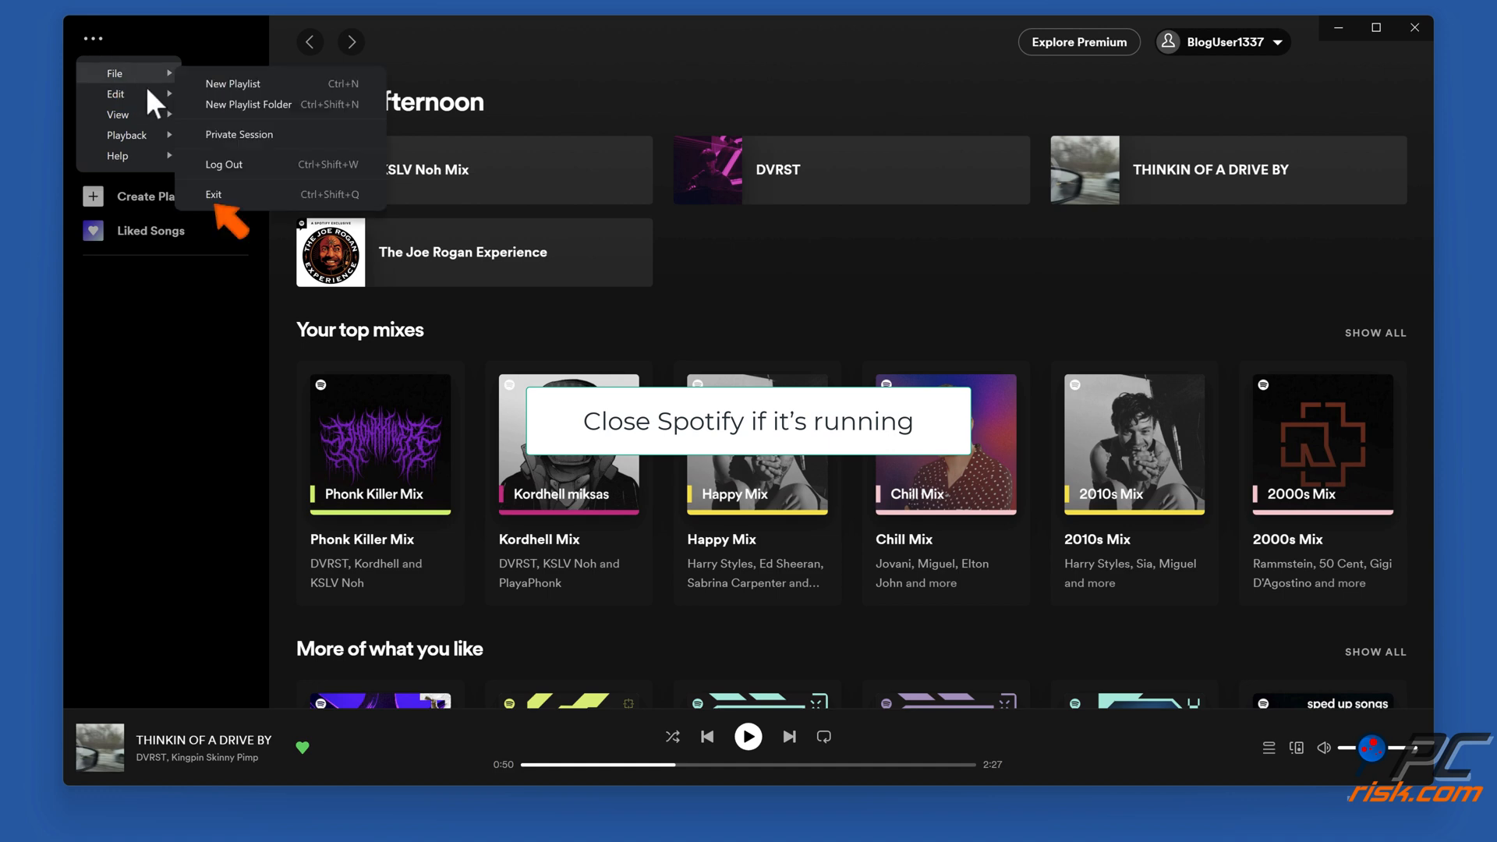
left_click(214, 195)
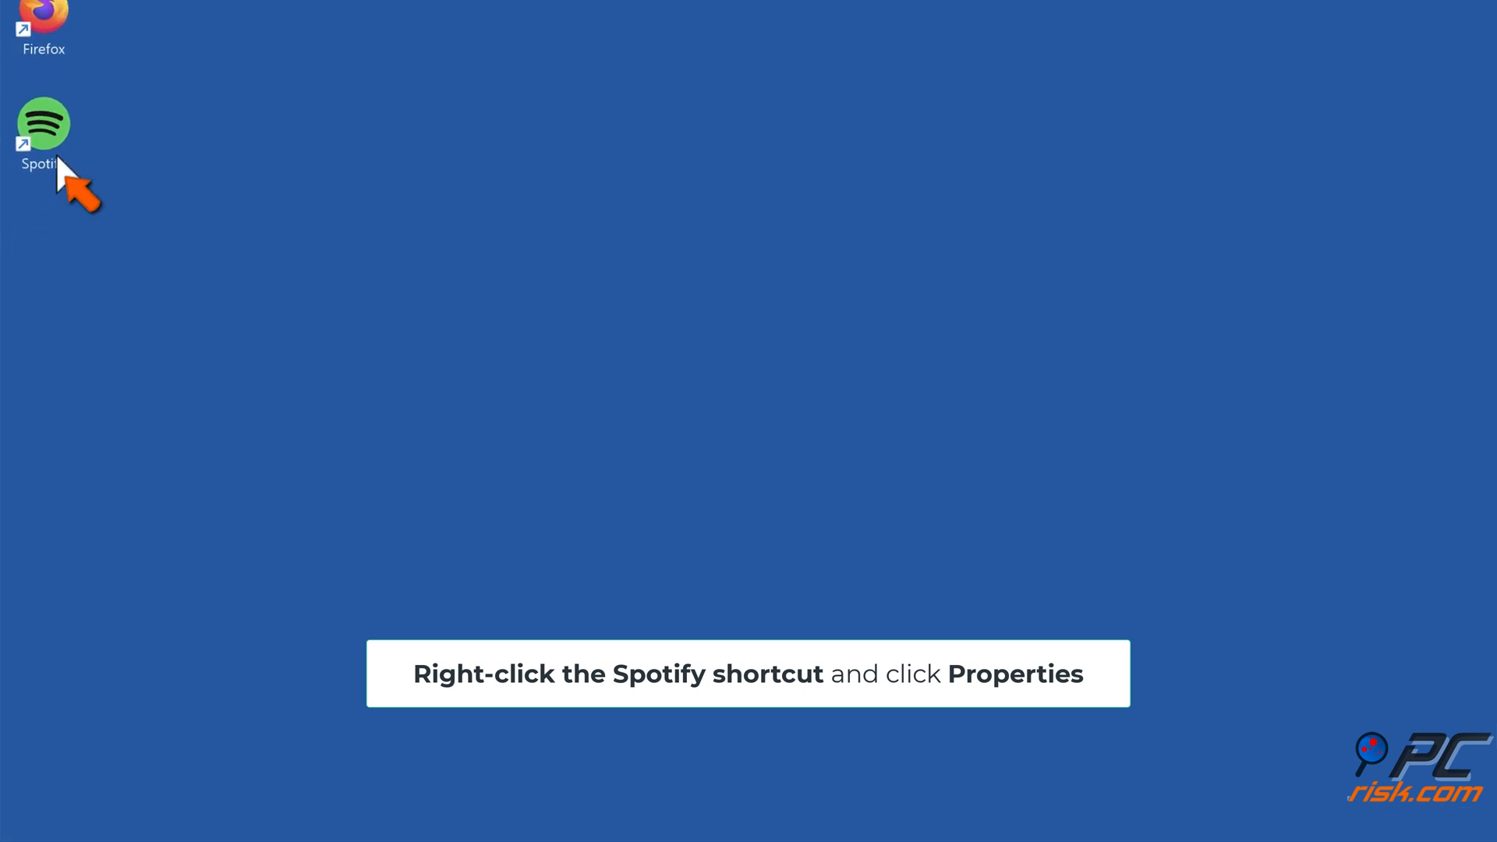
Step: Show the Compatibility settings in the Spotify shortcut's Properties
right_click(44, 122)
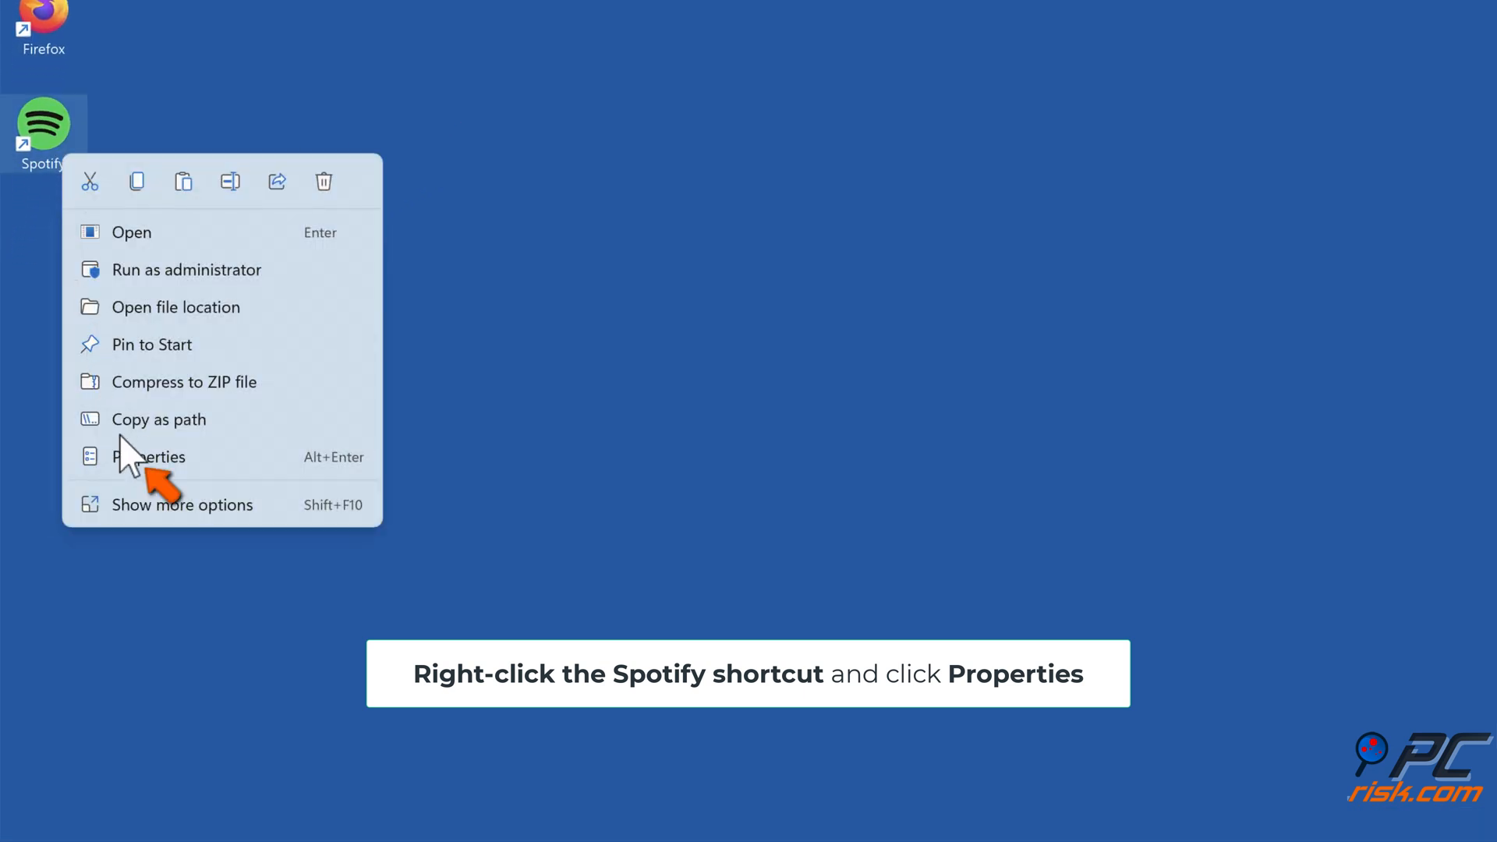
left_click(153, 457)
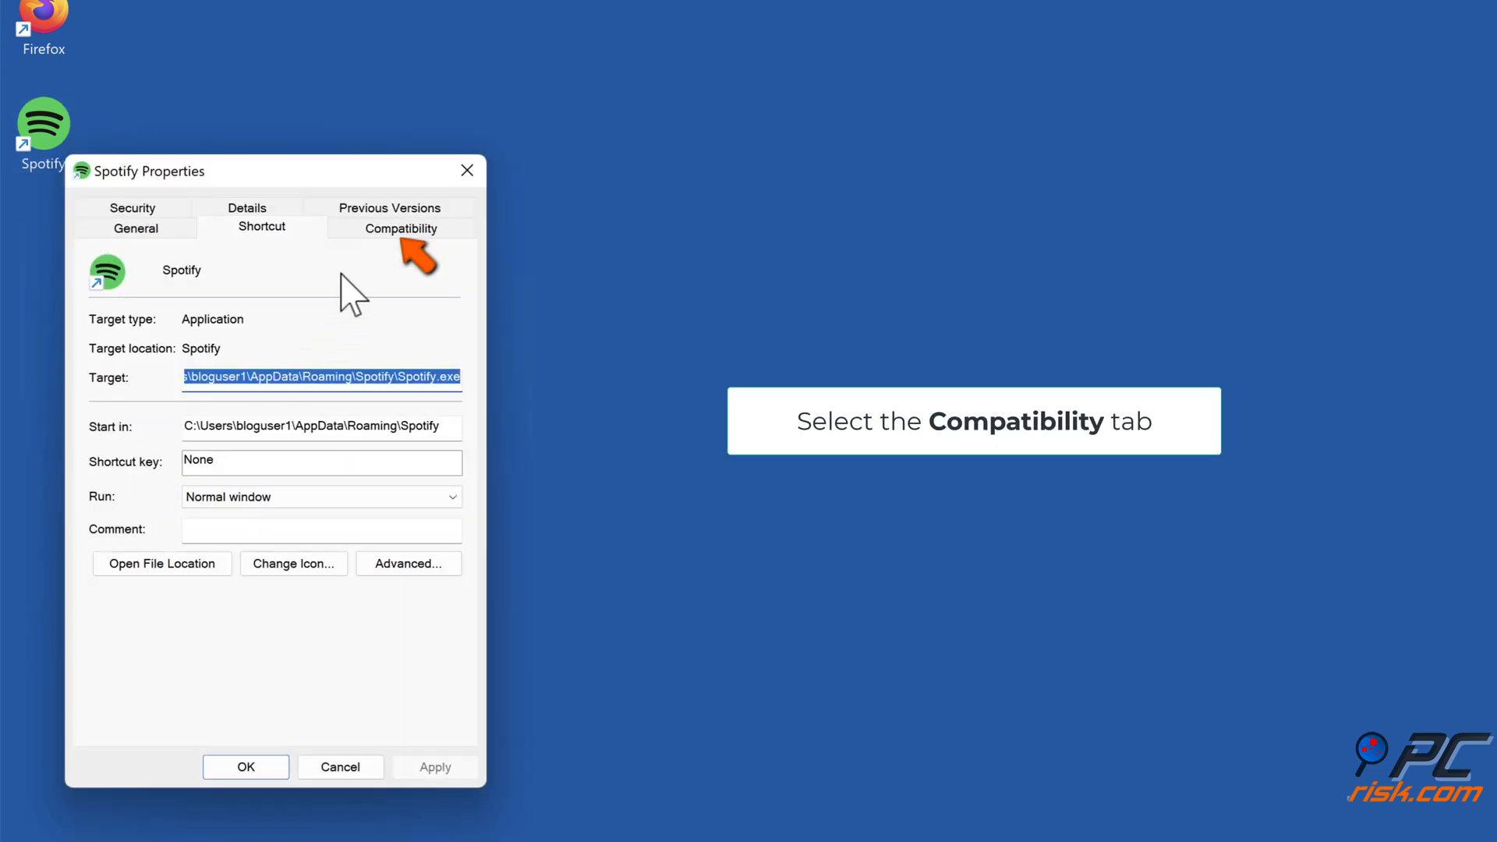
left_click(401, 228)
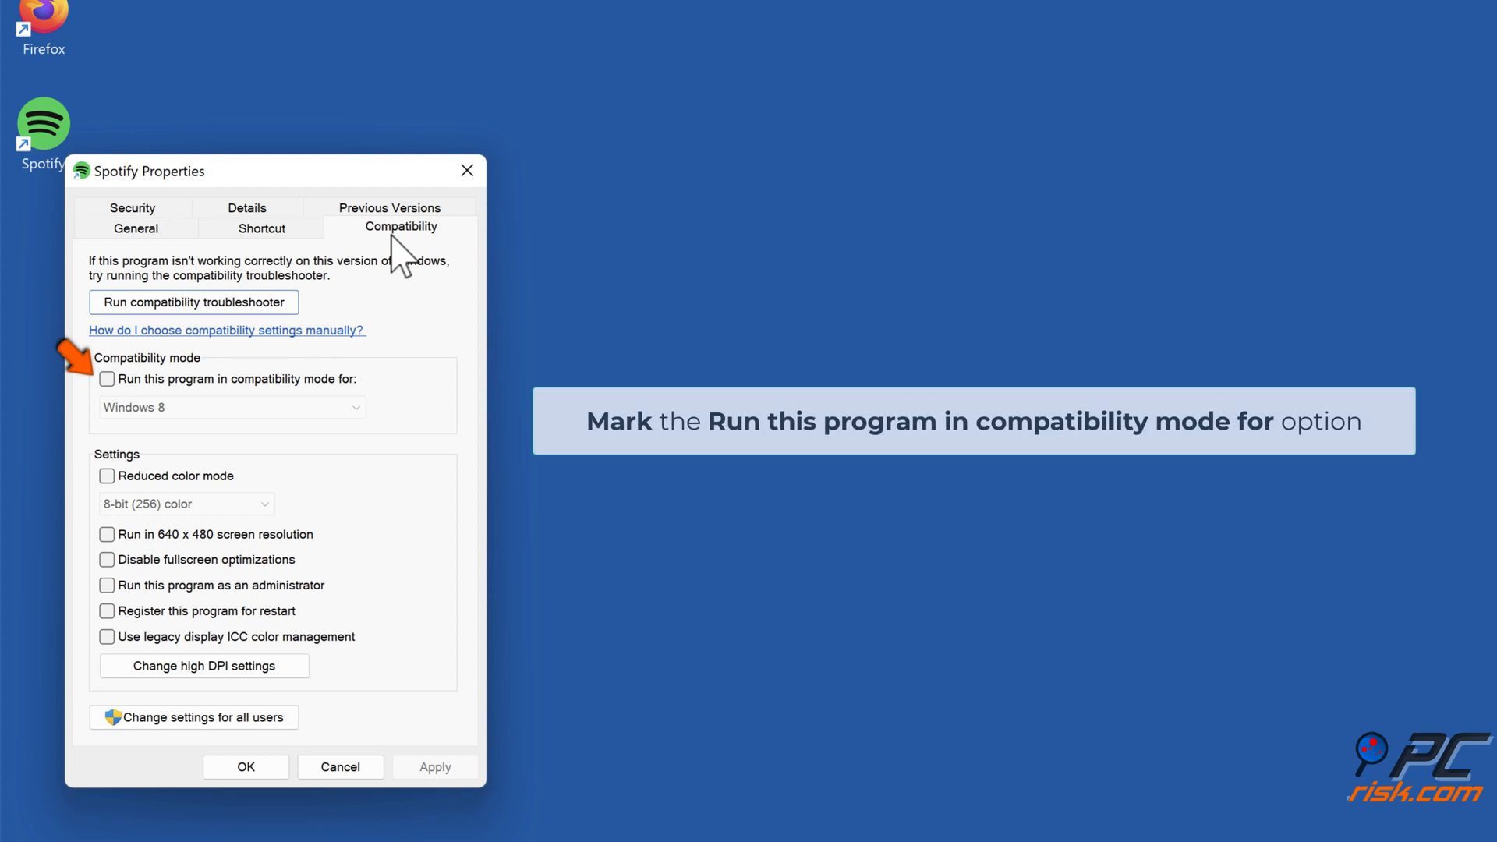
mouse_move(298, 298)
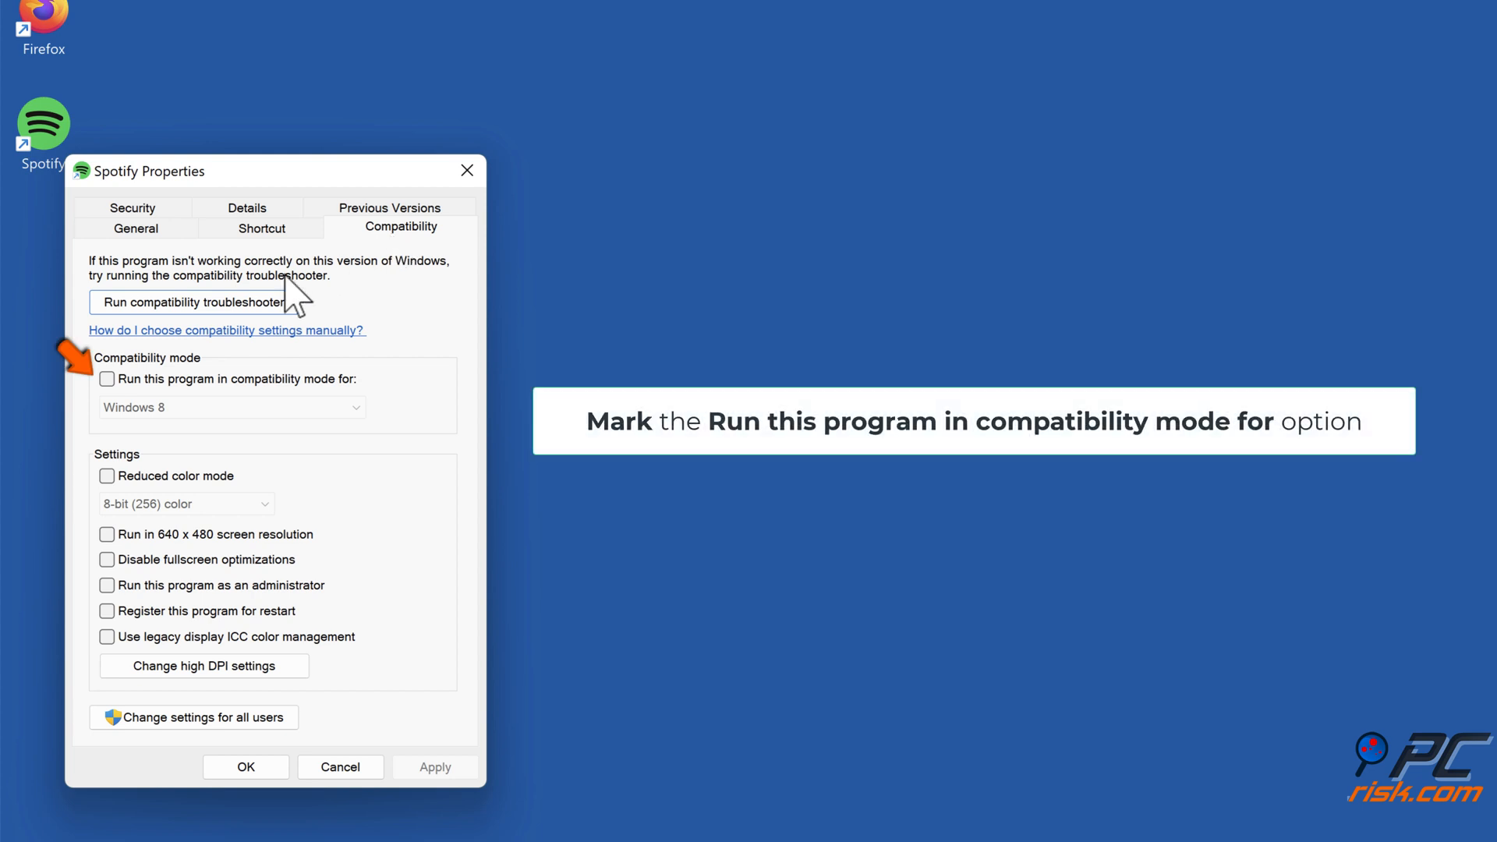
Step: Enable Windows 8 compatibility mode for Spotify, apply it and confirm
left_click(106, 379)
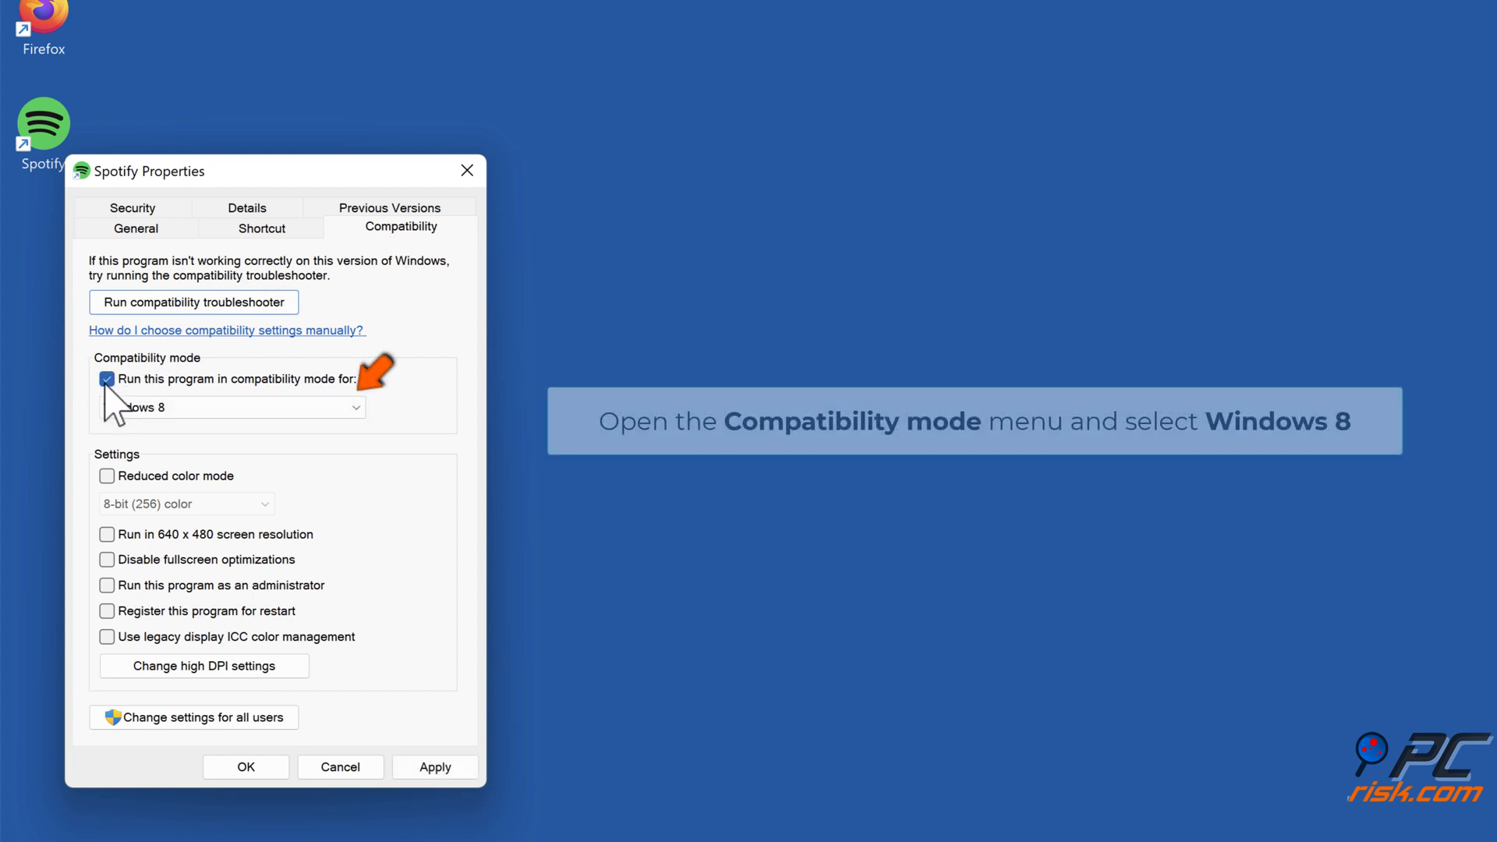
left_click(356, 407)
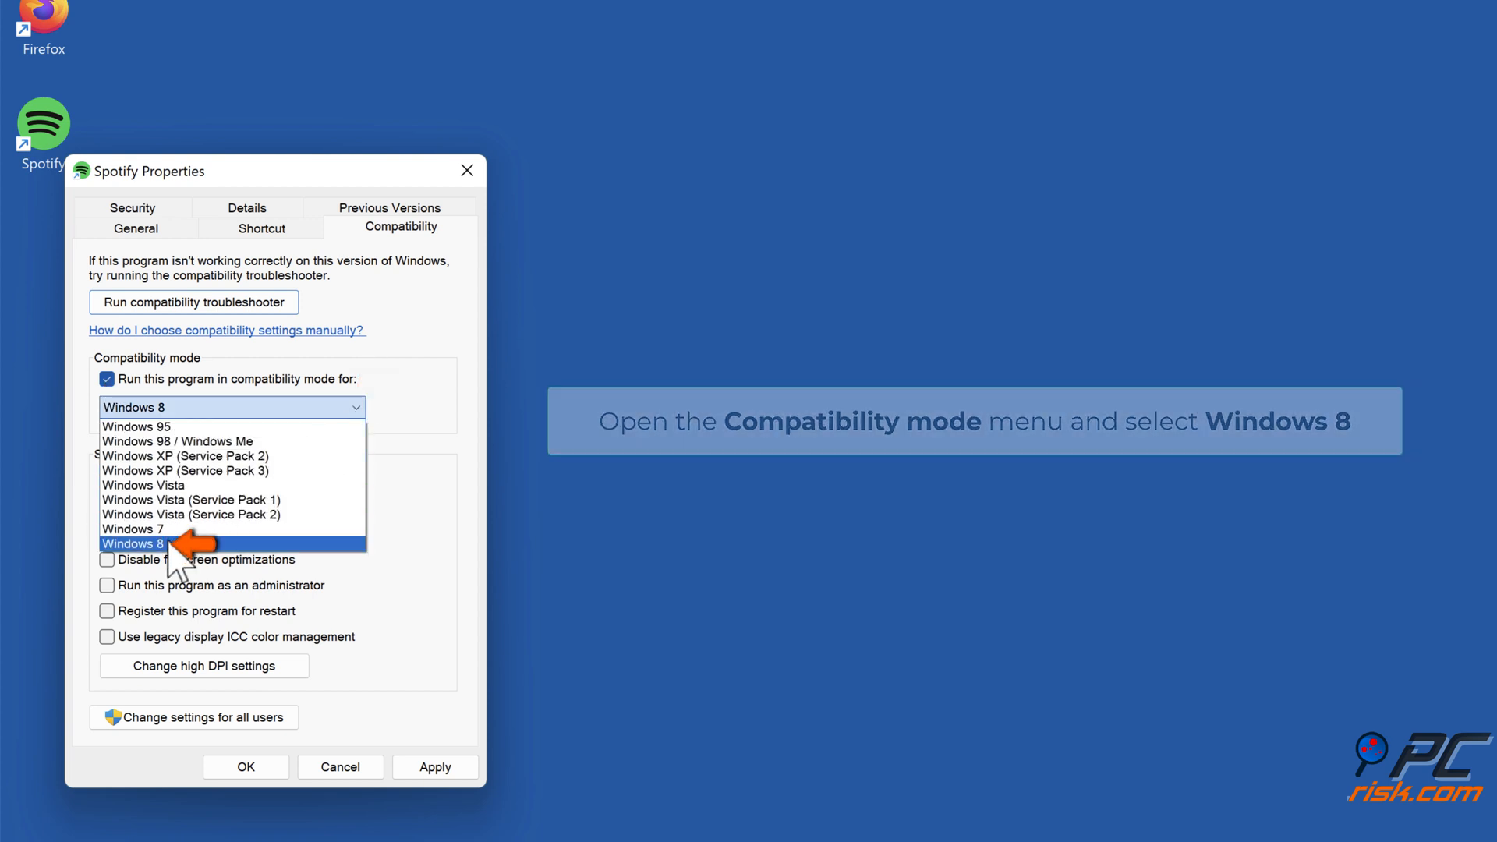
left_click(131, 545)
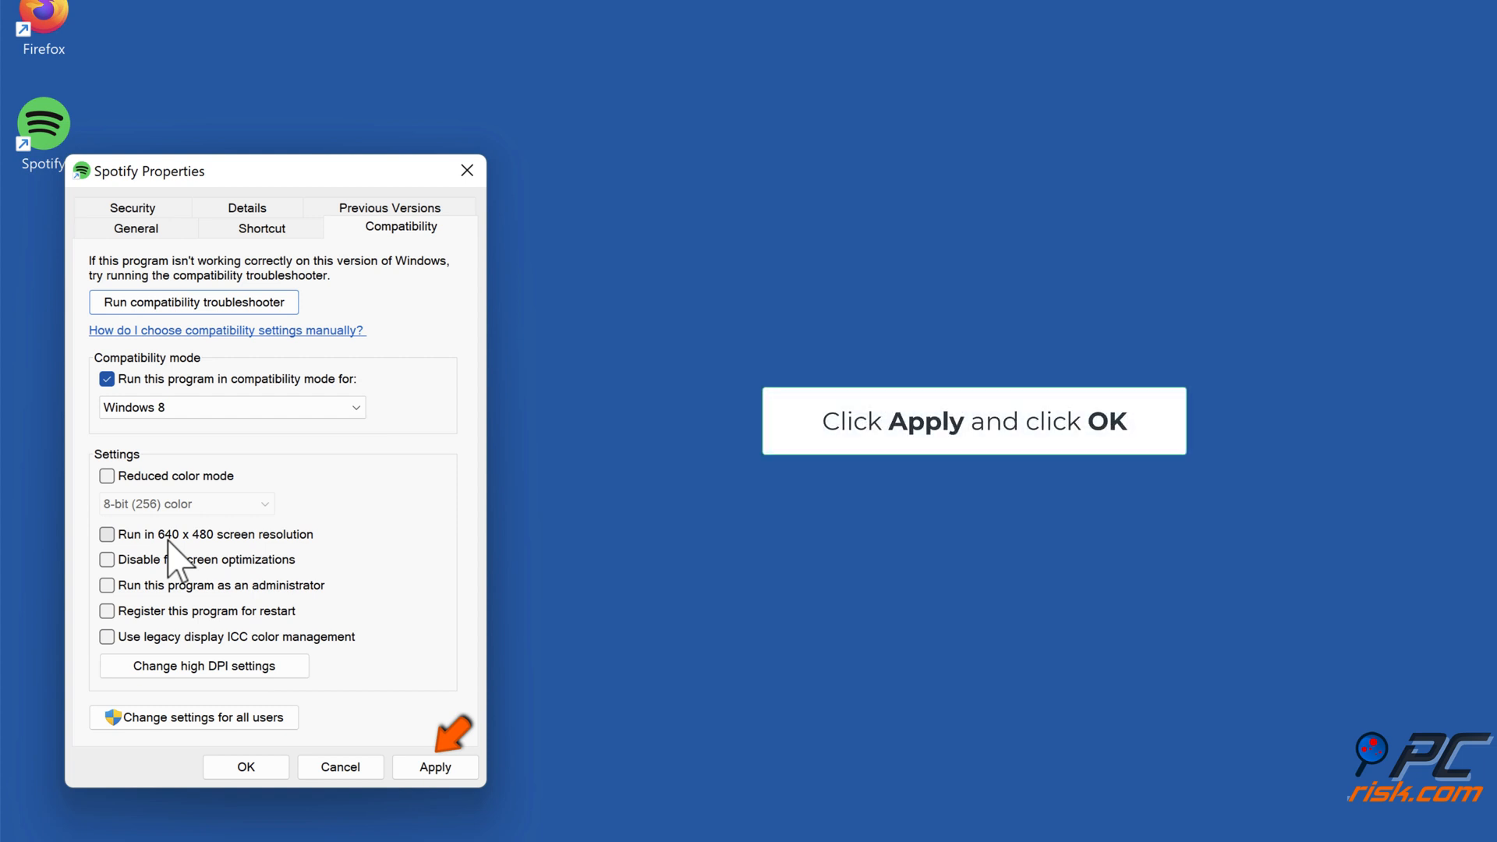
left_click(435, 767)
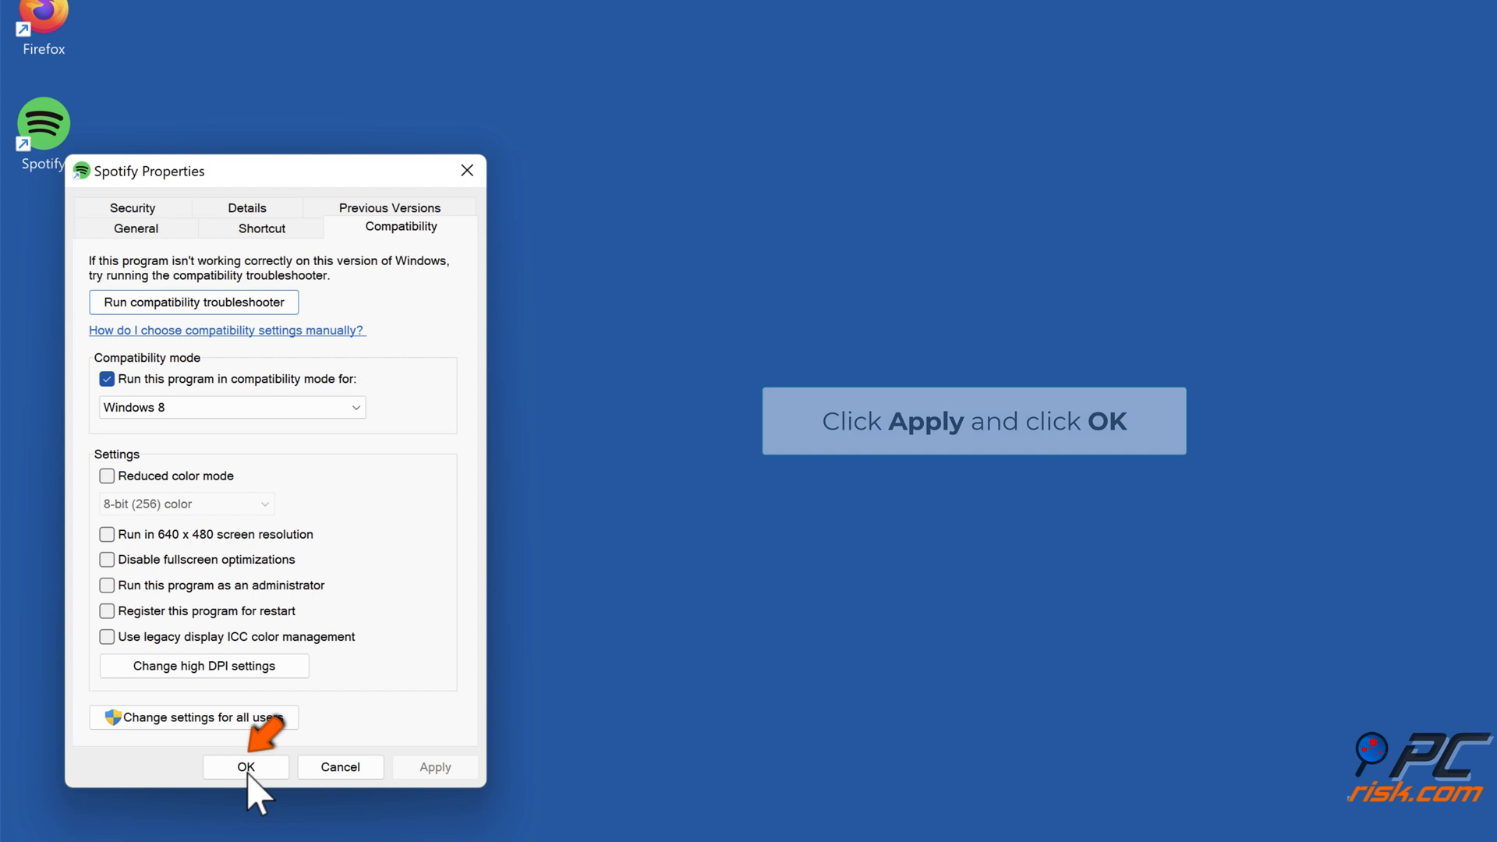
left_click(245, 768)
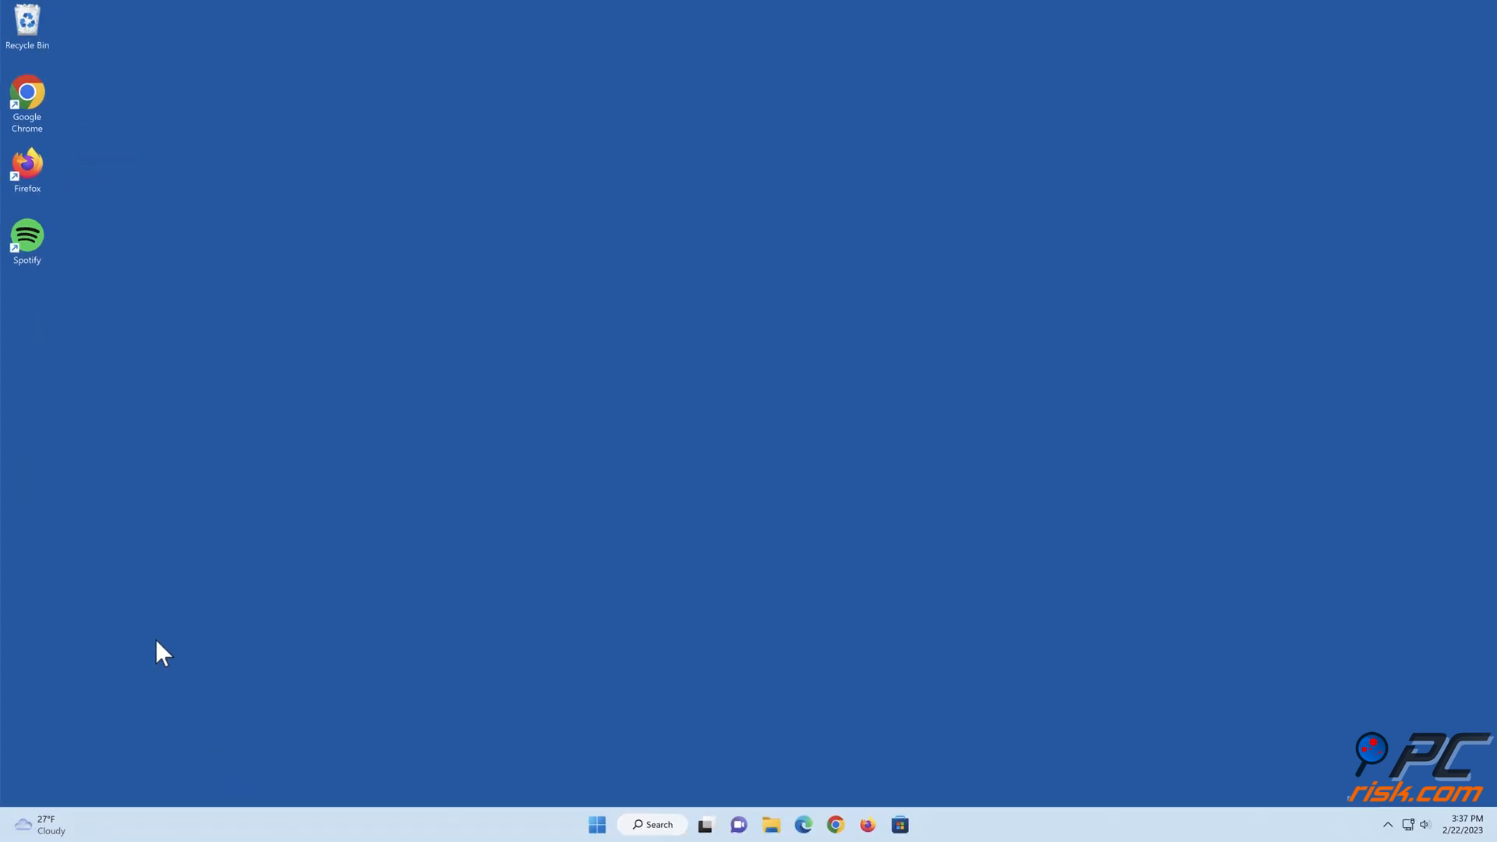
mouse_move(768, 778)
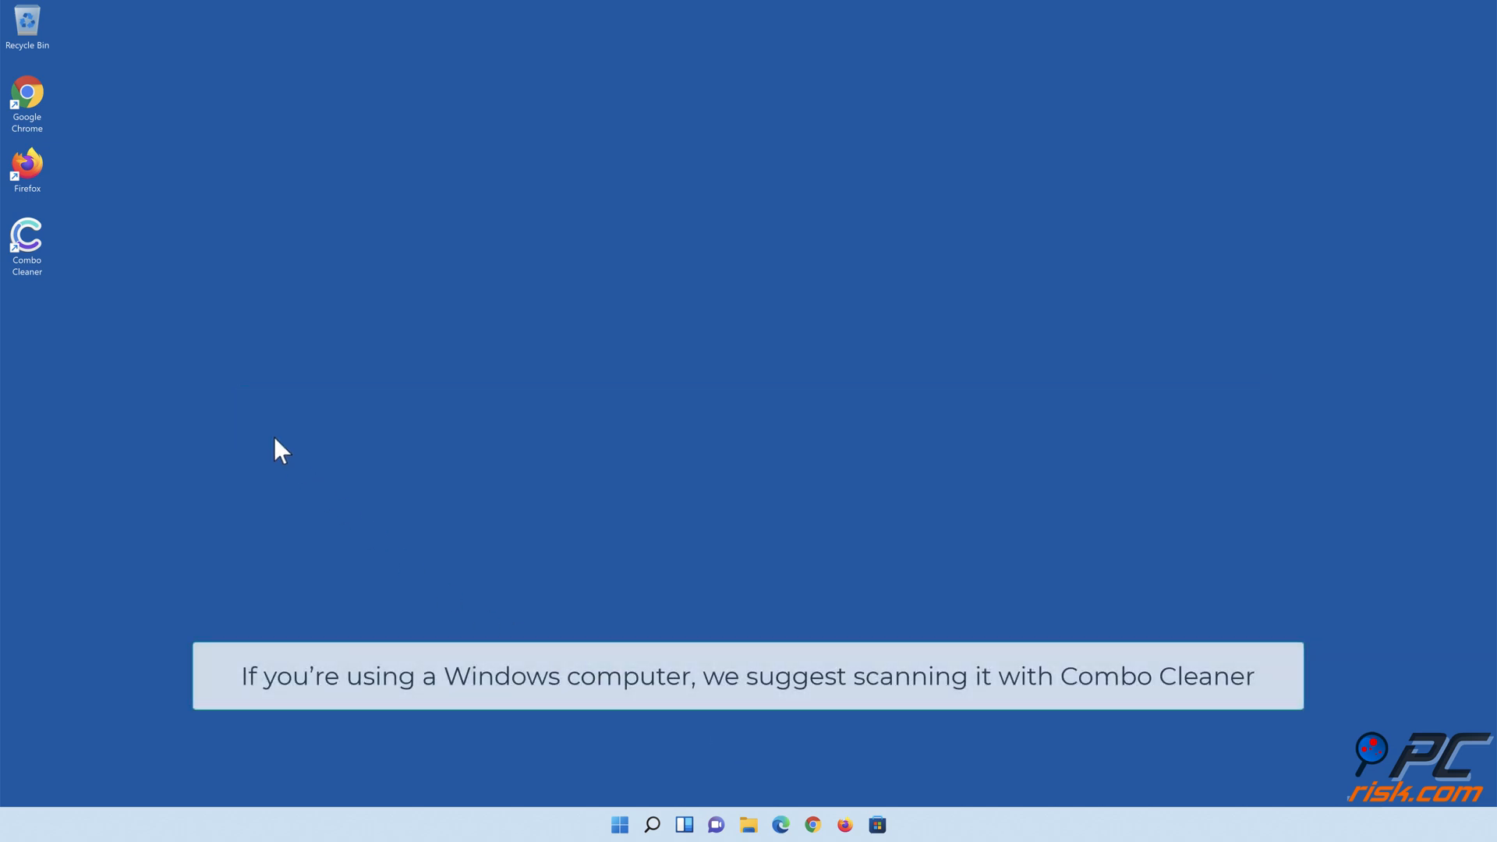
Step: Launch Combo Cleaner and start a quick malware scan
double_click(26, 235)
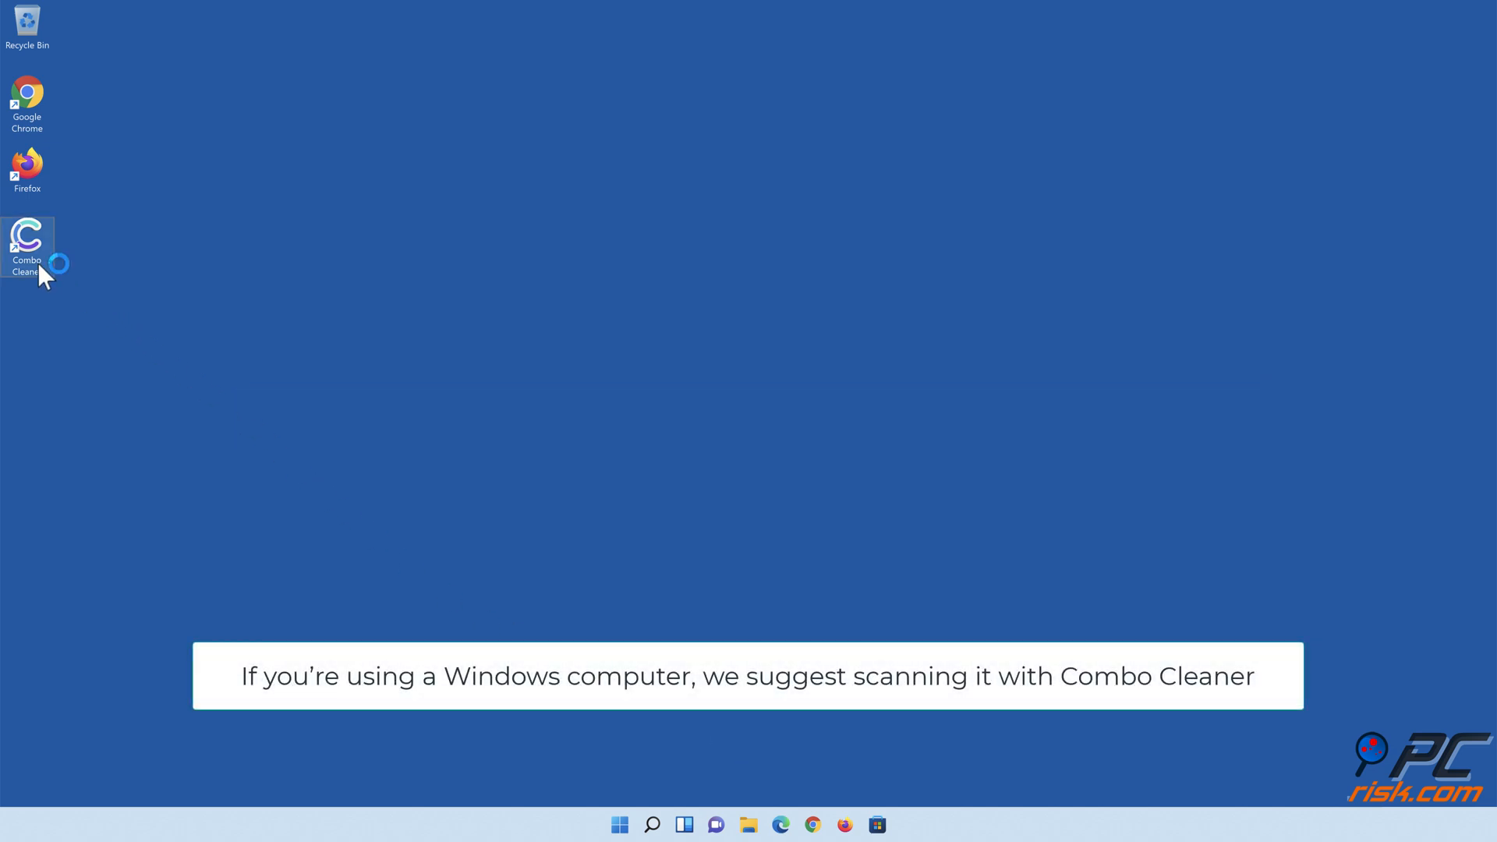
double_click(27, 243)
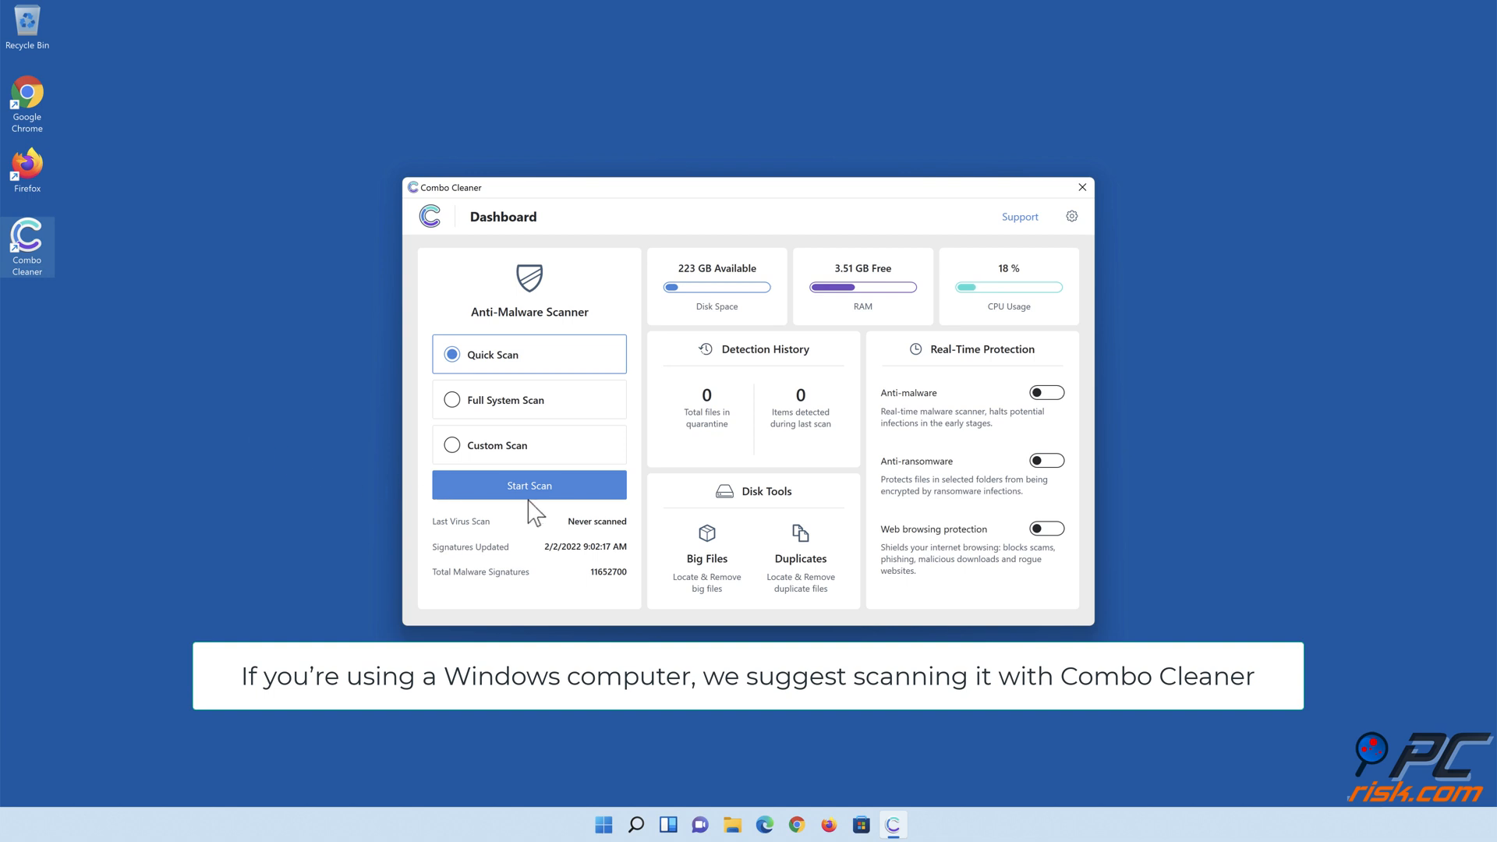
left_click(529, 485)
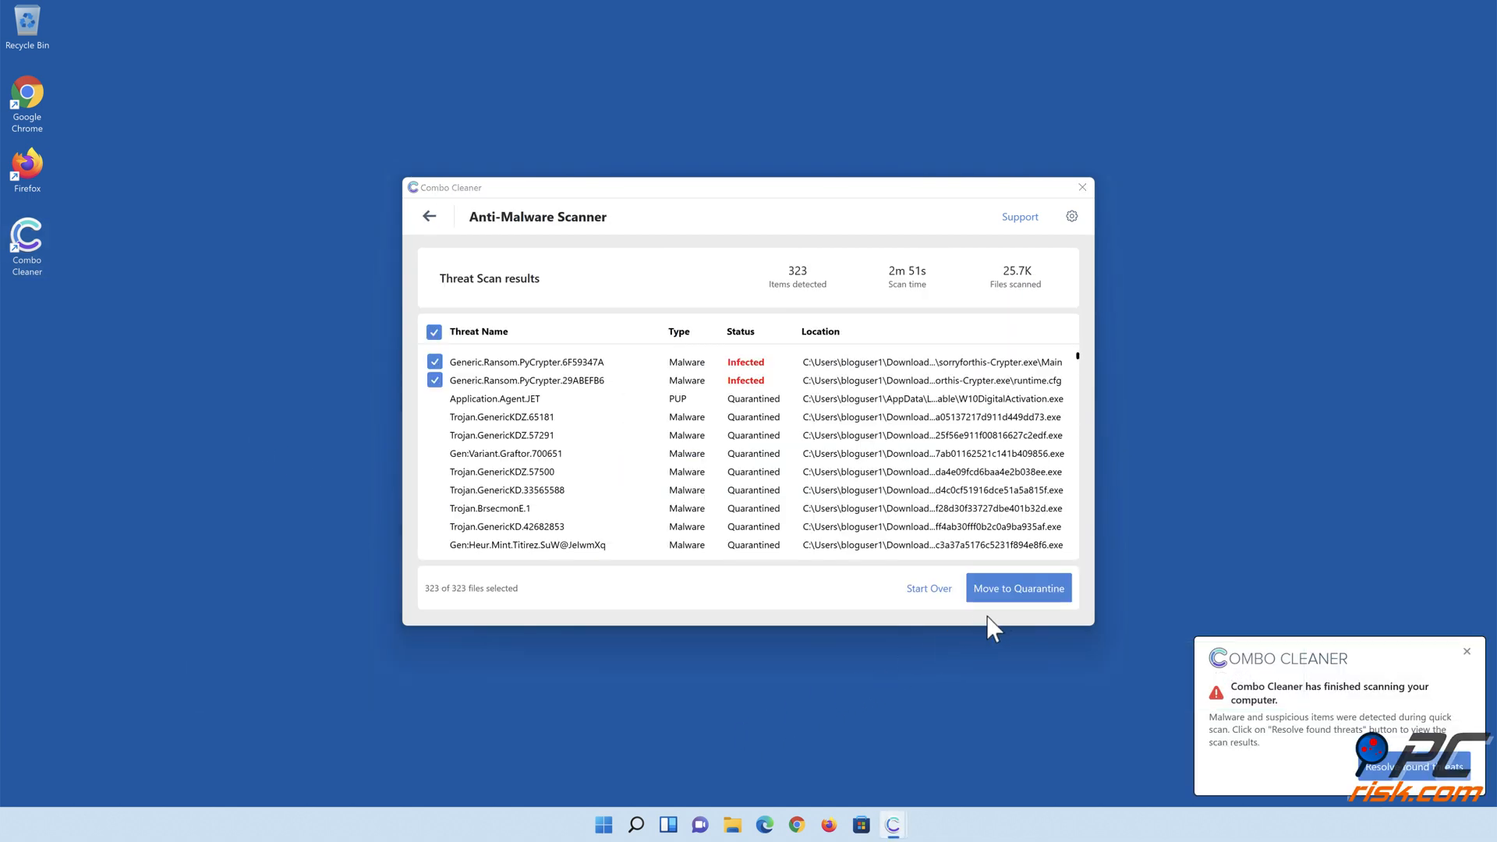
Step: Move all detected threats to quarantine and dismiss the scan summary
left_click(1019, 588)
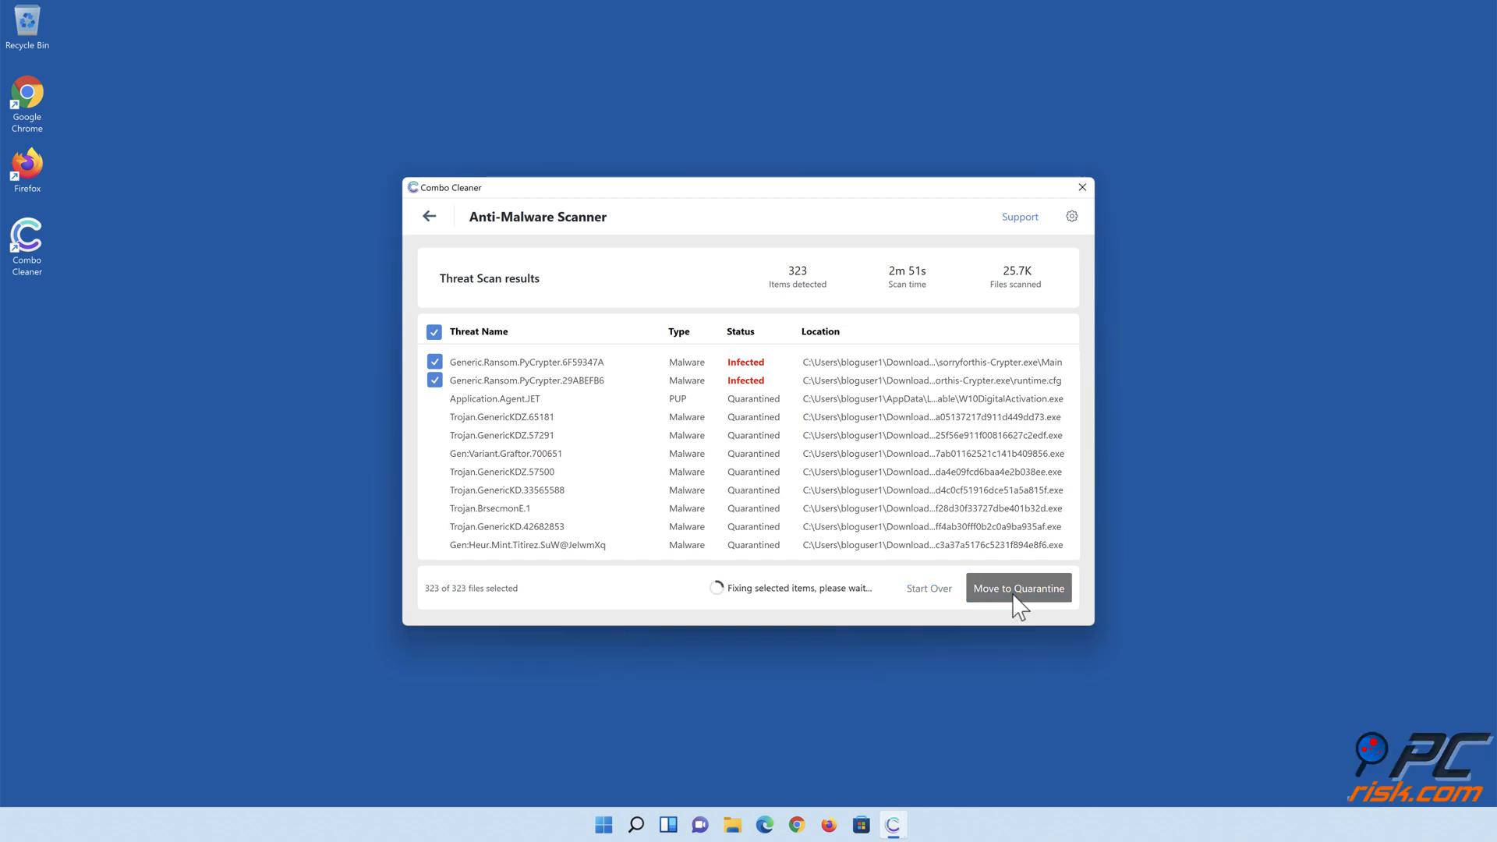
left_click(1018, 588)
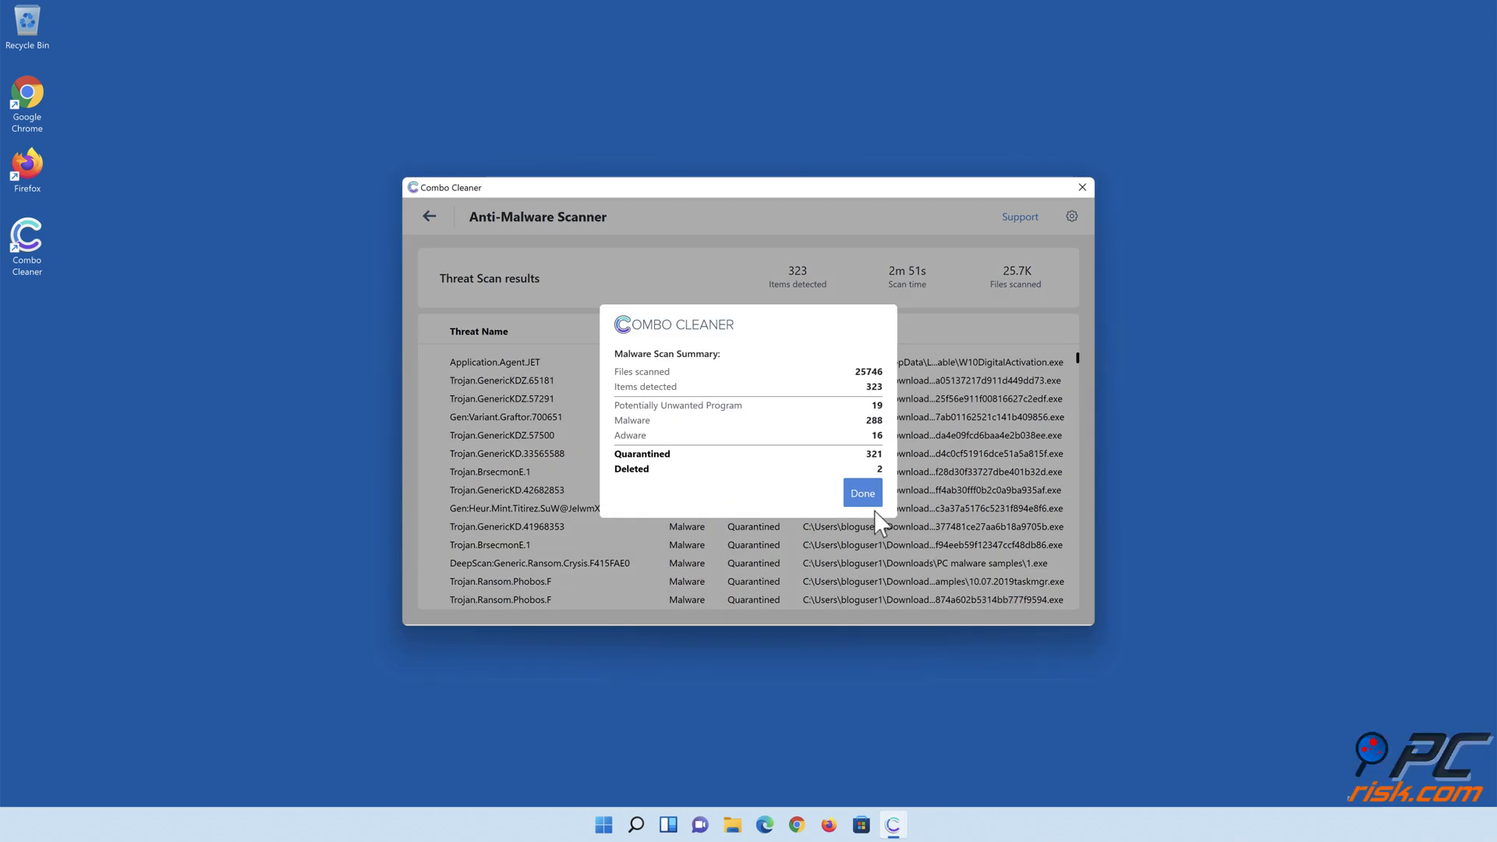
left_click(861, 493)
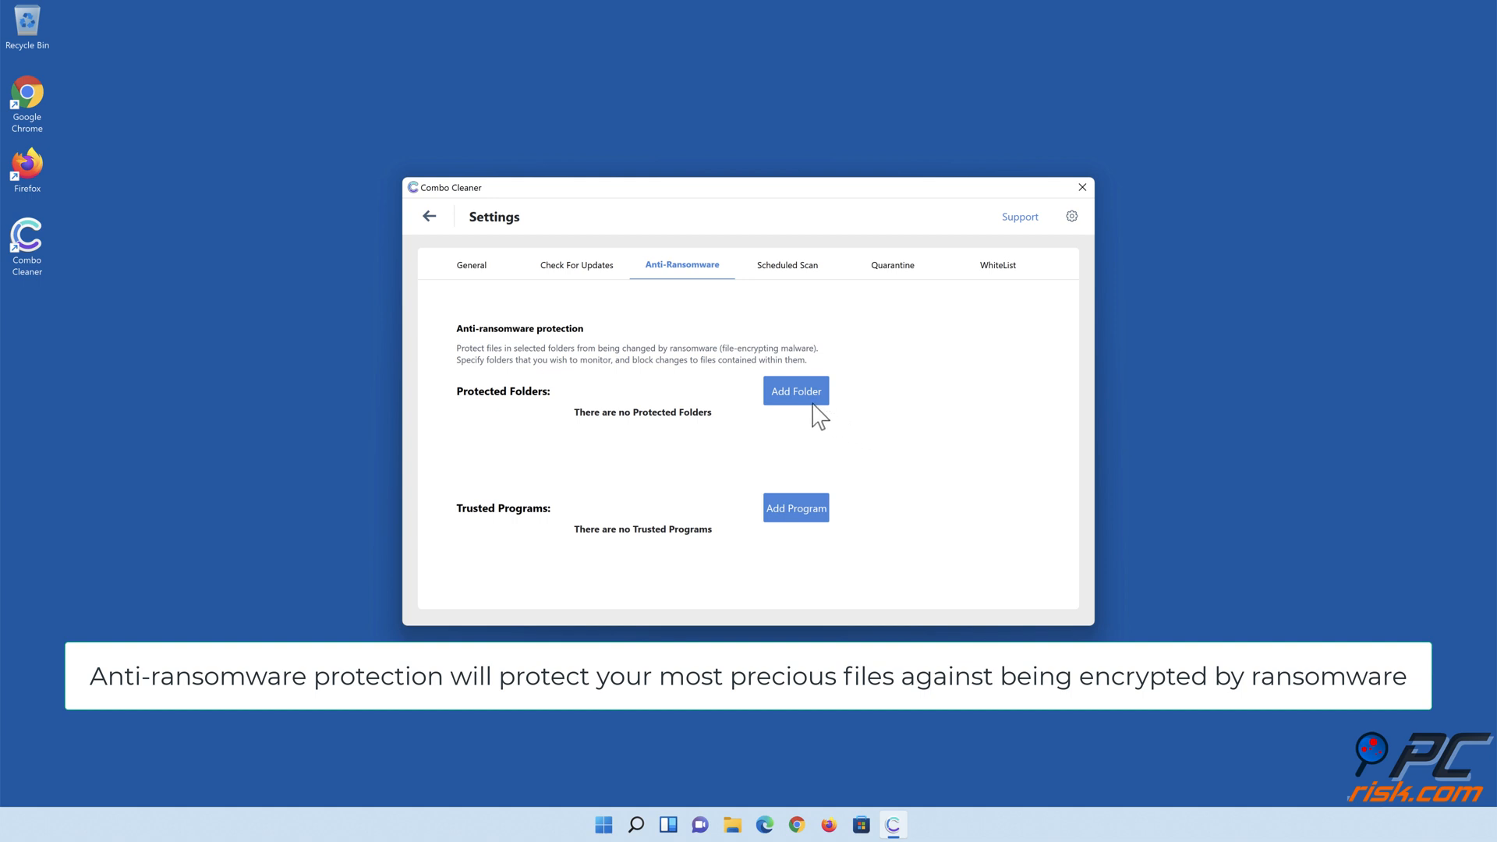
Step: Add Libraries > Documents as an anti-ransomware protected folder
left_click(795, 390)
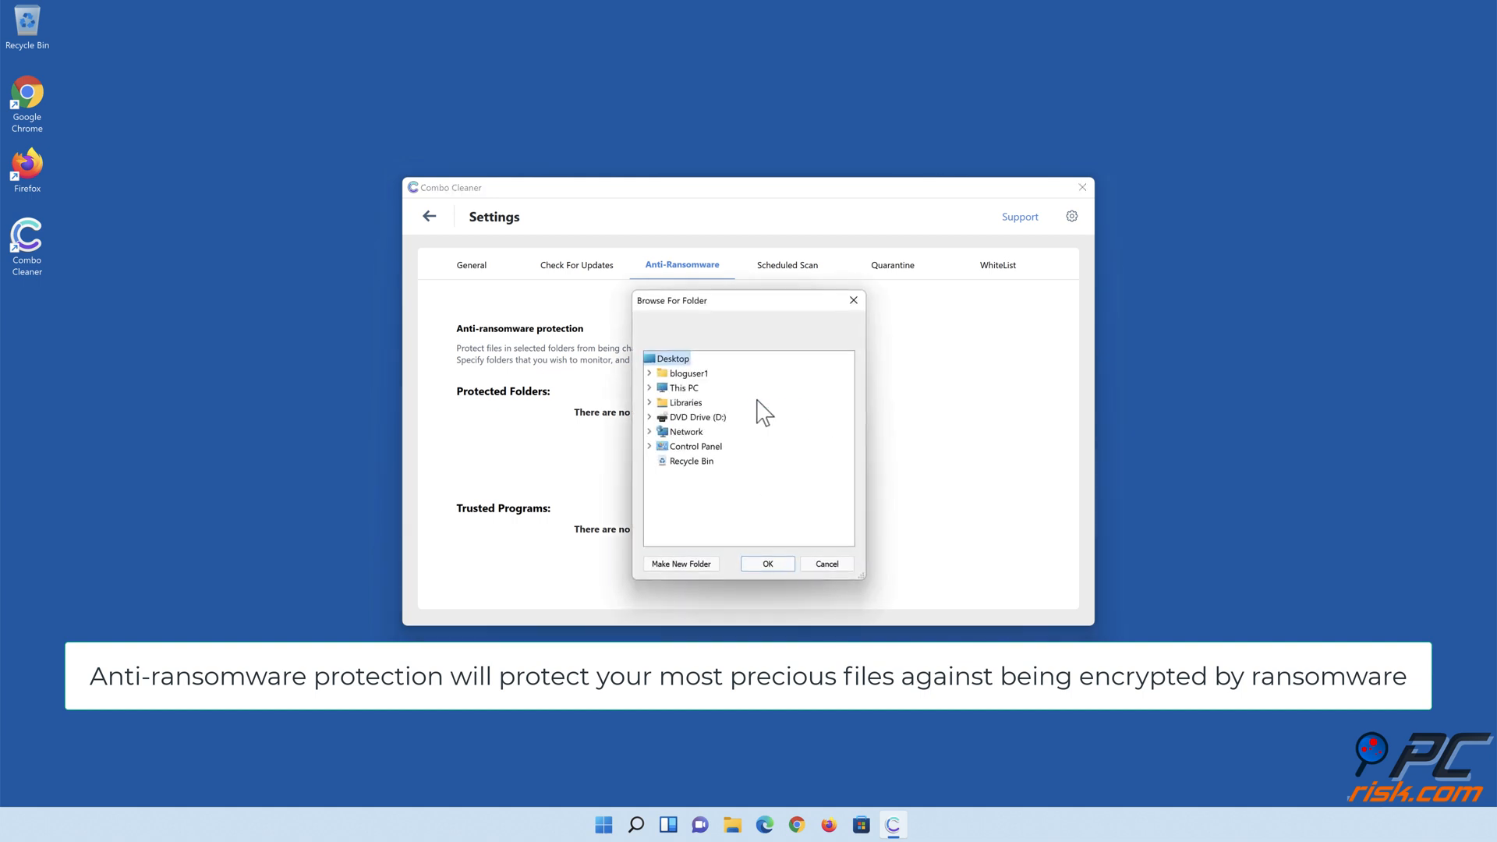
left_click(649, 402)
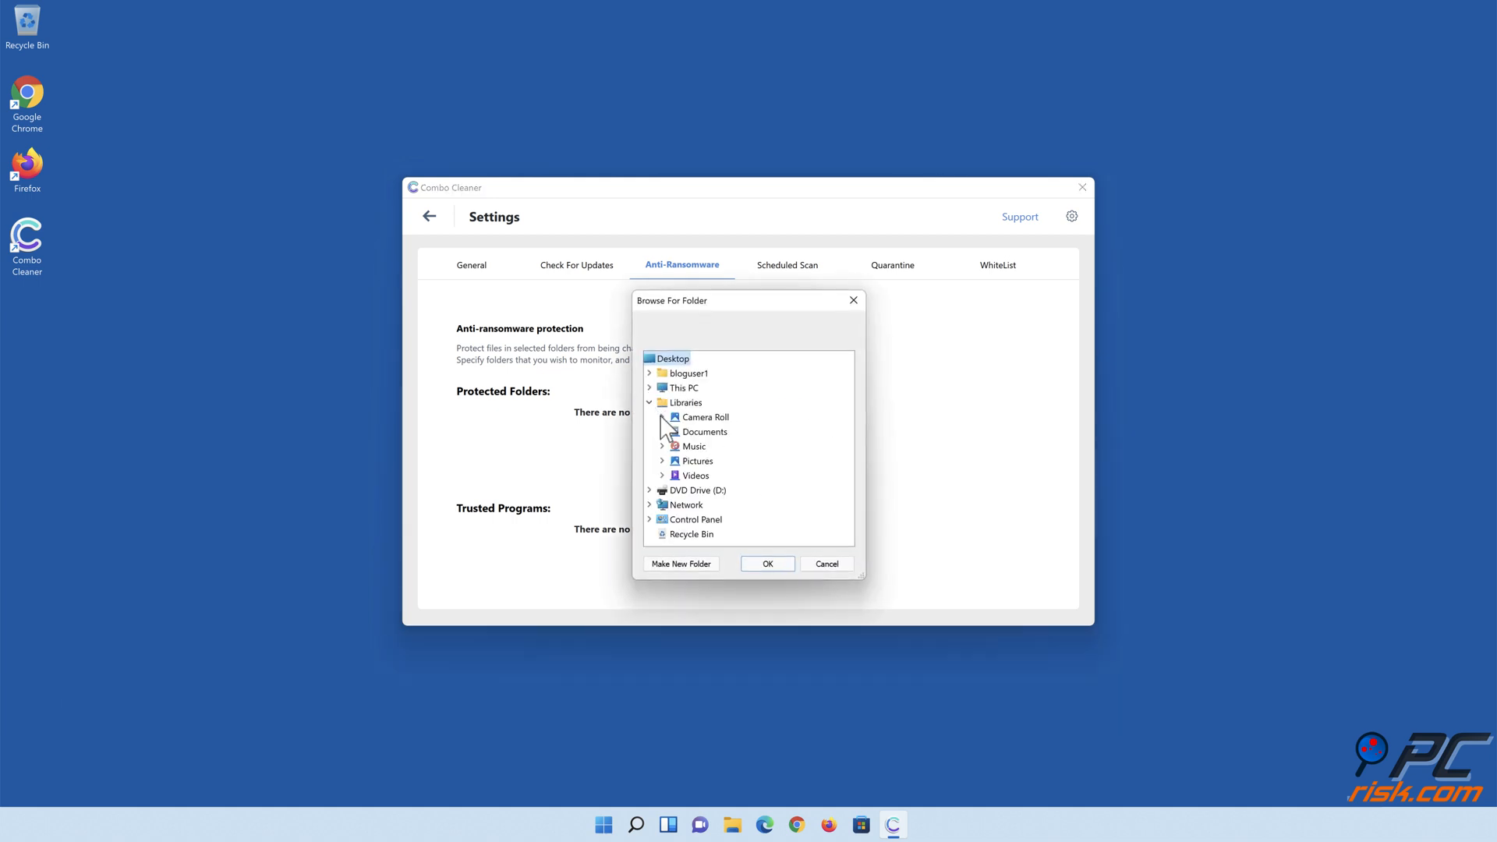
left_click(664, 432)
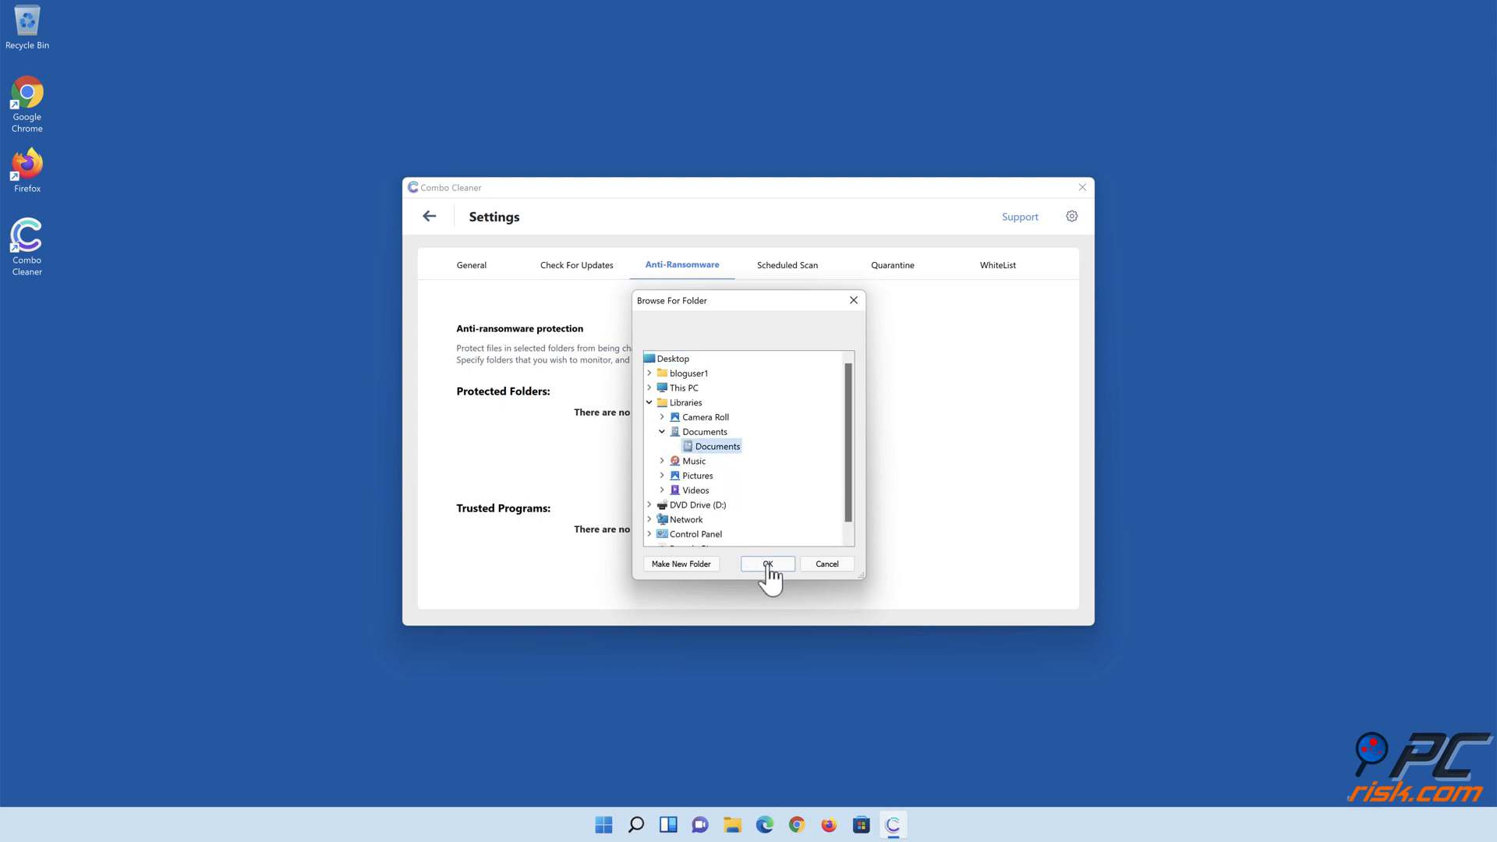
left_click(767, 563)
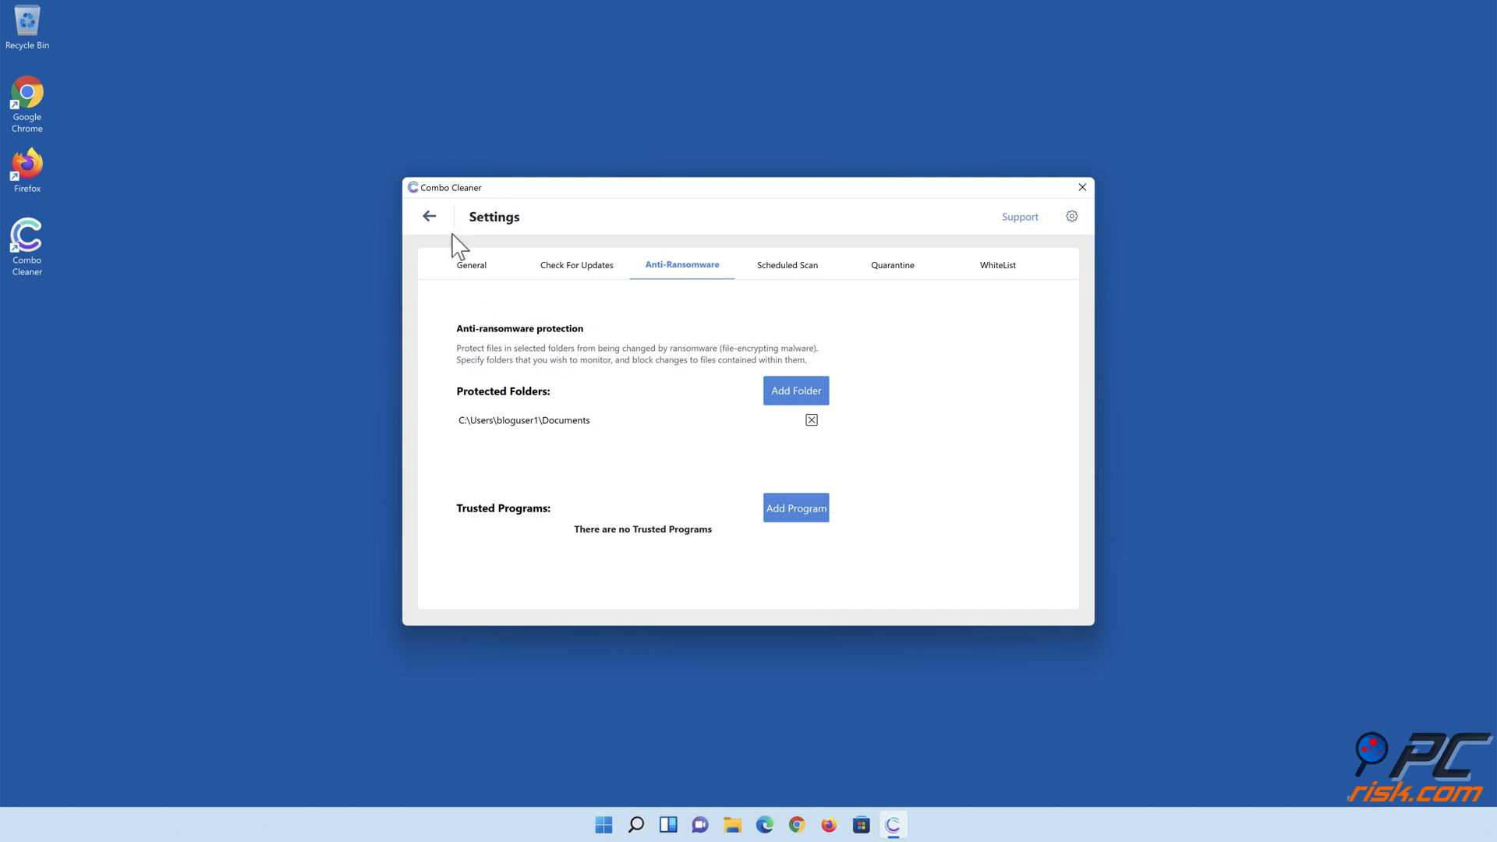
Step: Return to the Combo Cleaner dashboard and close the app
left_click(429, 216)
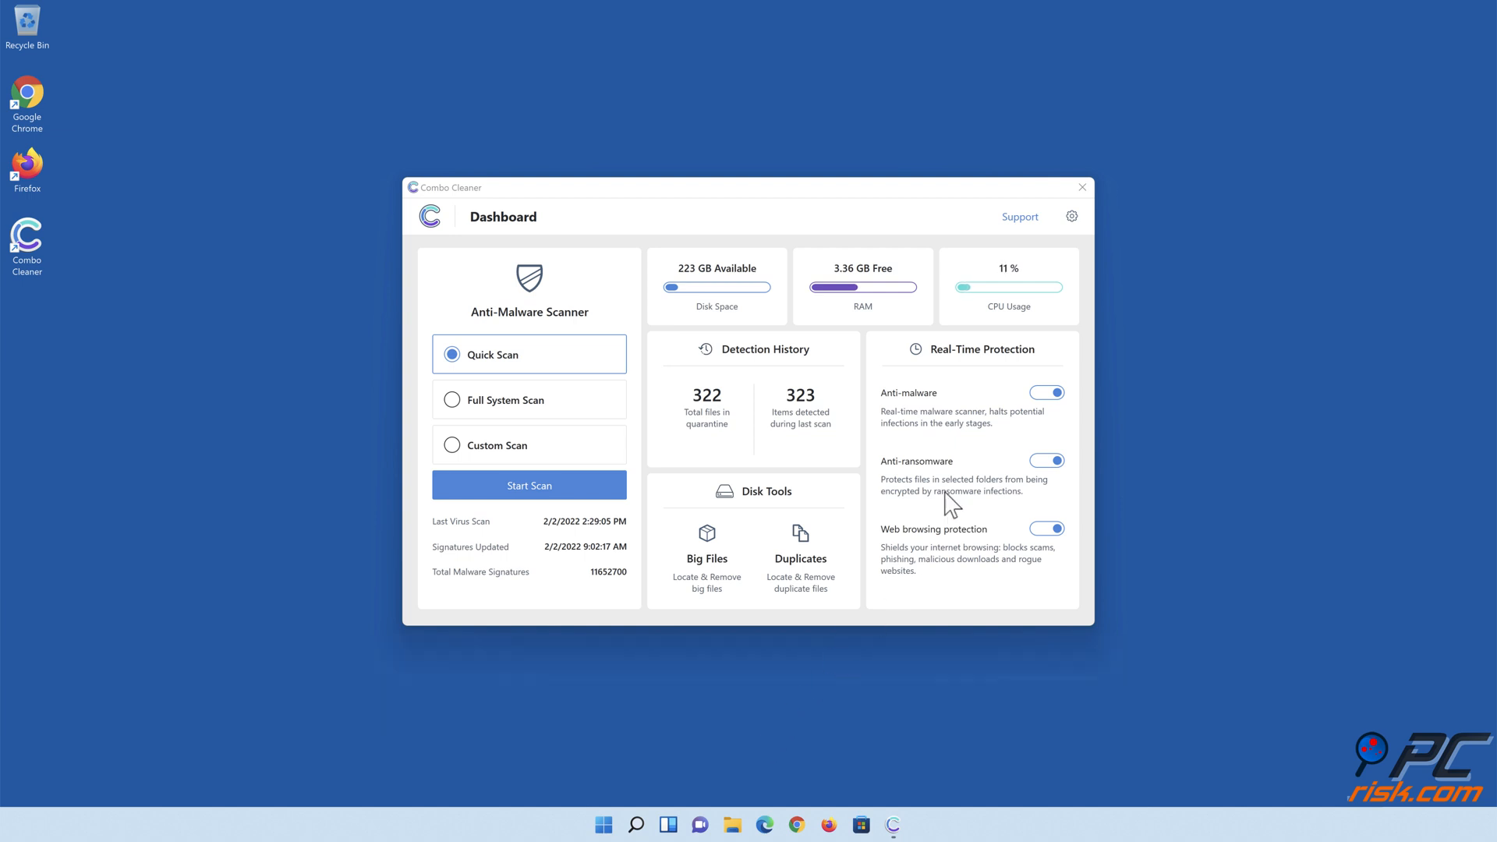
left_click(1083, 187)
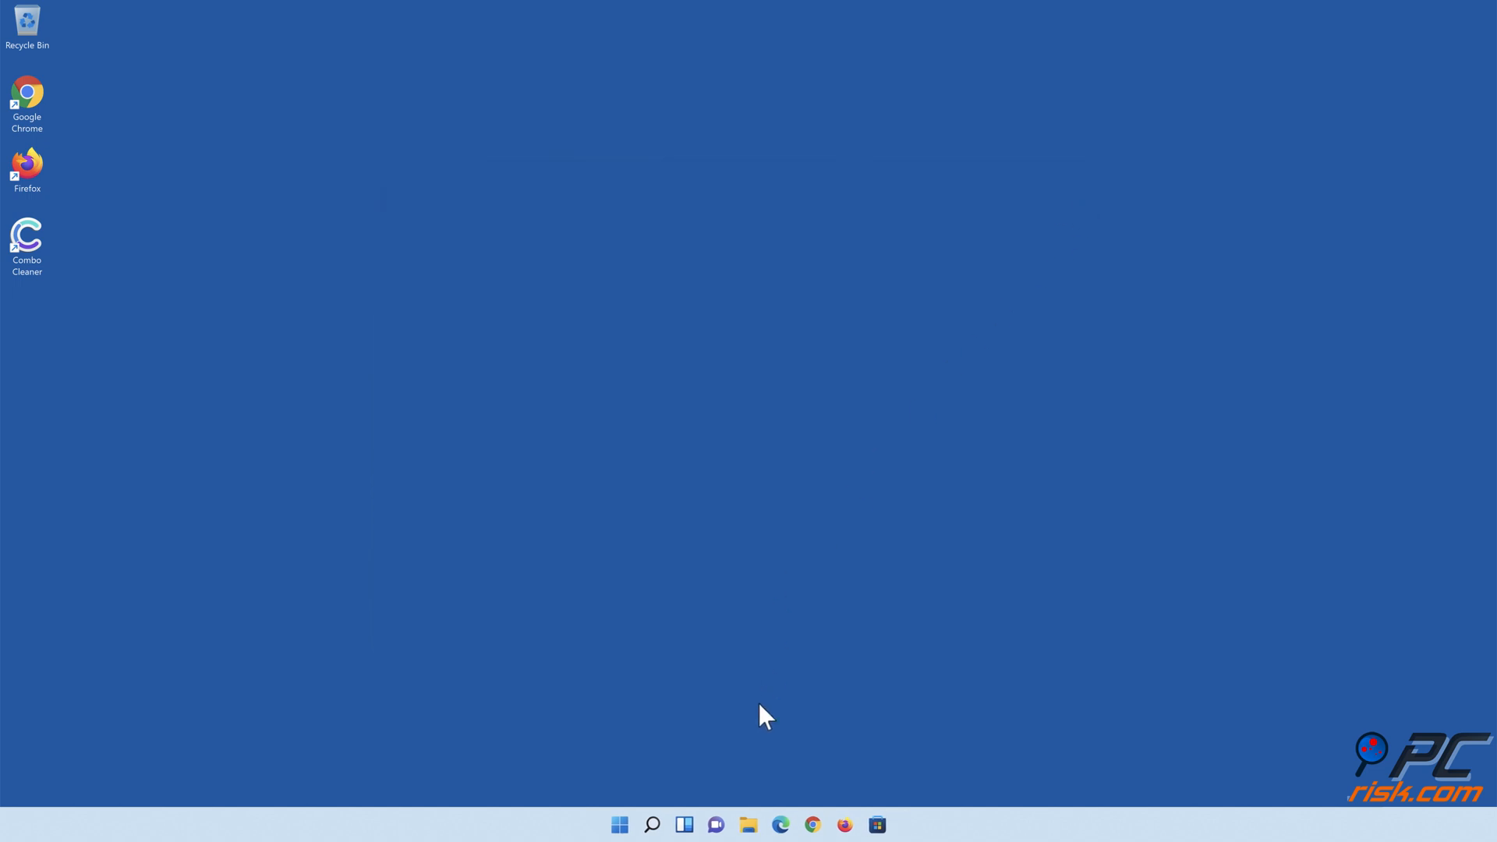